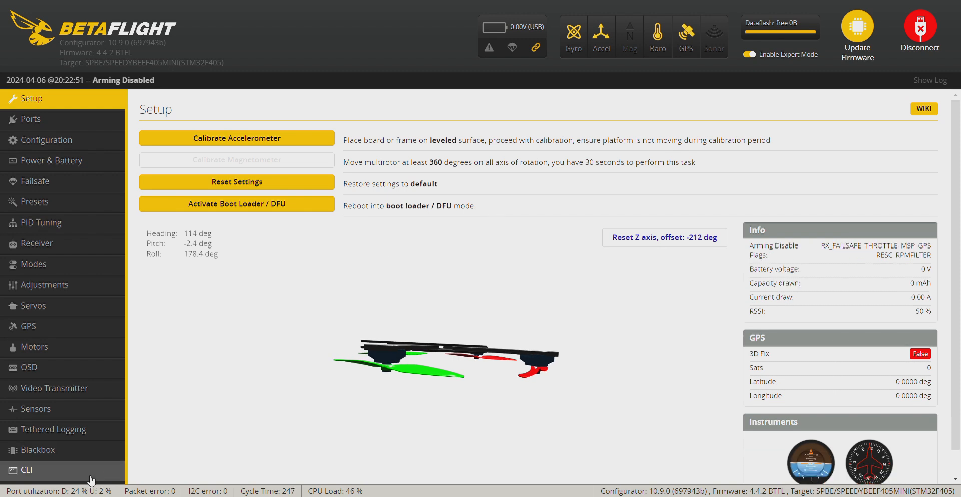
Step: Run the 'version' command in the CLI to read the firmware version
left_click(26, 470)
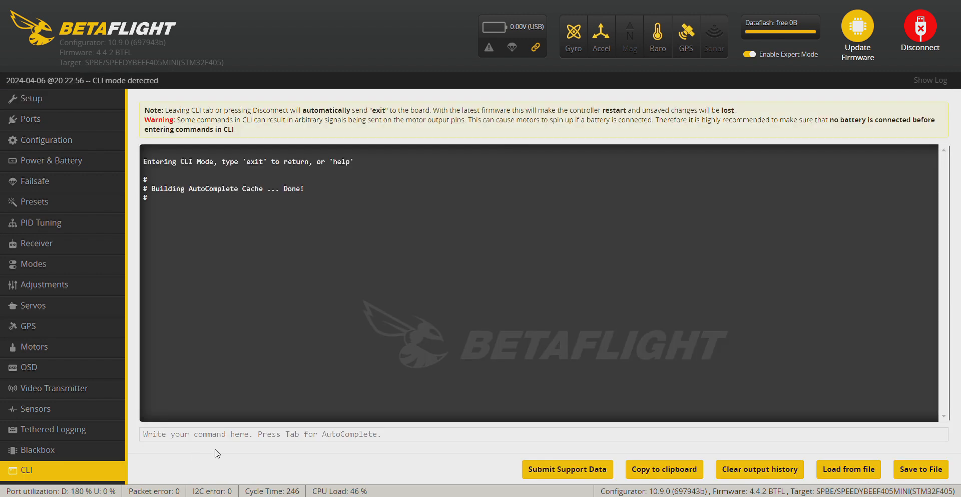
type("version")
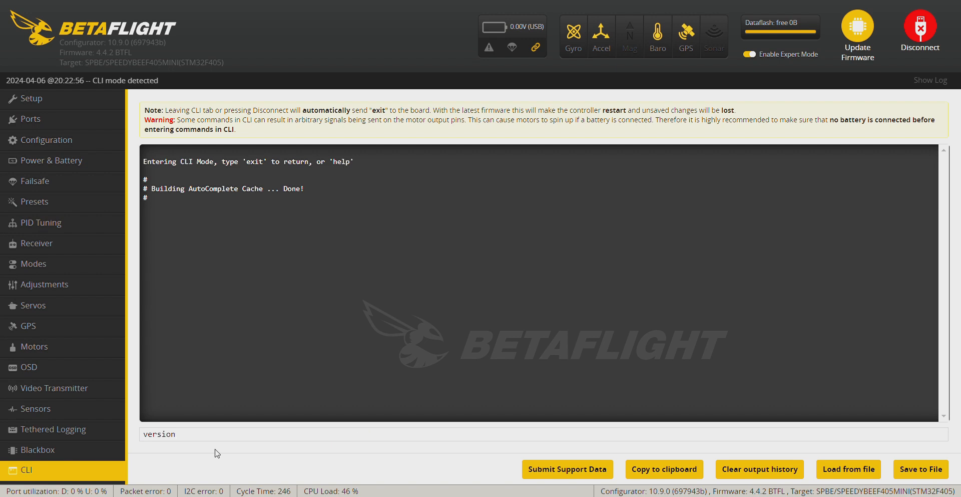
key("Enter")
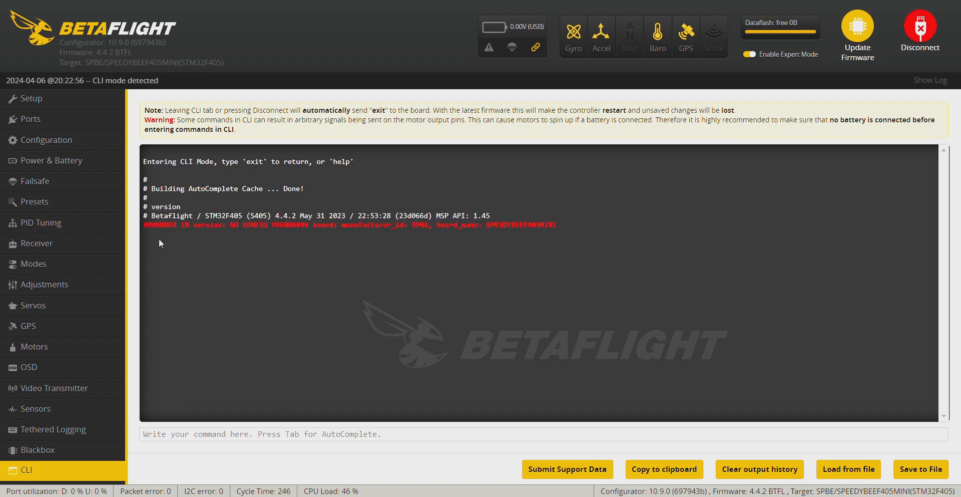
mouse_move(283, 255)
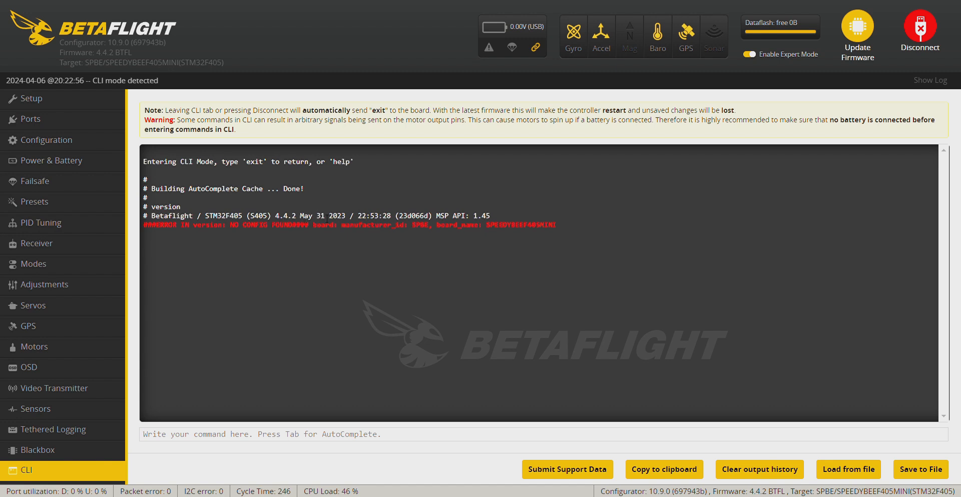
Step: Disconnect from the flight controller and go to the Firmware Flasher
left_click(921, 26)
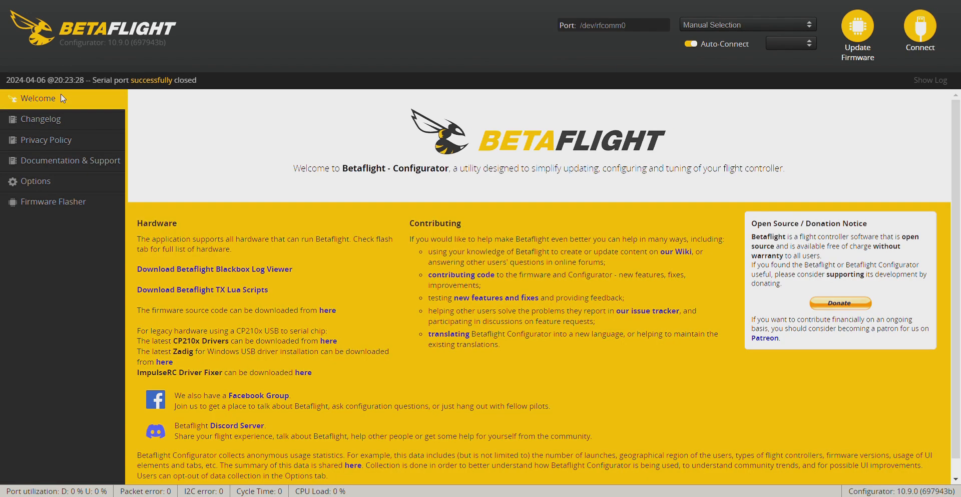
left_click(920, 26)
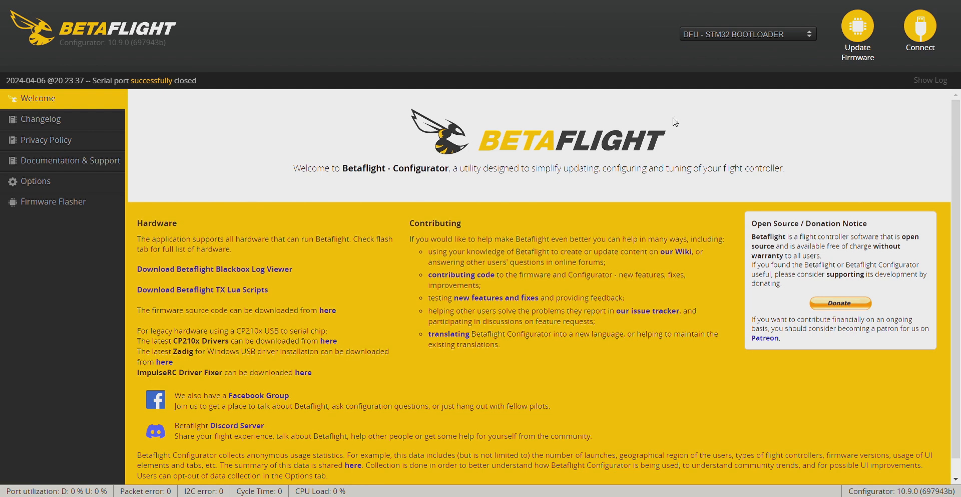
left_click(53, 201)
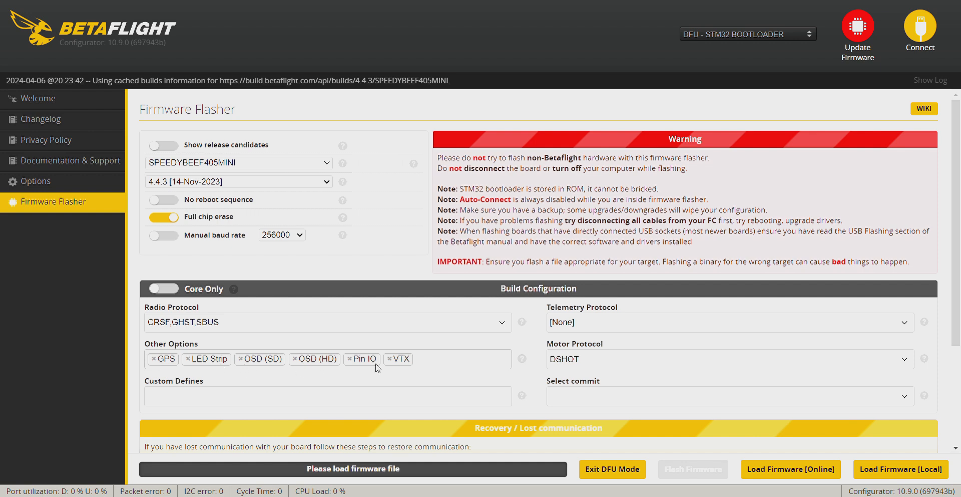
mouse_move(620, 365)
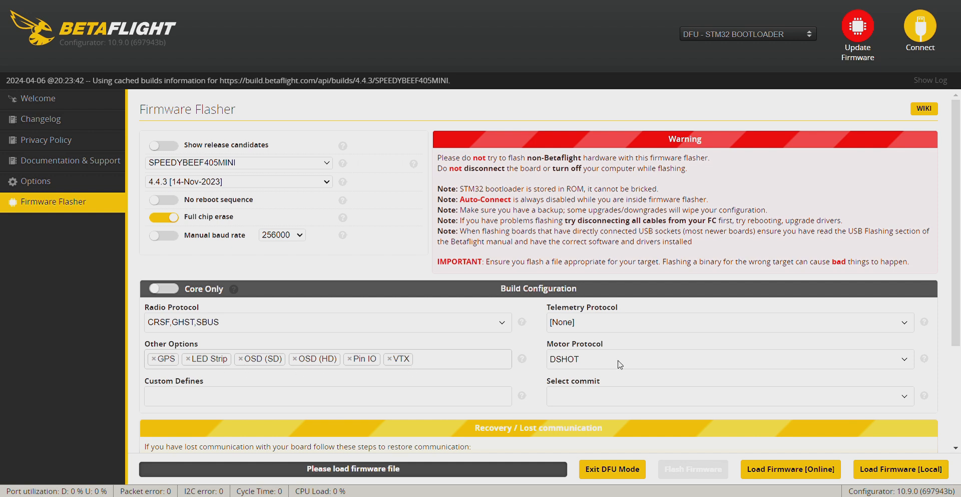
Step: Load the online Betaflight 4.4.3 build for SPEEDYBEEF405MINI and flash it to the board
left_click(791, 469)
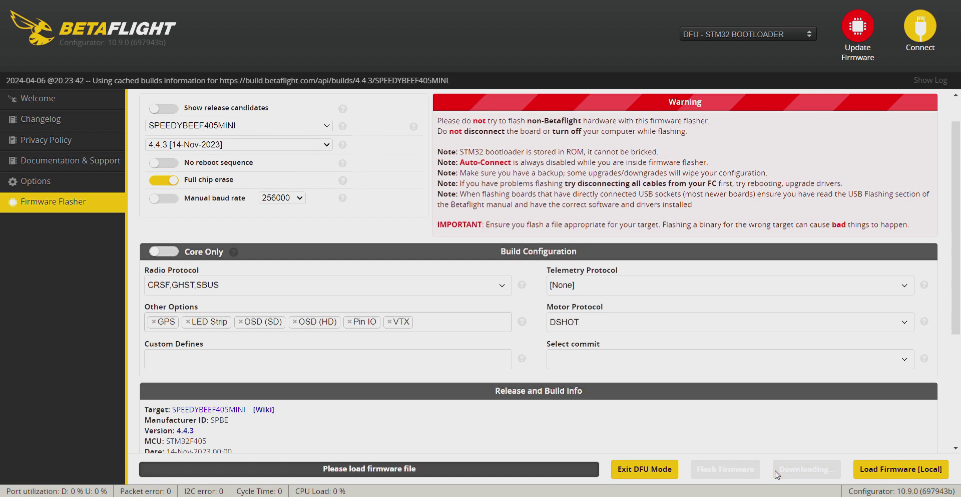
scroll("down", 3)
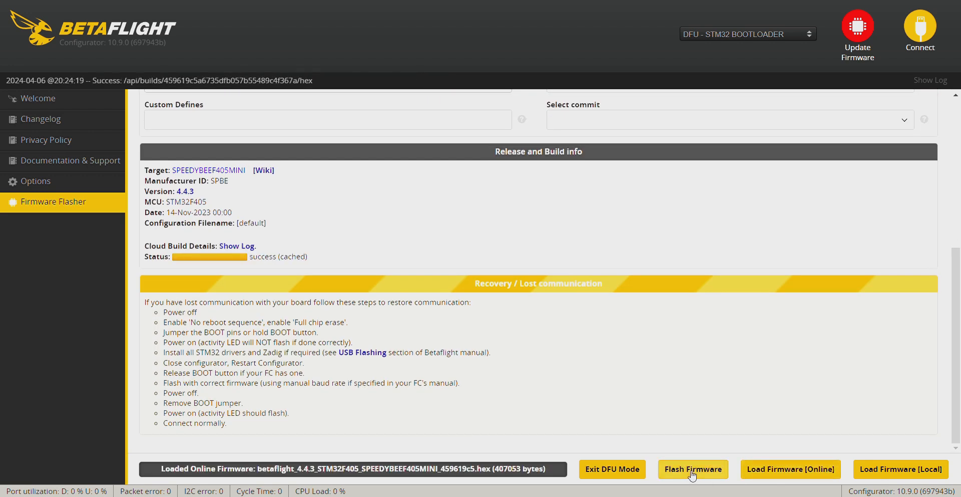
left_click(693, 468)
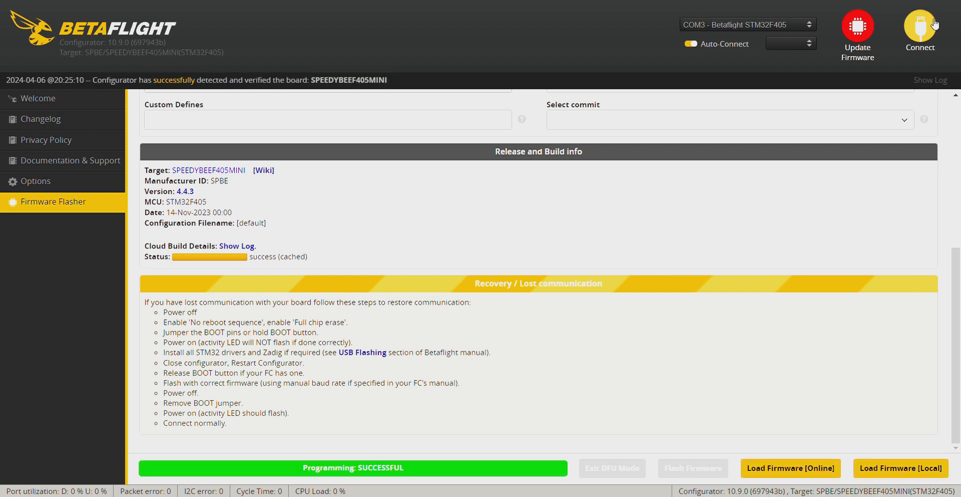
Step: Connect to the freshly flashed board and dismiss the configuration problems warning
left_click(921, 26)
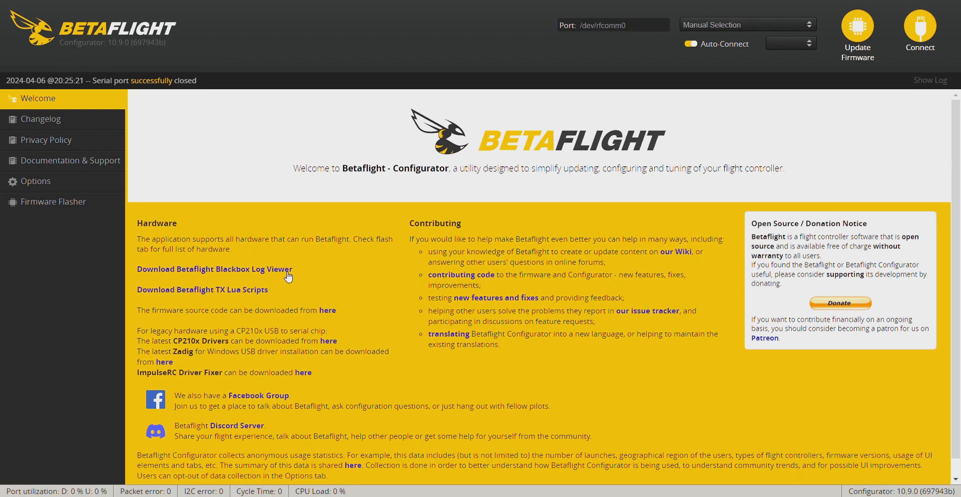
left_click(921, 26)
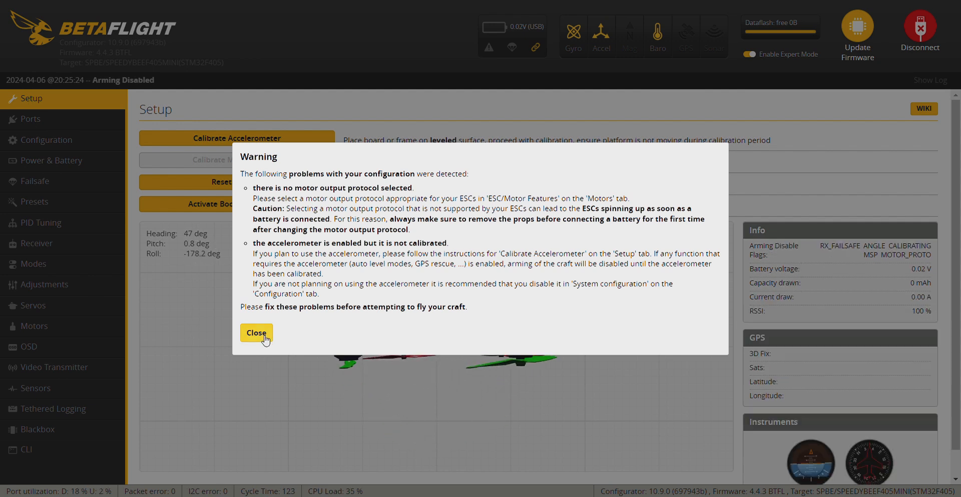
left_click(256, 333)
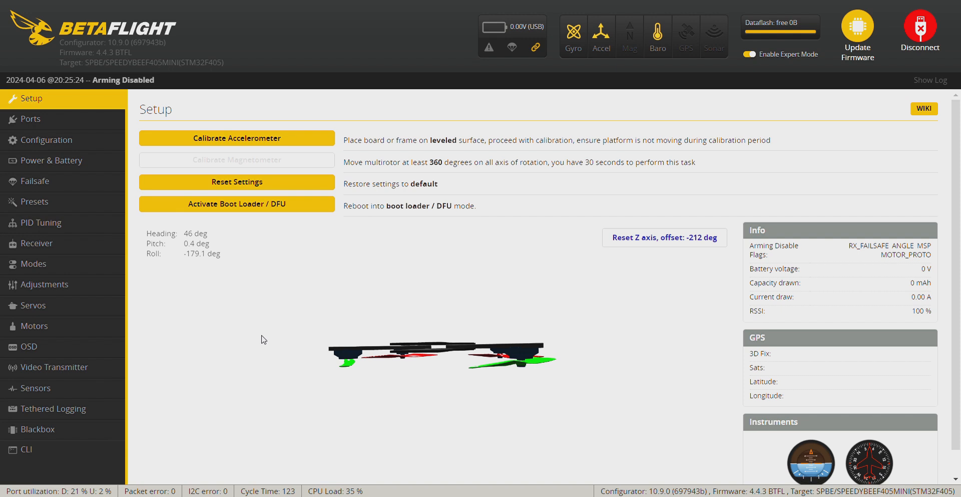
Step: Calibrate the accelerometer and reset the Z-axis heading offset to zero
left_click(236, 139)
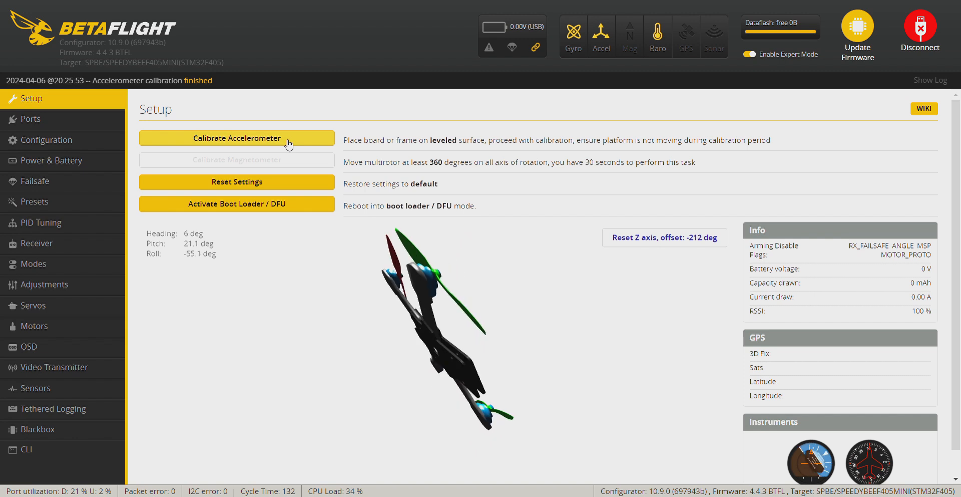
left_click(665, 237)
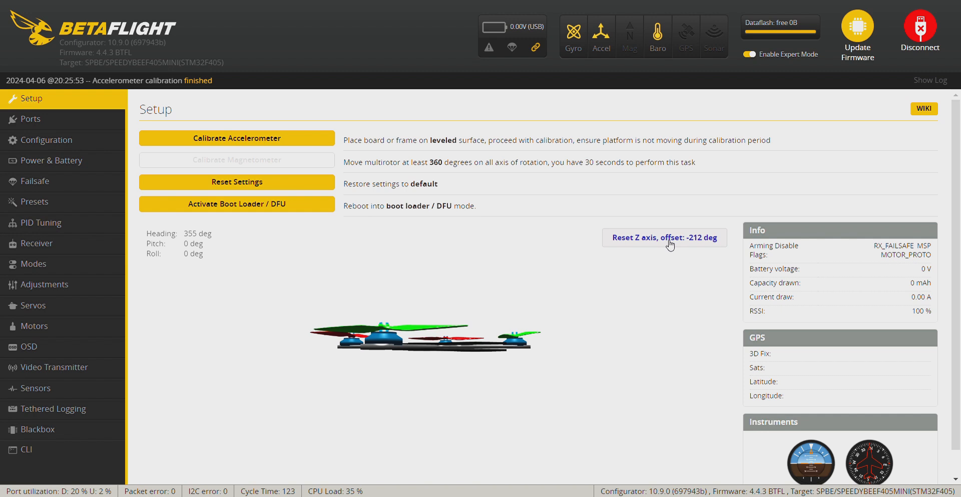
left_click(665, 237)
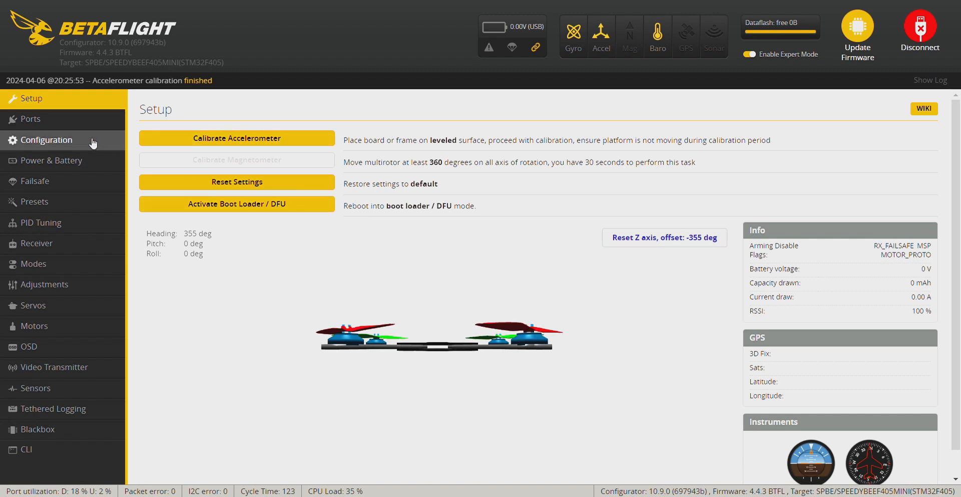
Step: Set the board roll alignment to 180 degrees in Configuration and save with reboot
left_click(46, 140)
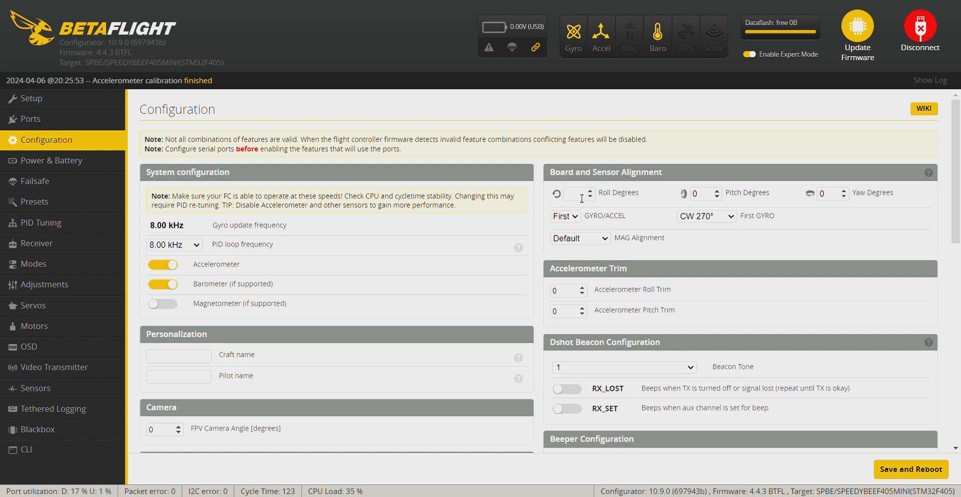
type("180")
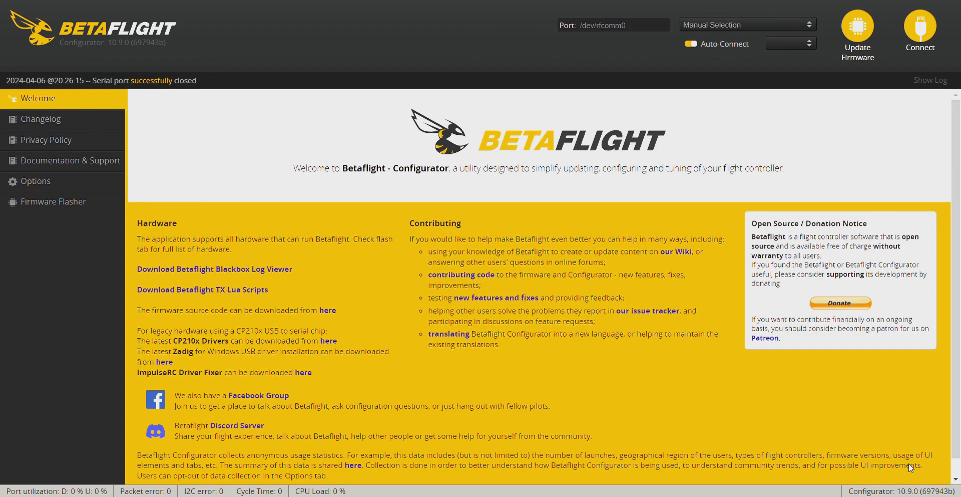
left_click(920, 26)
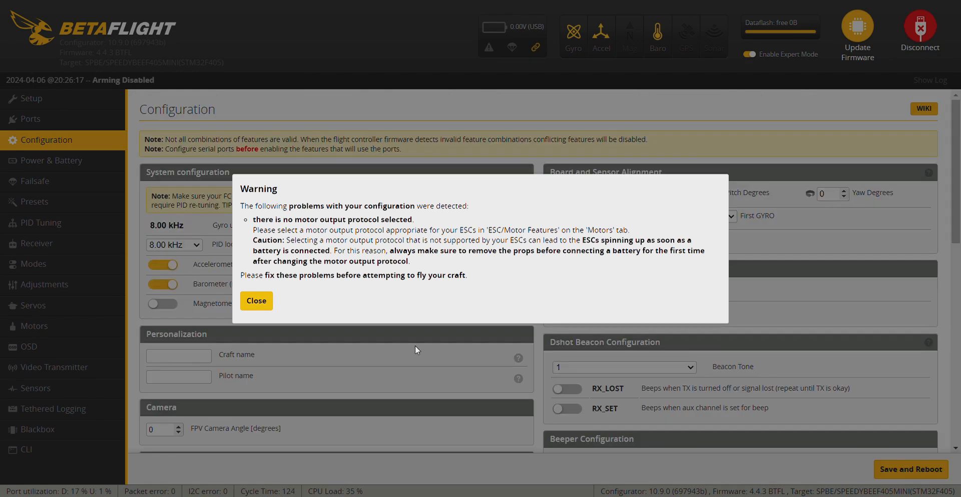
Step: Choose DSHOT300 as the ESC protocol with bidirectional DShot enabled
left_click(34, 326)
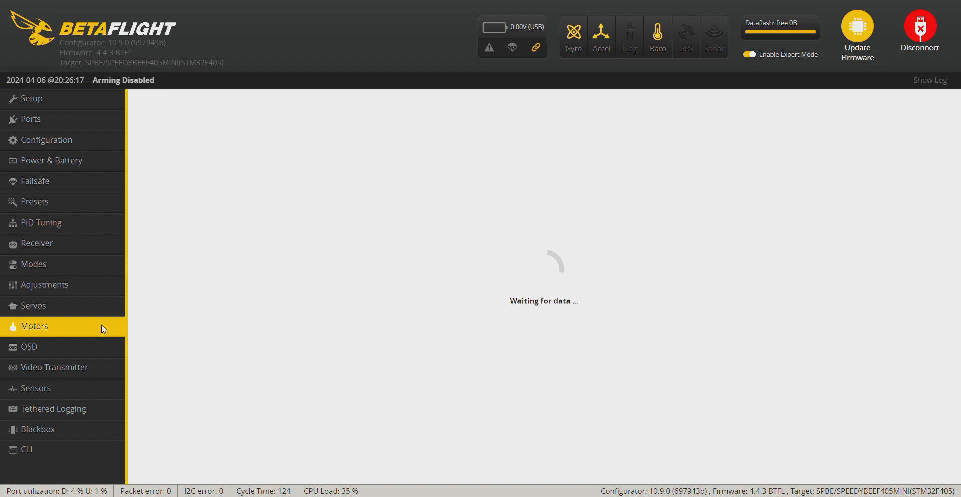
left_click(34, 326)
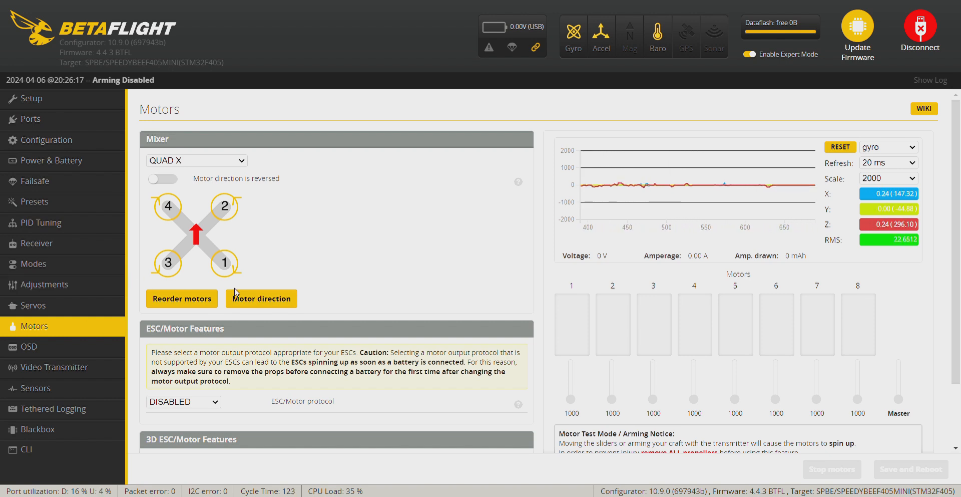
left_click(184, 402)
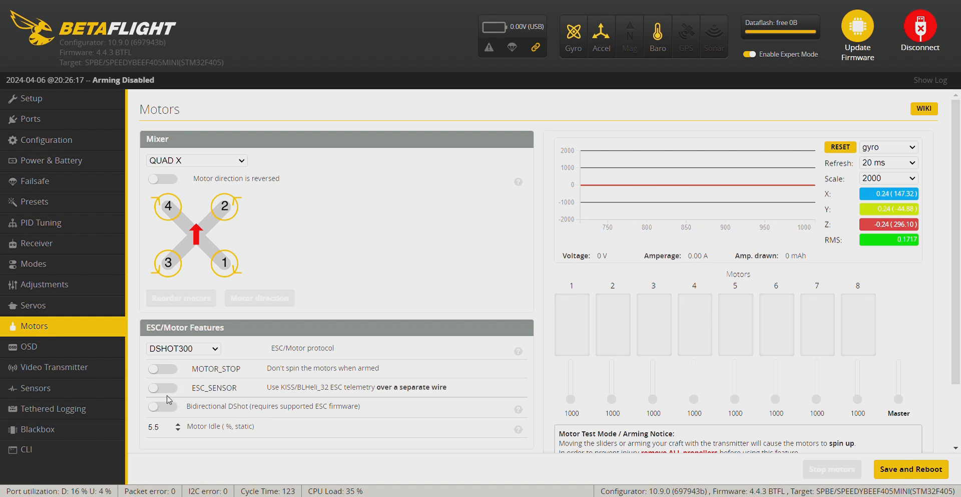
left_click(161, 407)
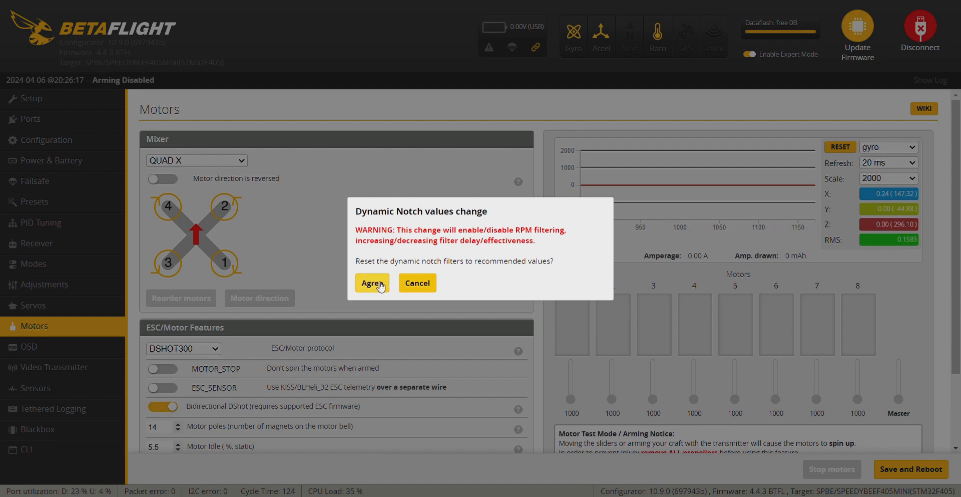
Step: Accept the recommended dynamic notch filter reset and save the motor settings with reboot
left_click(372, 283)
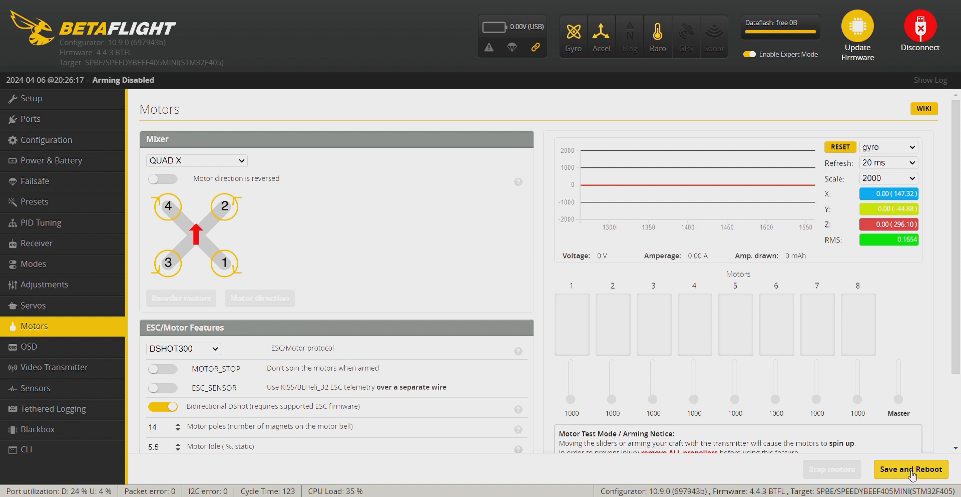
left_click(909, 469)
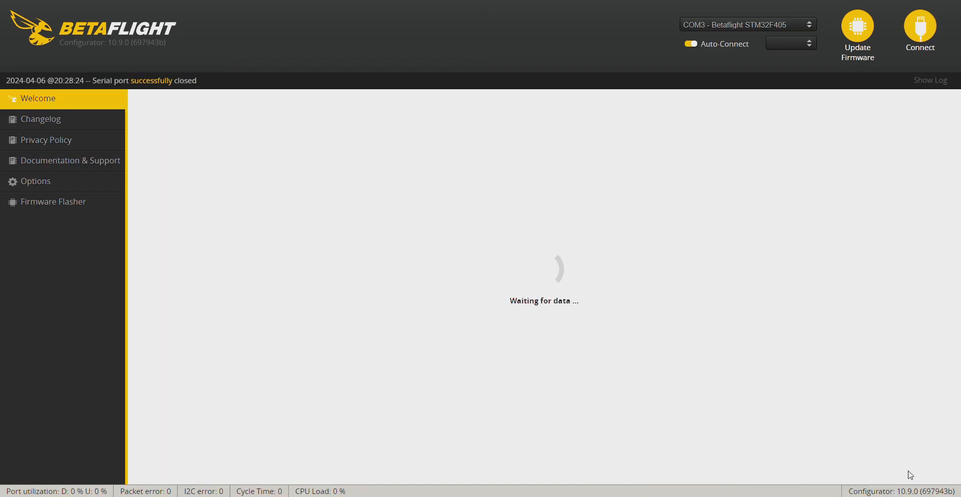
left_click(920, 26)
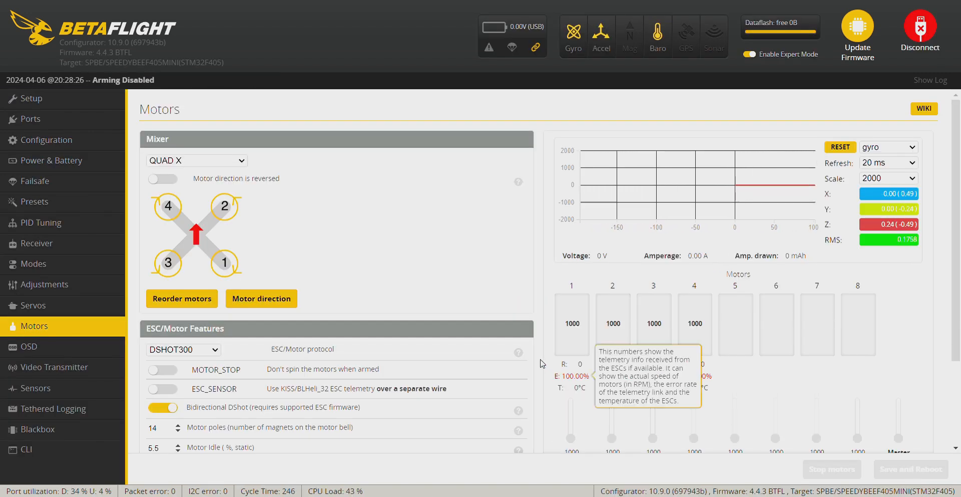
Step: Scroll the Motors page down to the mixer diagram and ESC/motor features
scroll("down", 3)
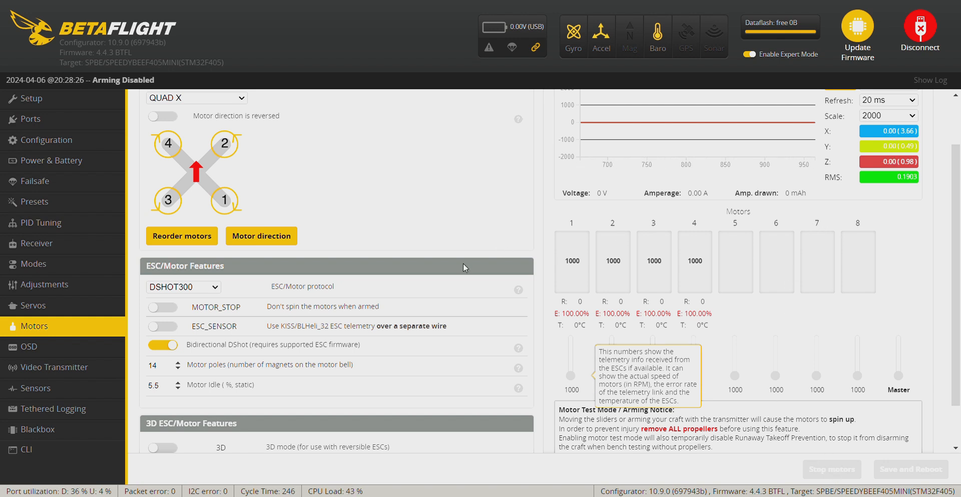
mouse_move(943, 19)
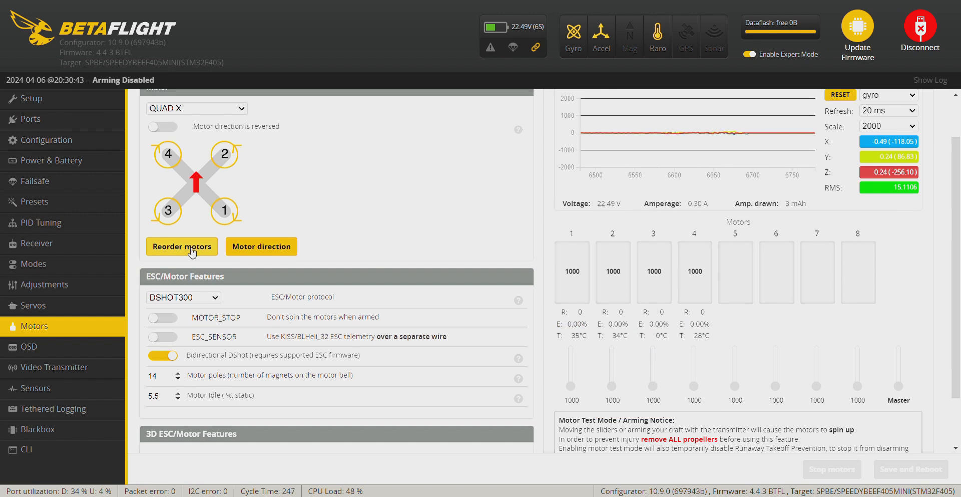
Step: Run the motor reorder wizard, identify each spinning motor, and save the new motor order
left_click(182, 246)
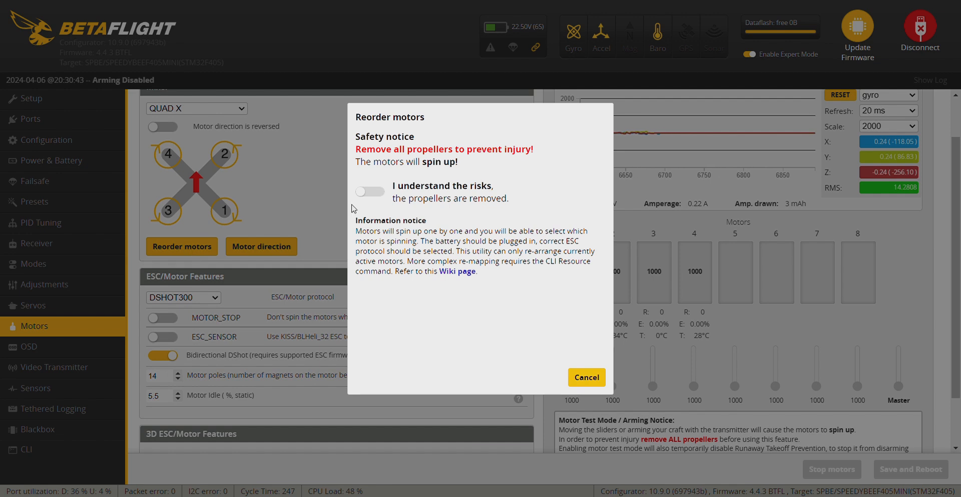
left_click(369, 191)
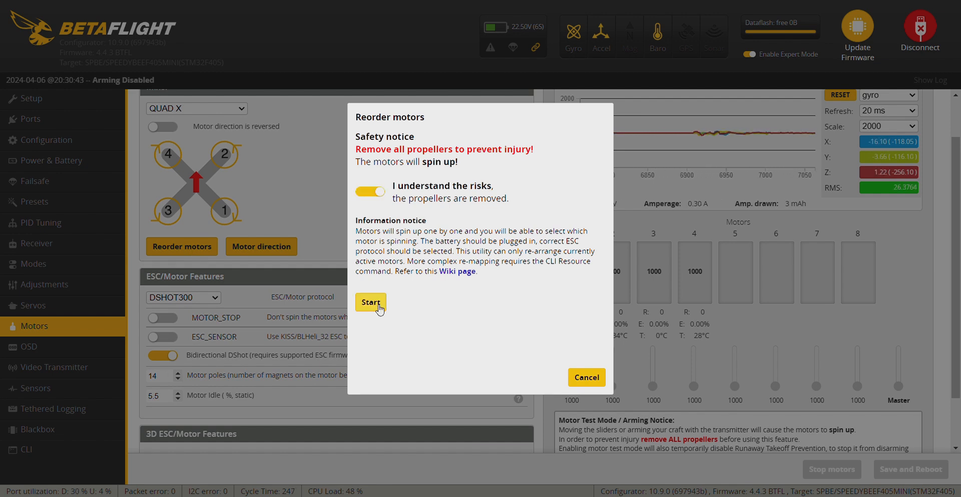
left_click(371, 303)
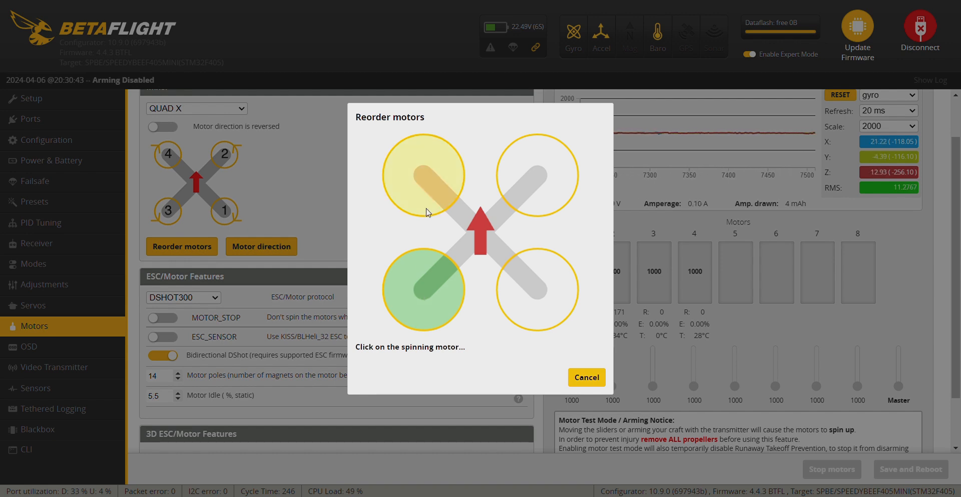
left_click(424, 175)
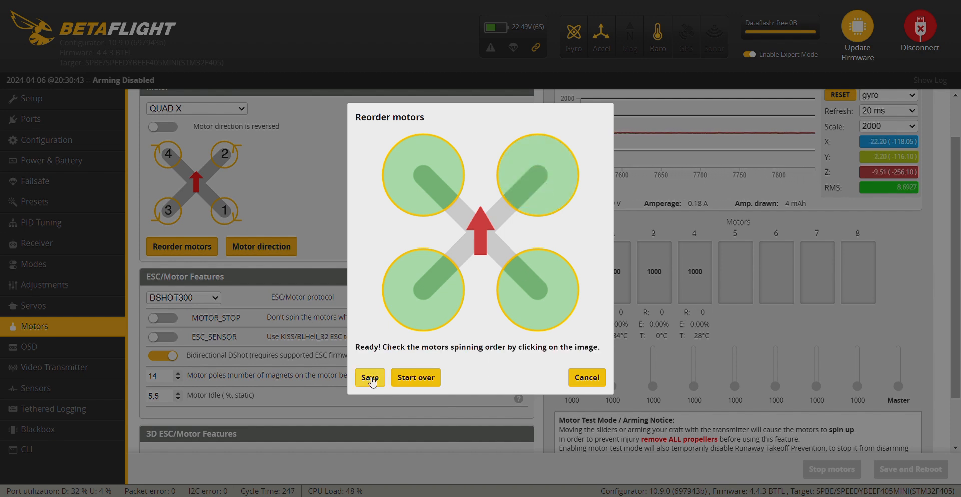
left_click(370, 378)
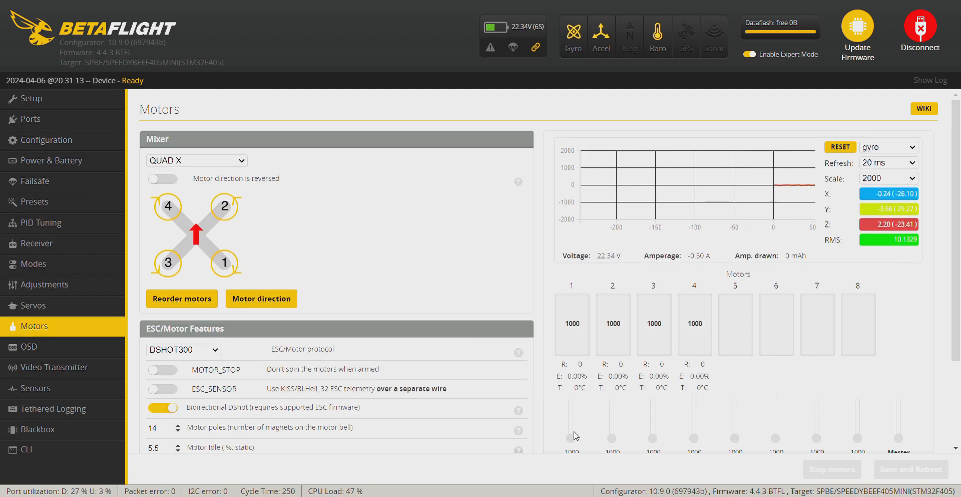
mouse_move(695, 371)
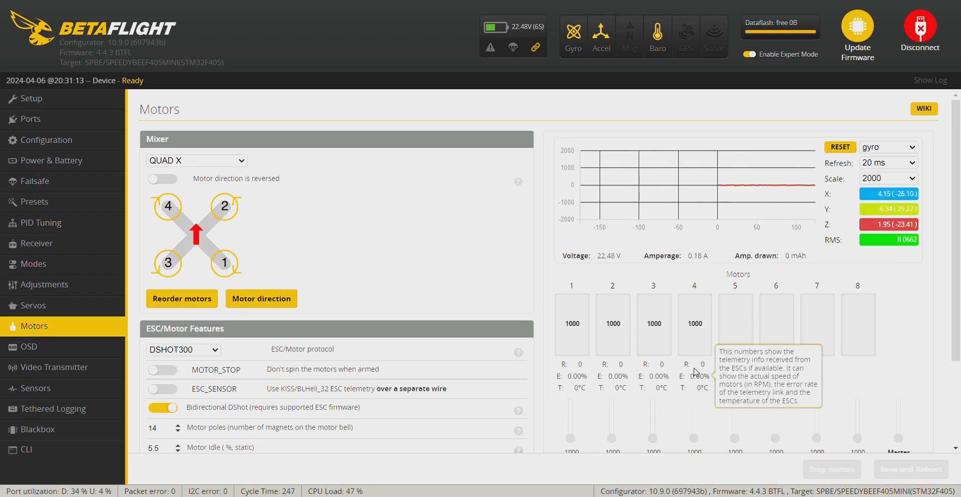
Step: Enable motor test mode, spin the motors up with the Master slider, then bring them back down
scroll("down", 3)
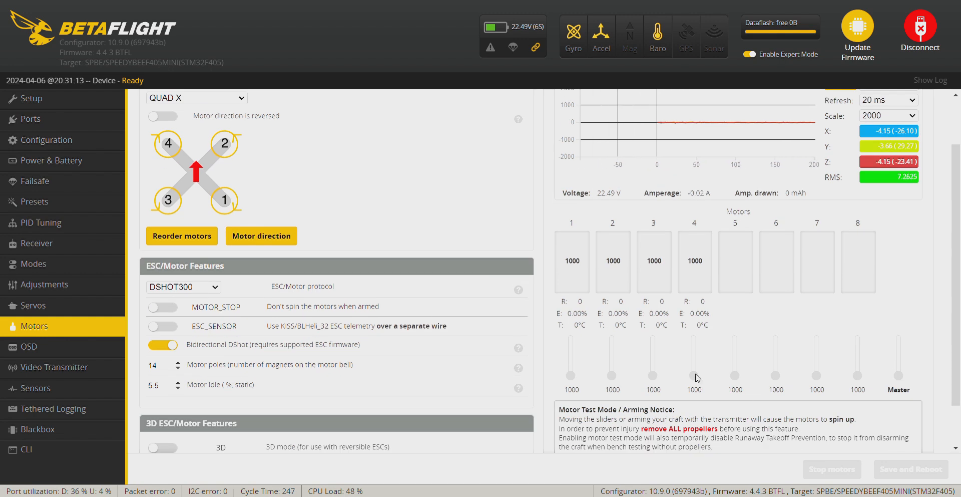
scroll("down", 3)
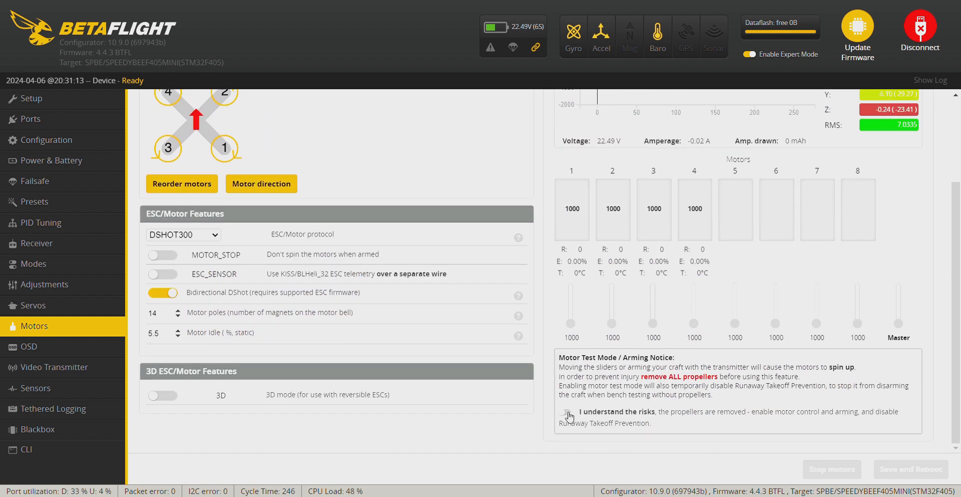
left_click(566, 412)
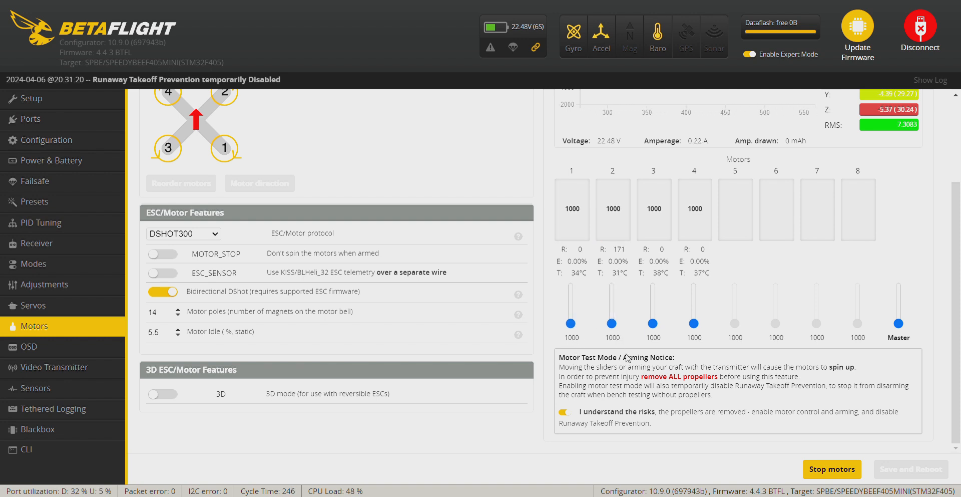
left_click_drag(653, 323, 653, 320)
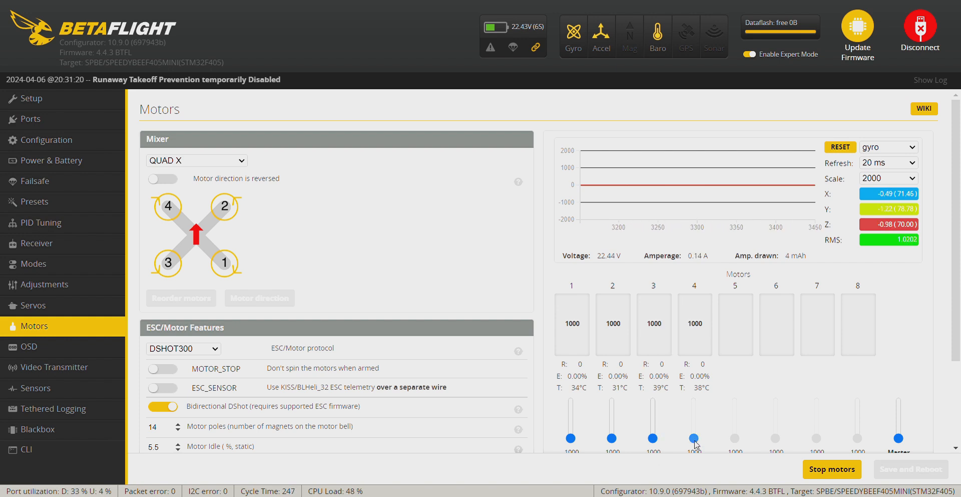
left_click_drag(694, 437, 693, 437)
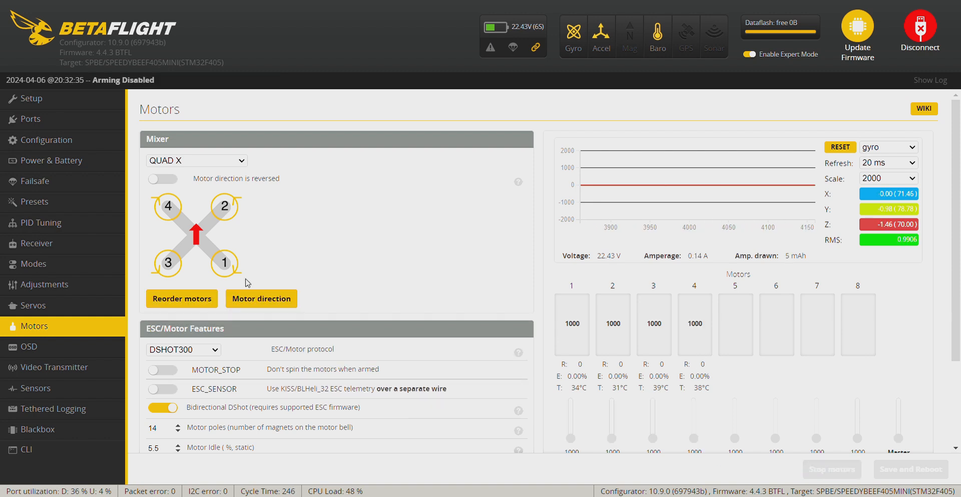
left_click(262, 298)
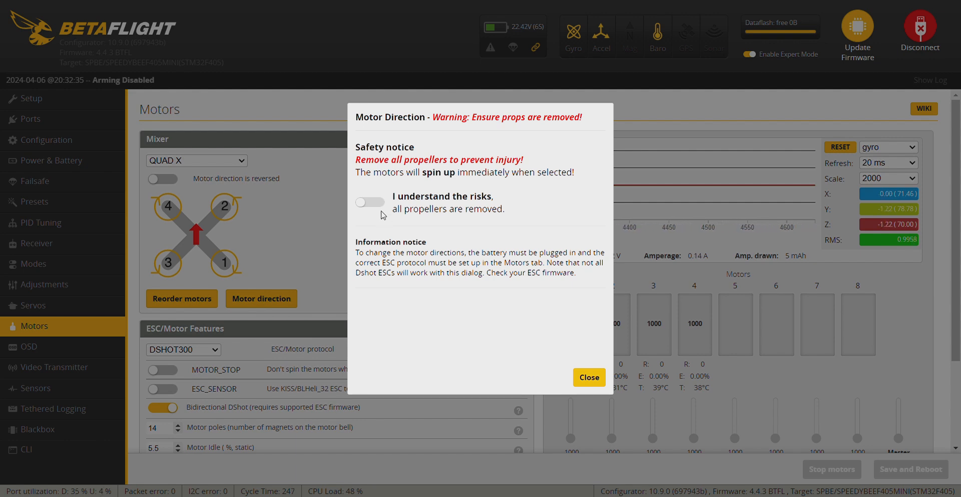
left_click(370, 203)
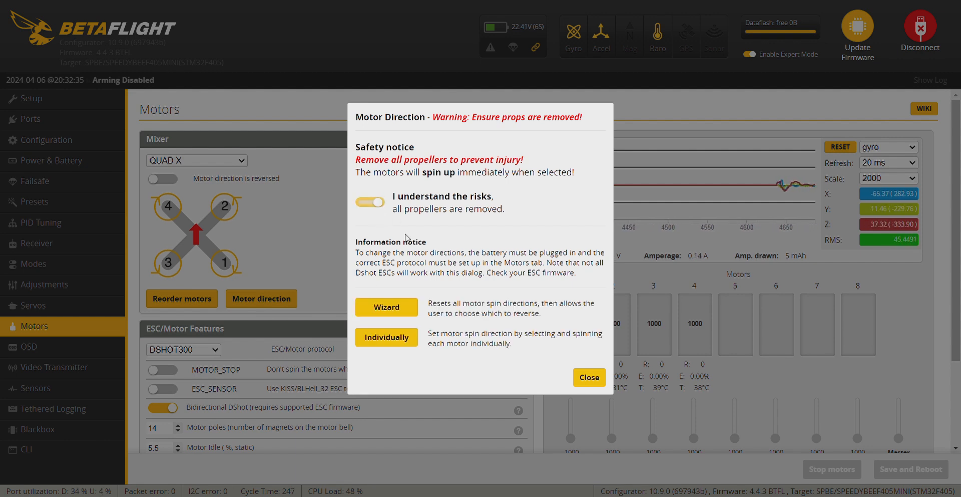
mouse_move(426, 326)
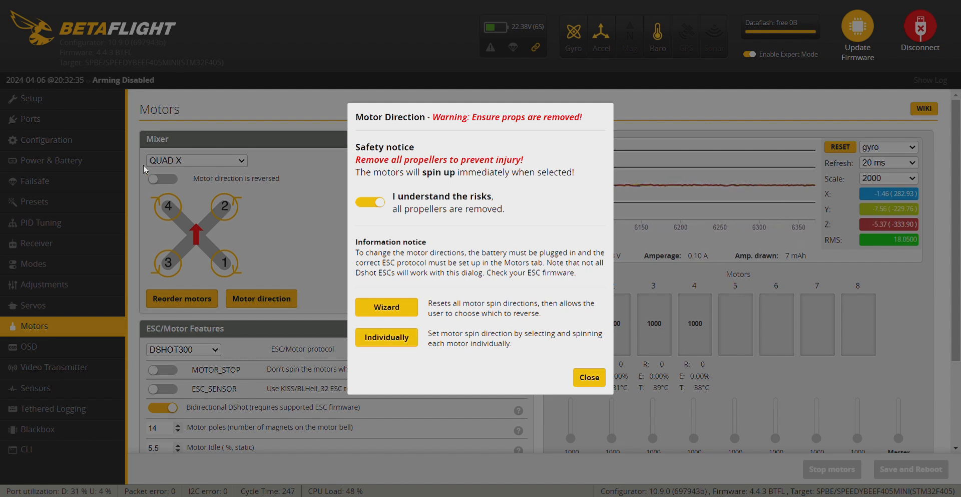
mouse_move(448, 359)
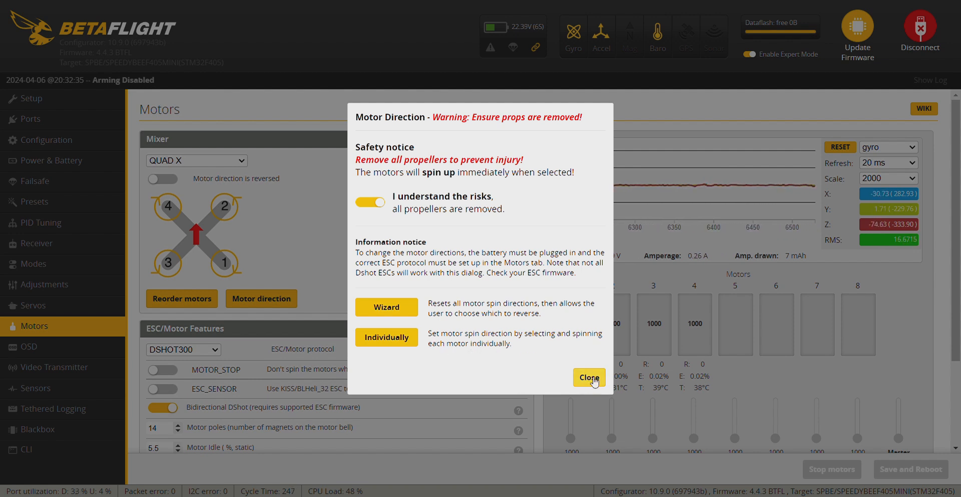
left_click(589, 377)
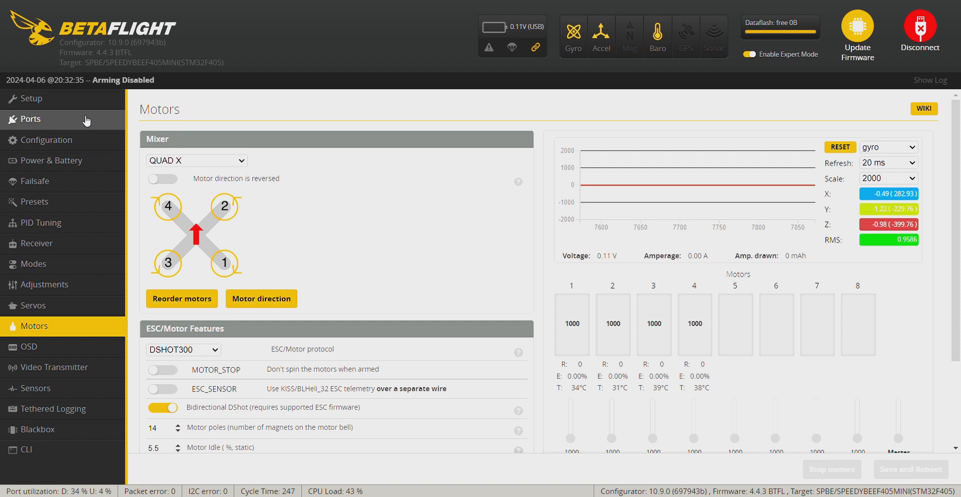
Step: Adjust the UART settings on the Ports page and save with reboot
left_click(30, 119)
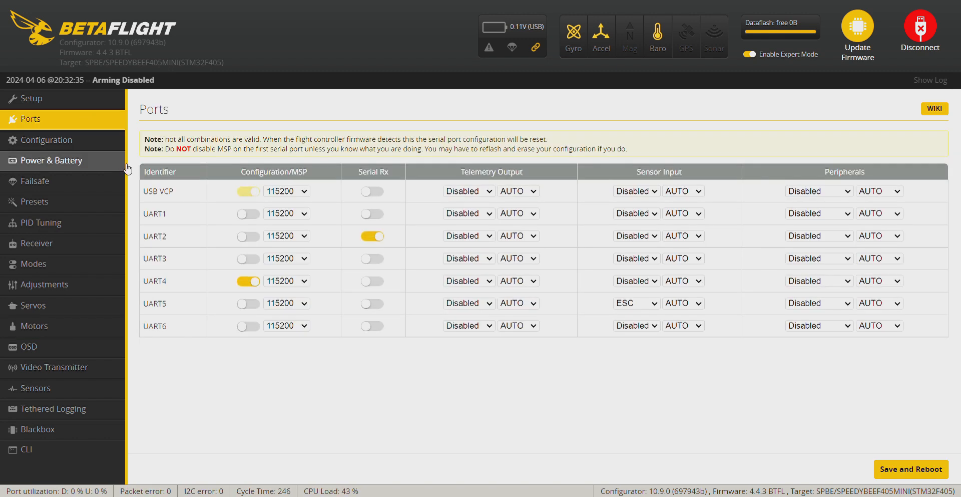
mouse_move(210, 203)
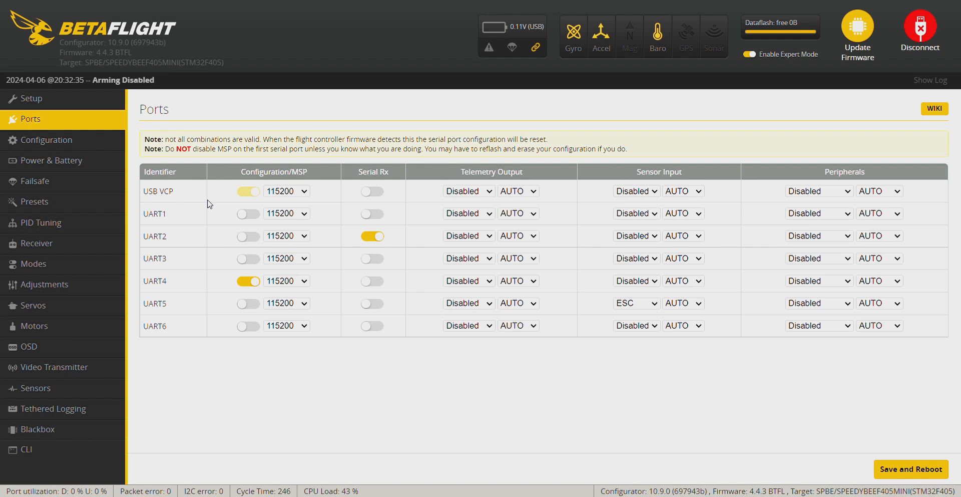
left_click(248, 281)
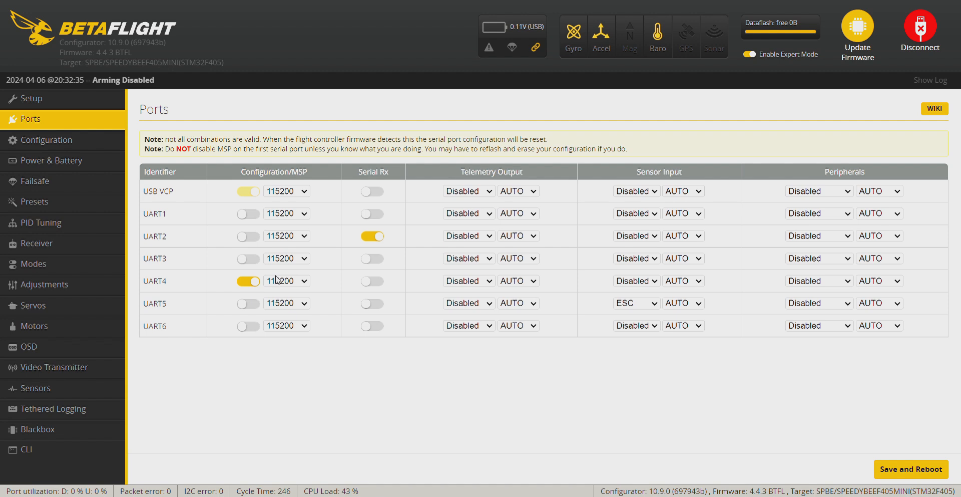
left_click(373, 236)
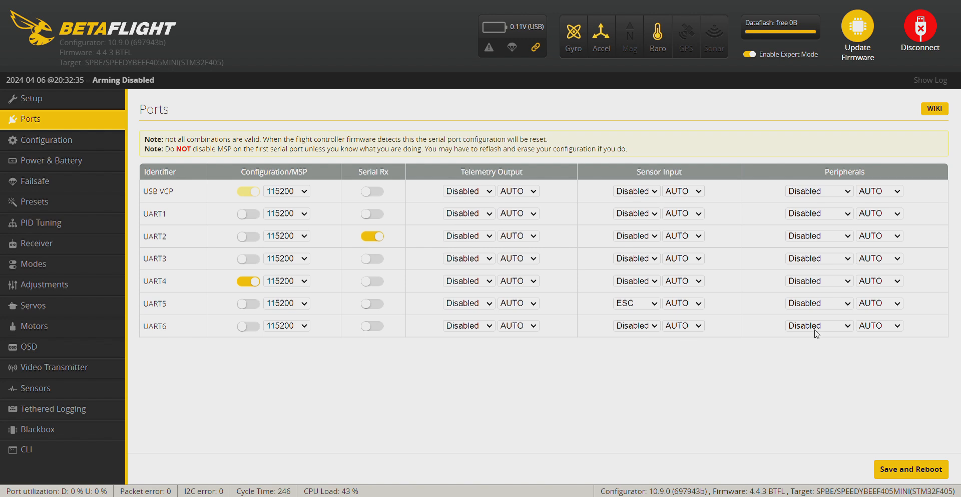
mouse_move(688, 334)
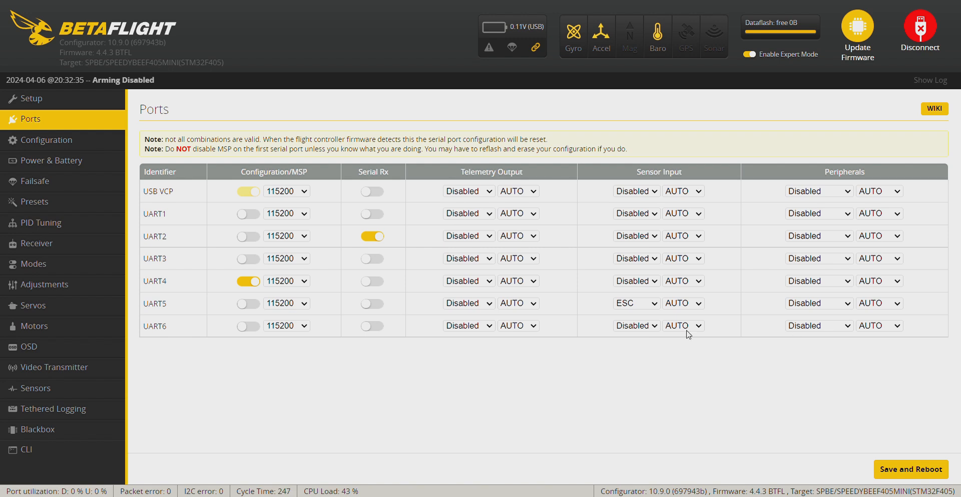
mouse_move(635, 358)
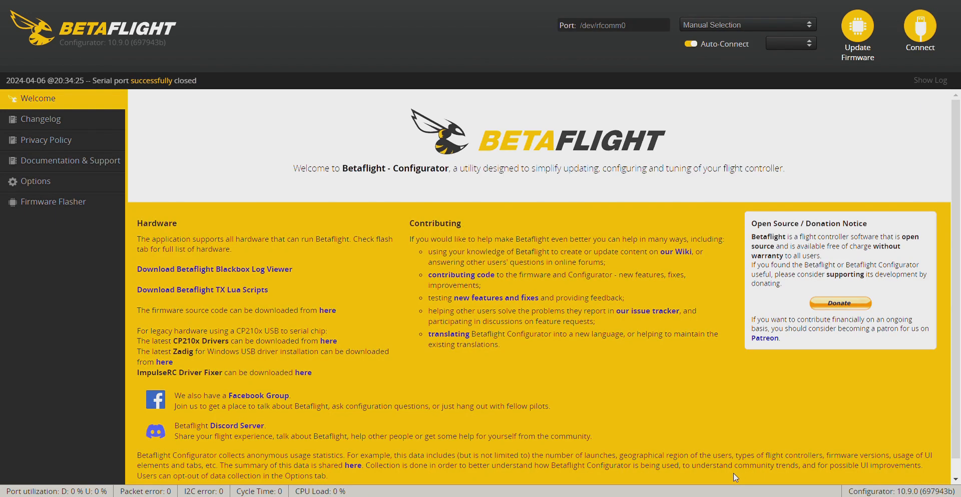
Step: Reconnect to the flight controller after the reboot
left_click(920, 26)
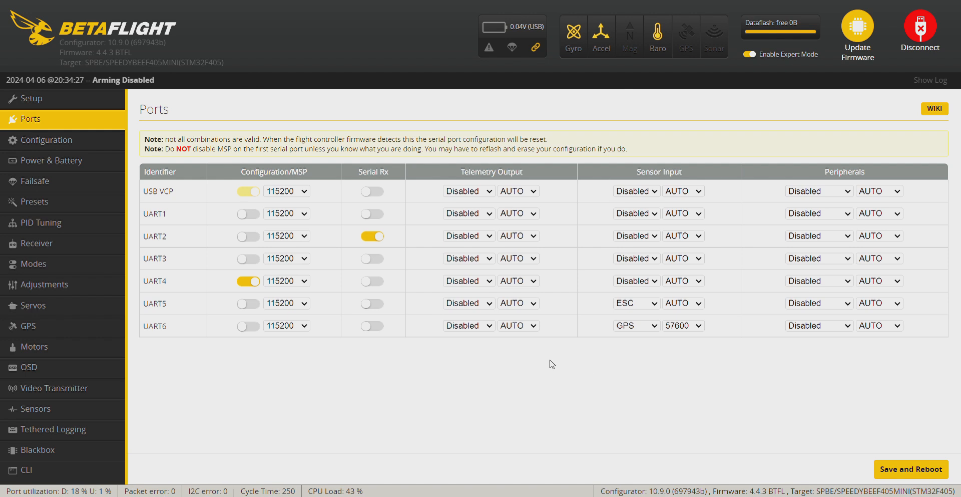
mouse_move(310, 209)
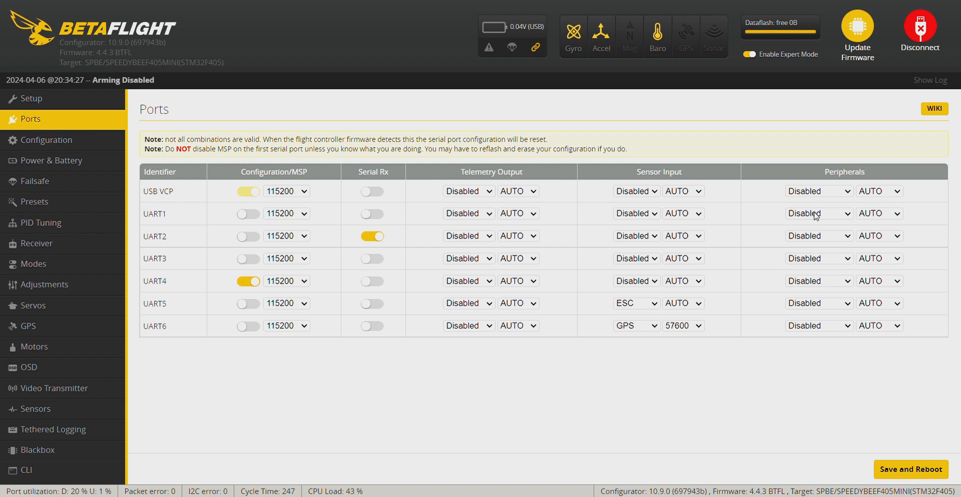
mouse_move(611, 197)
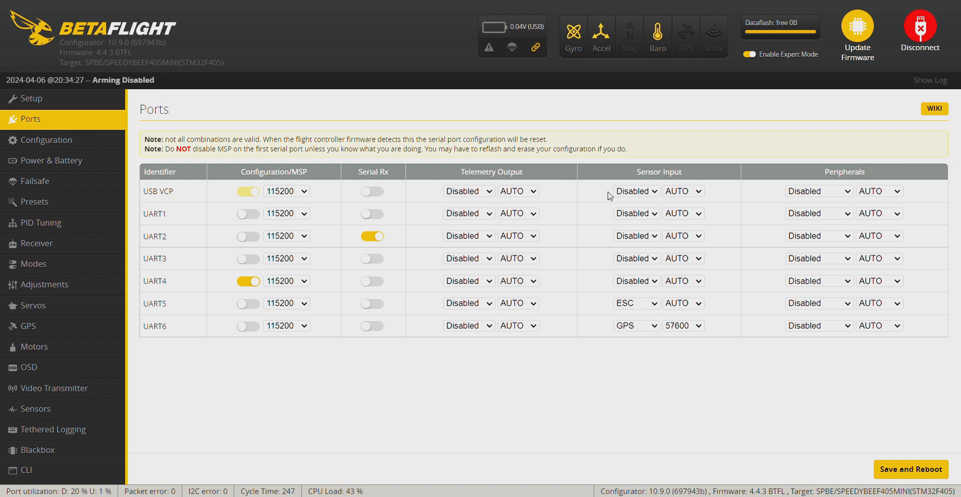
mouse_move(853, 221)
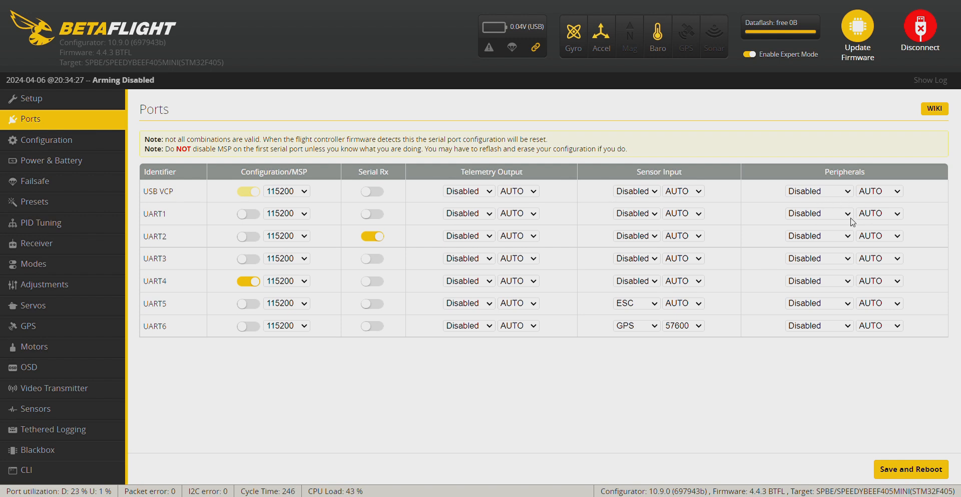
mouse_move(197, 234)
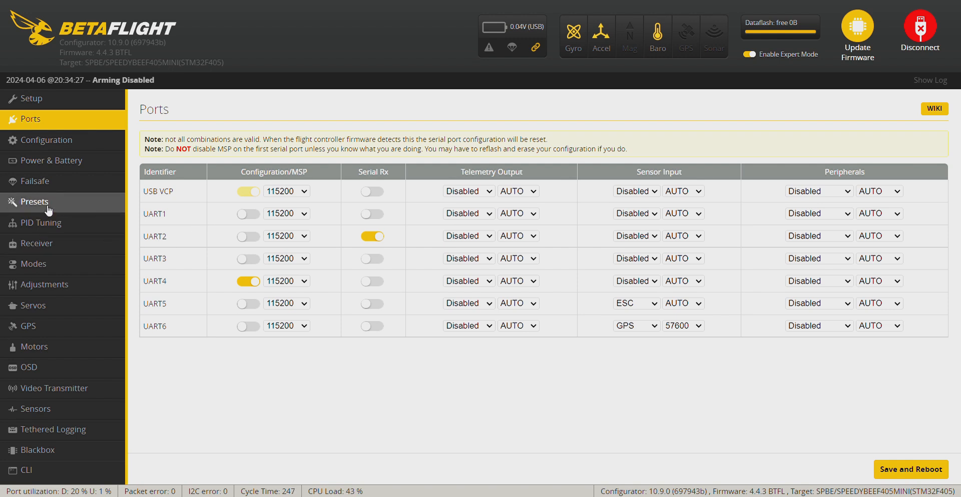
Step: Pick the DJI O3 / Avatar HD OSD preset with displayport and MSP VTX on UART 1, then save and reboot
left_click(34, 201)
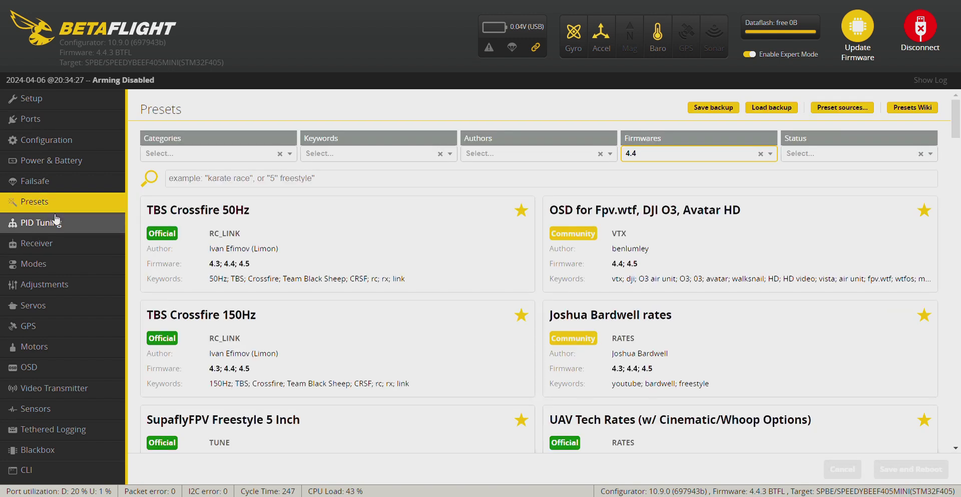
mouse_move(605, 218)
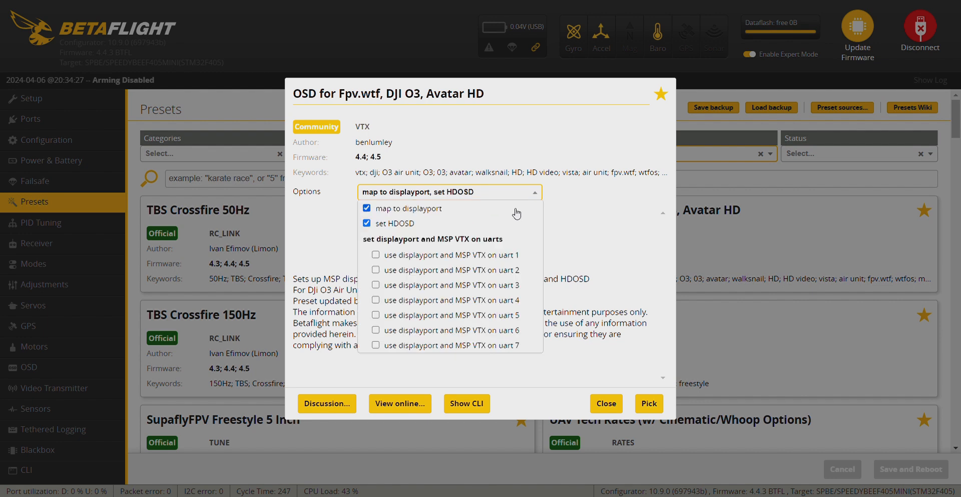
mouse_move(399, 260)
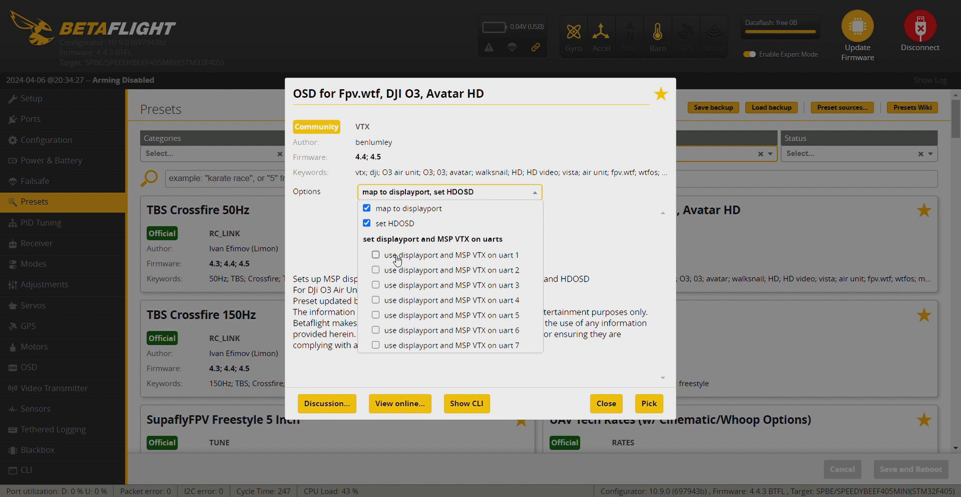
left_click(376, 254)
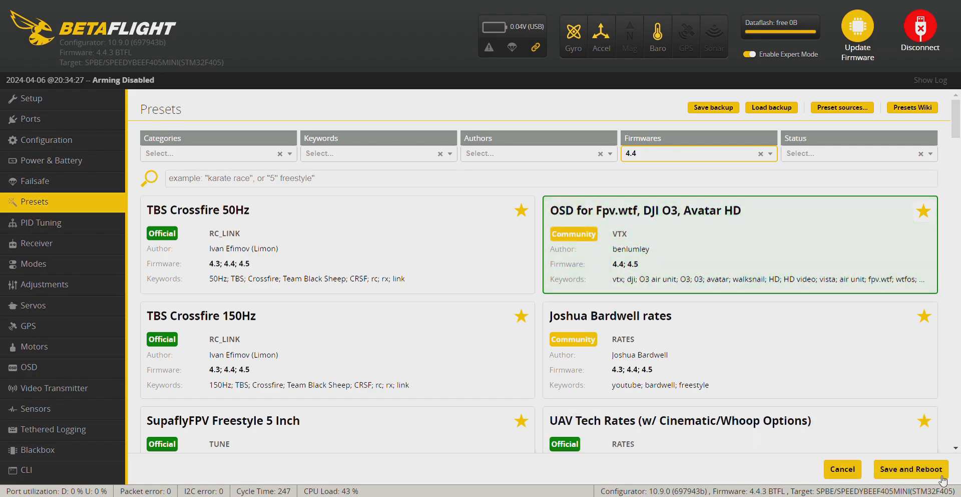
mouse_move(933, 481)
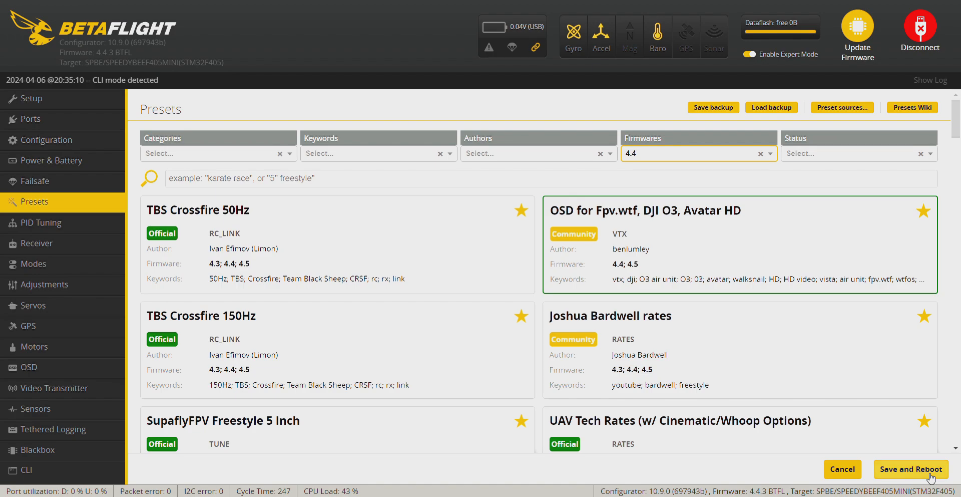
left_click(910, 469)
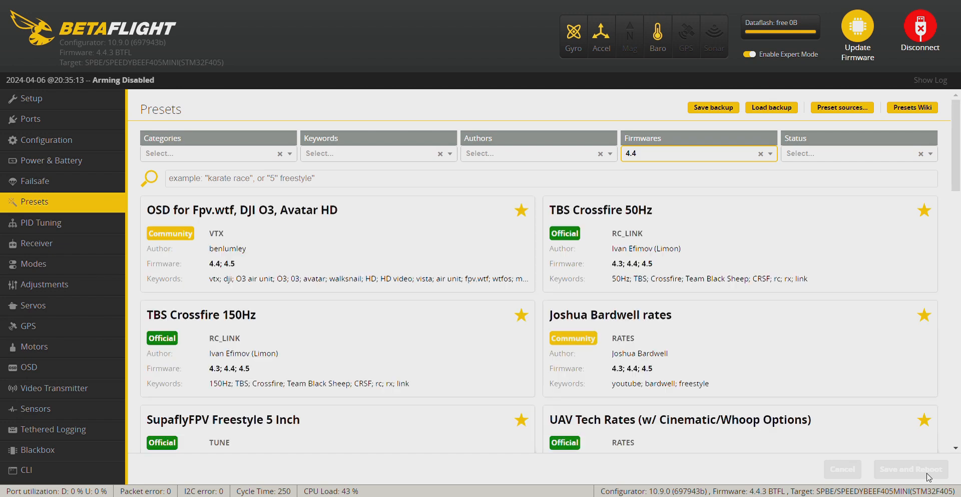
mouse_move(44, 124)
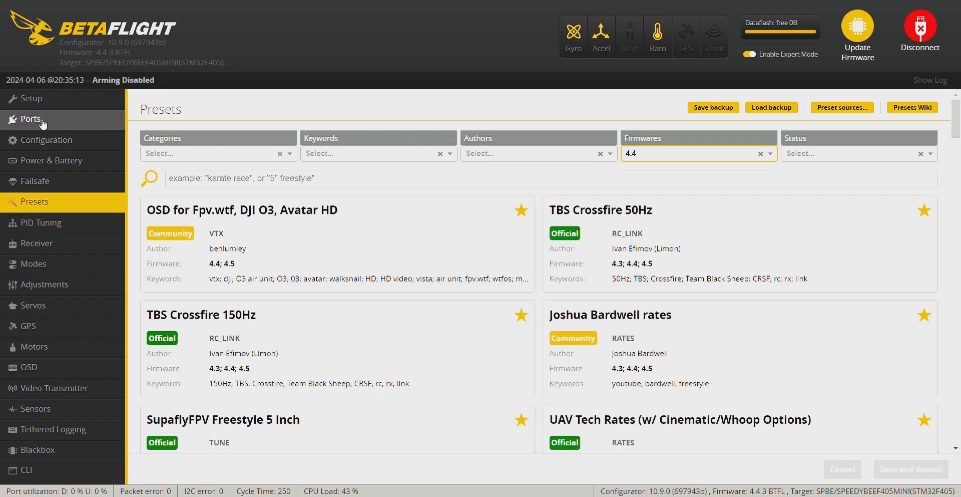
Step: Show the Ports overview to confirm UART1 is the VTX (MSP + DisplayPort) peripheral
left_click(31, 119)
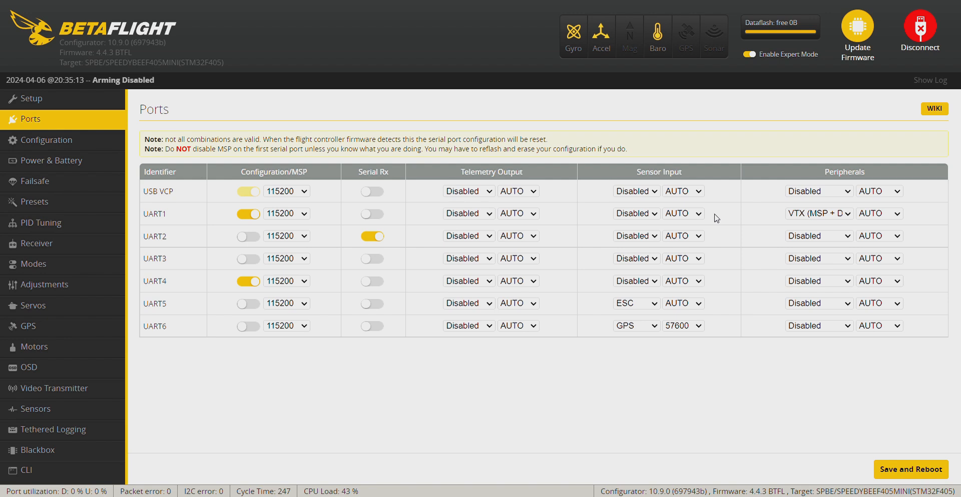
mouse_move(891, 223)
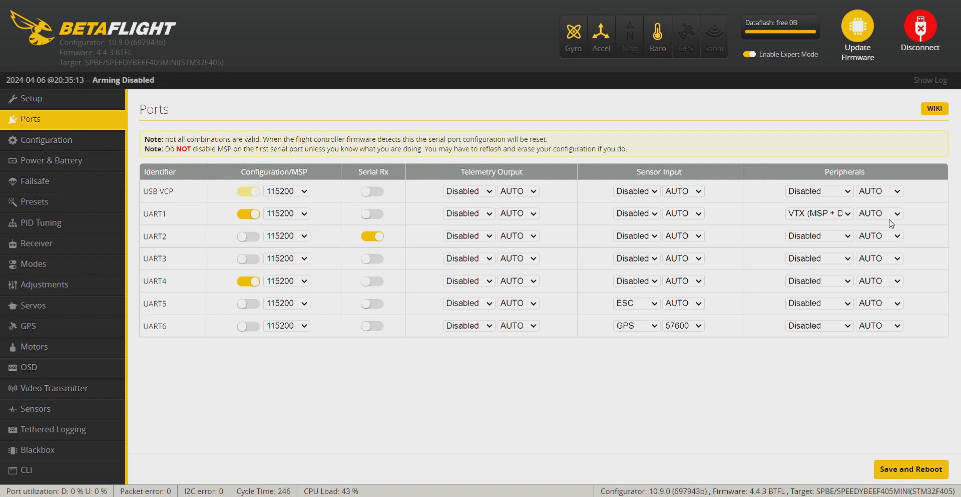
mouse_move(361, 274)
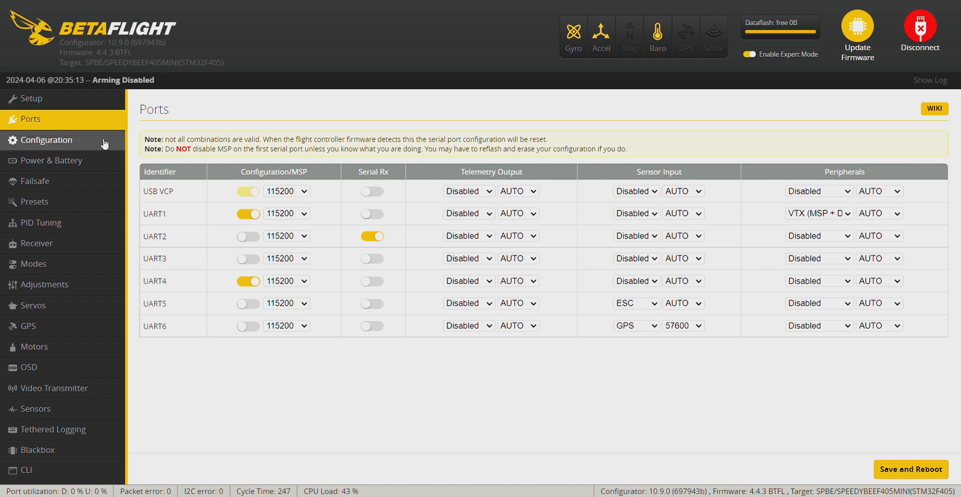
mouse_move(125, 195)
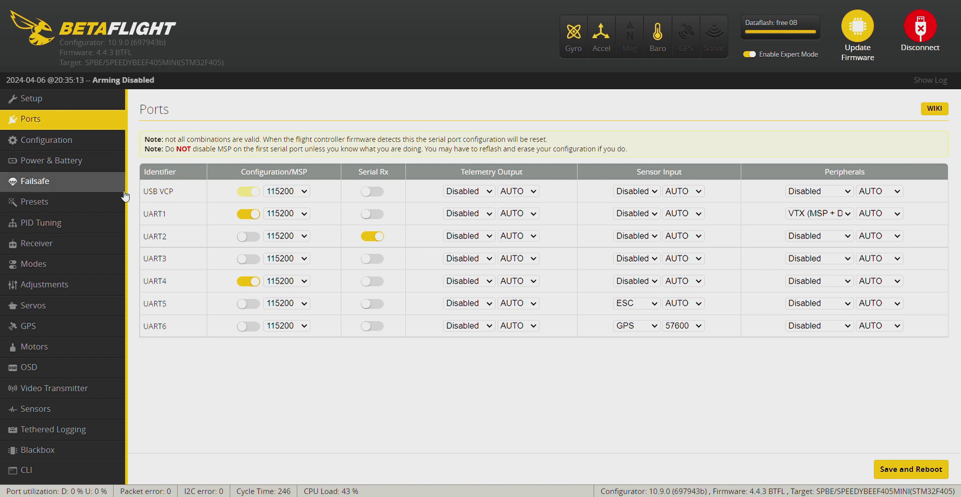
mouse_move(35, 201)
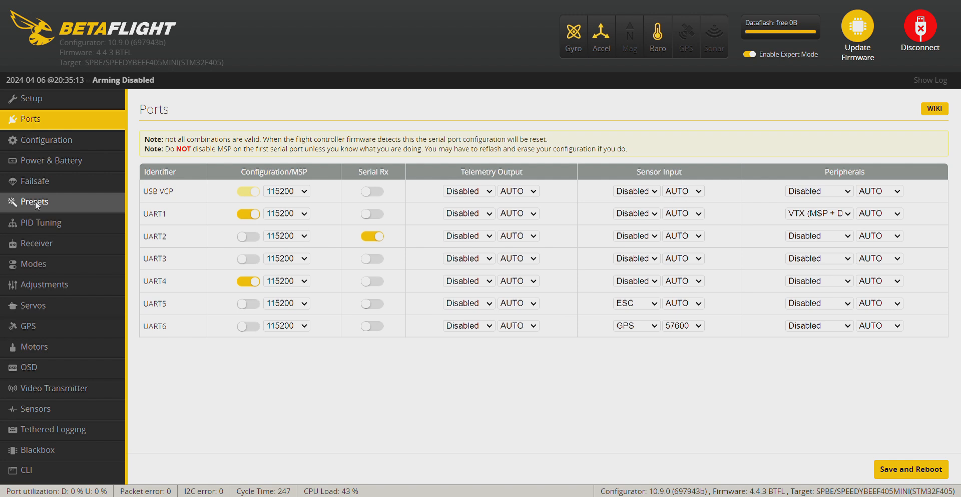
Step: Pick the TBS Crossfire 50Hz RC link preset with the Cinematic option selected
left_click(34, 202)
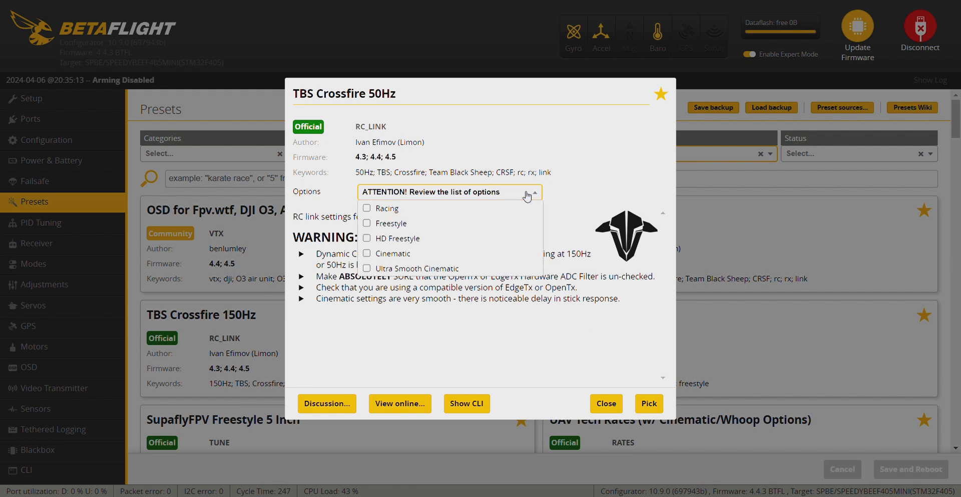
left_click(367, 254)
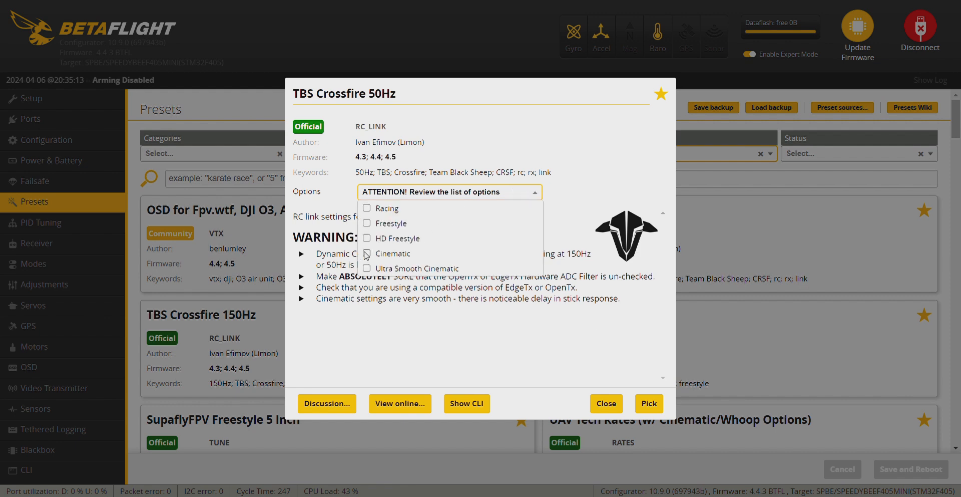
left_click(367, 253)
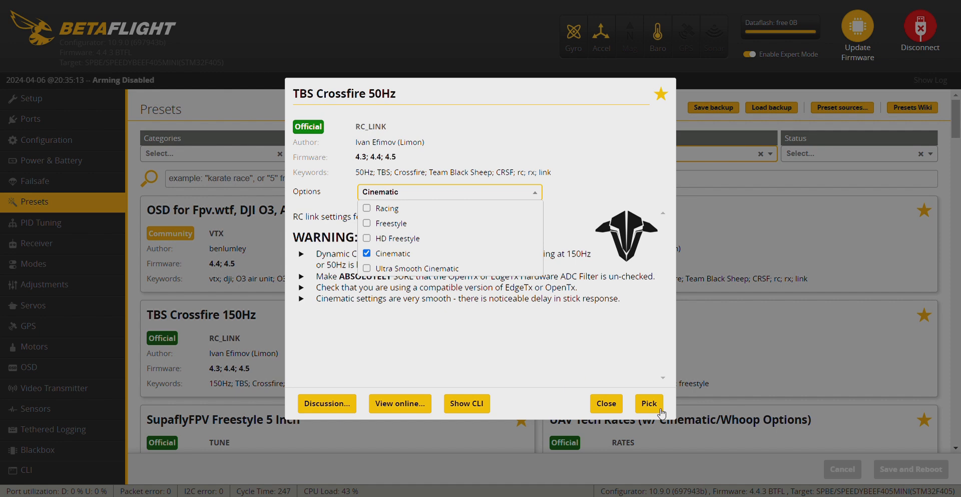
mouse_move(617, 394)
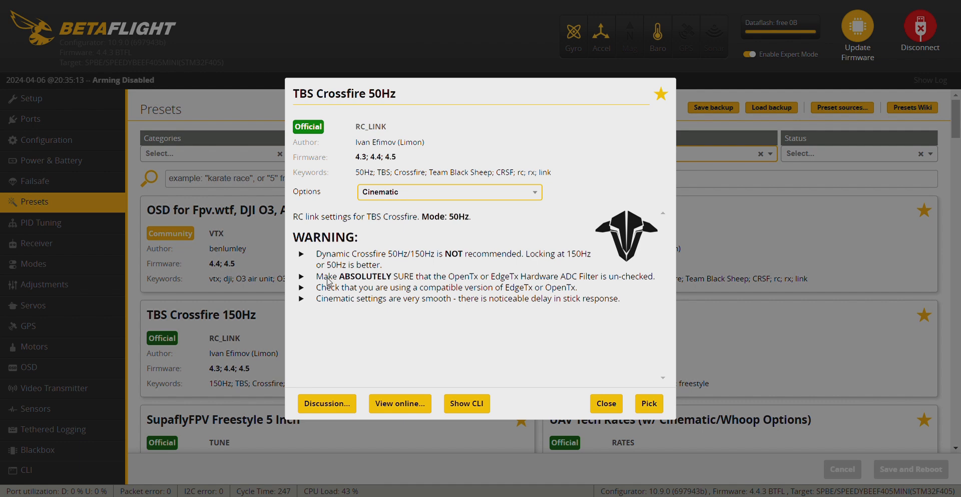
mouse_move(339, 282)
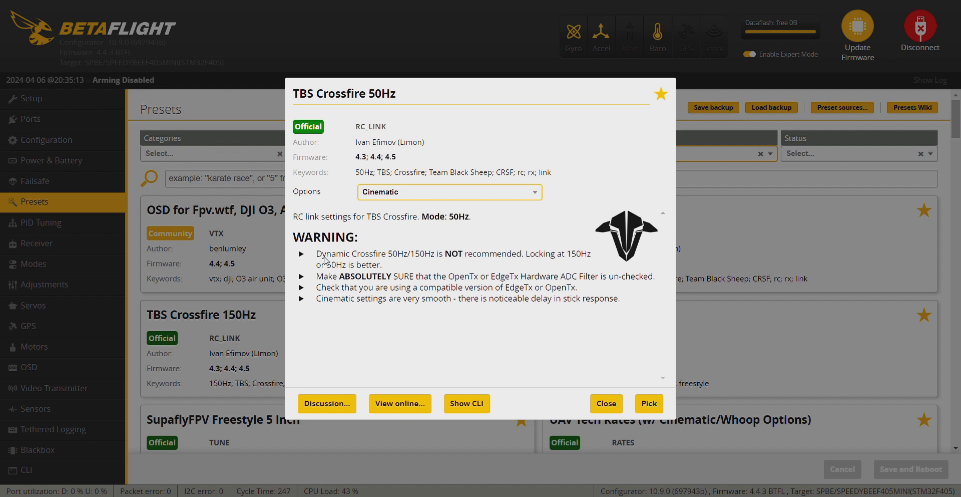
mouse_move(489, 258)
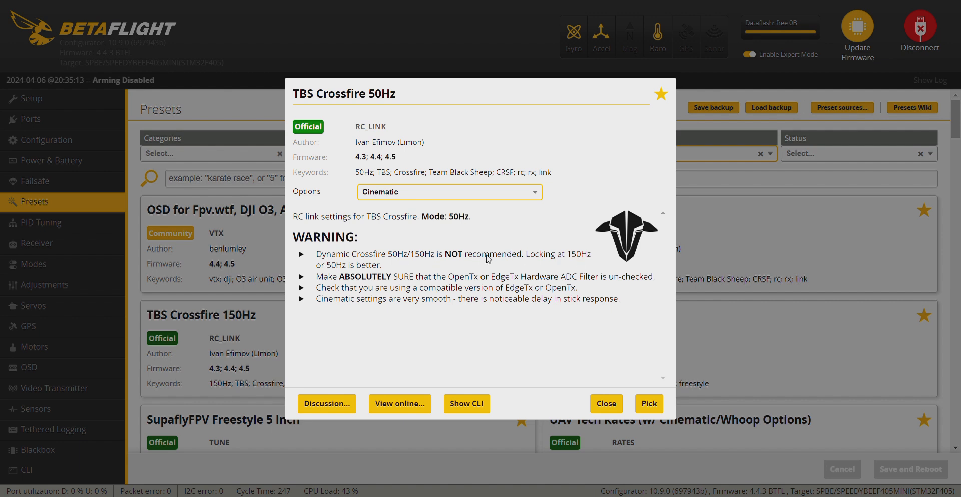
mouse_move(427, 257)
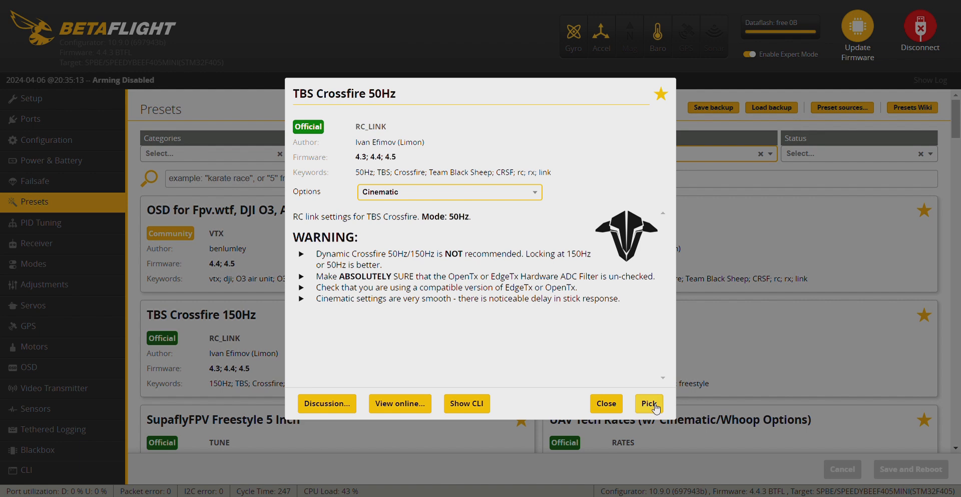
left_click(649, 404)
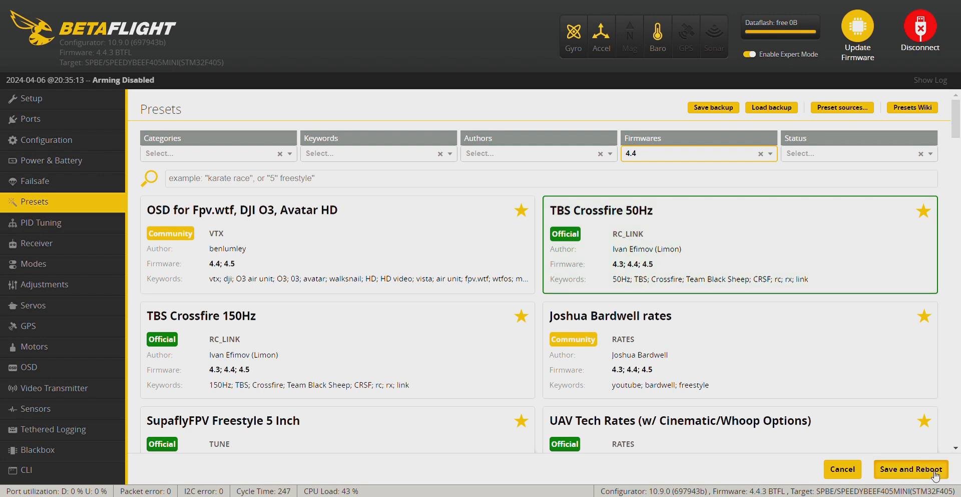
Step: Save the preset to the board with a reboot and reconnect to the flight controller
left_click(911, 469)
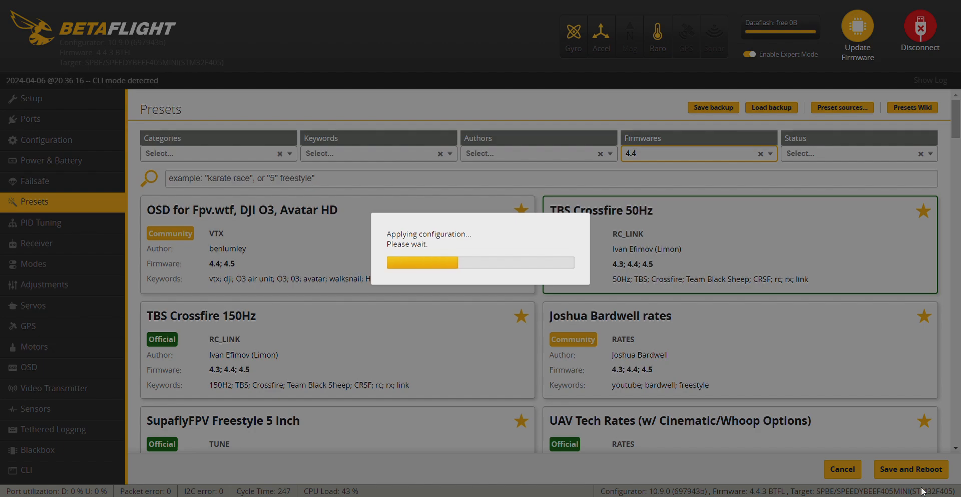
left_click(911, 469)
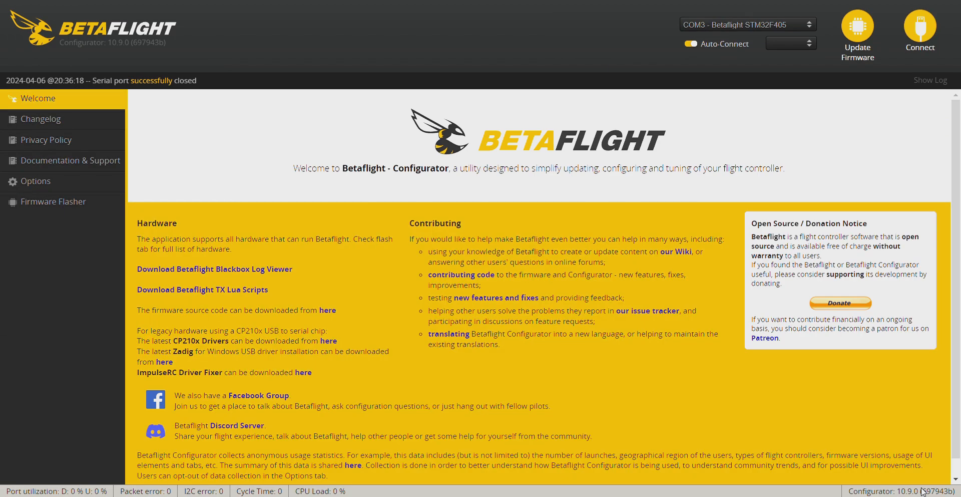
left_click(920, 28)
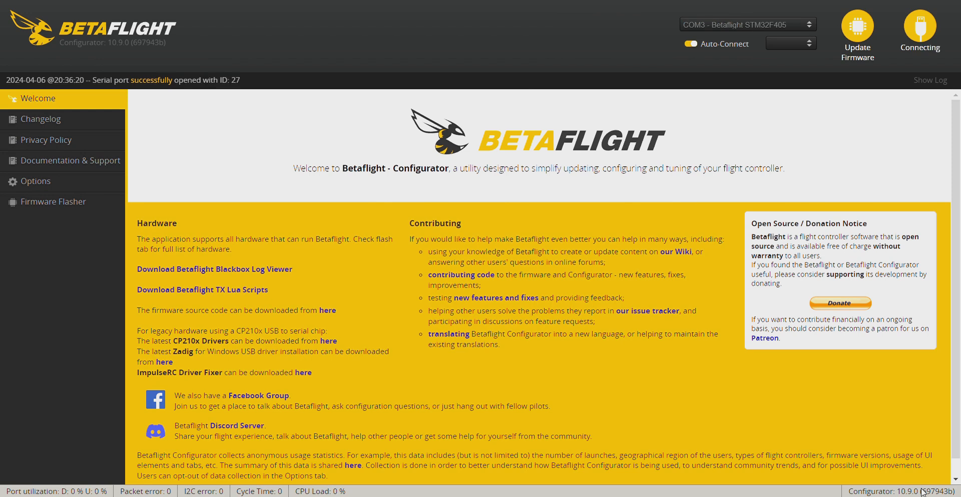
left_click(920, 25)
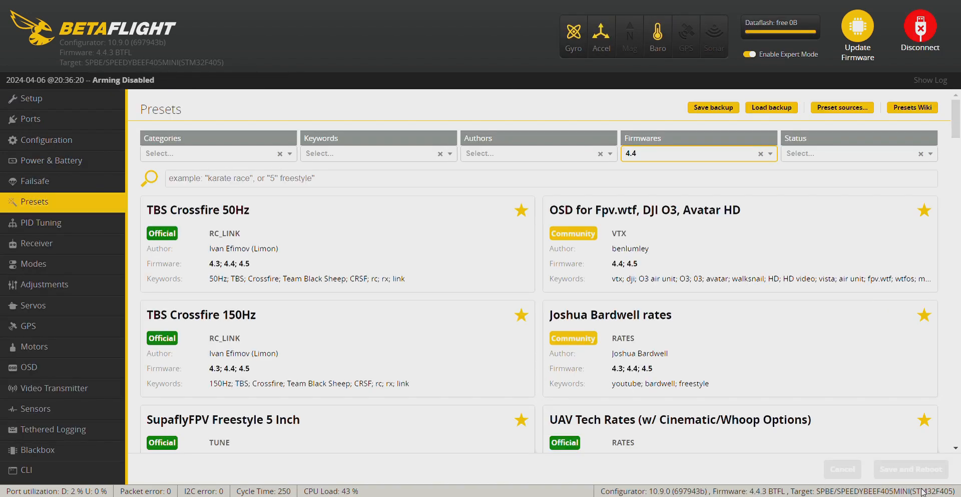
left_click(46, 140)
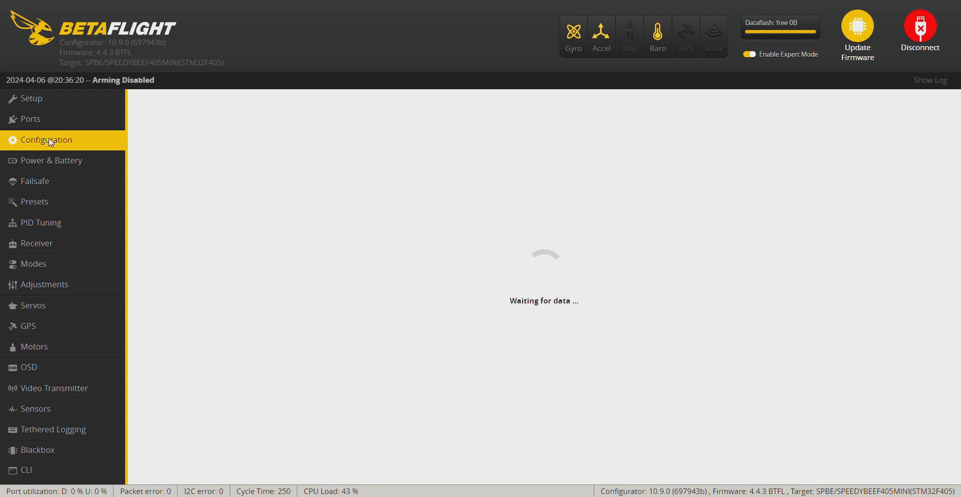
Step: Turn on the magnetometer and set beacon tone 4 with RX_SET beeps
left_click(46, 141)
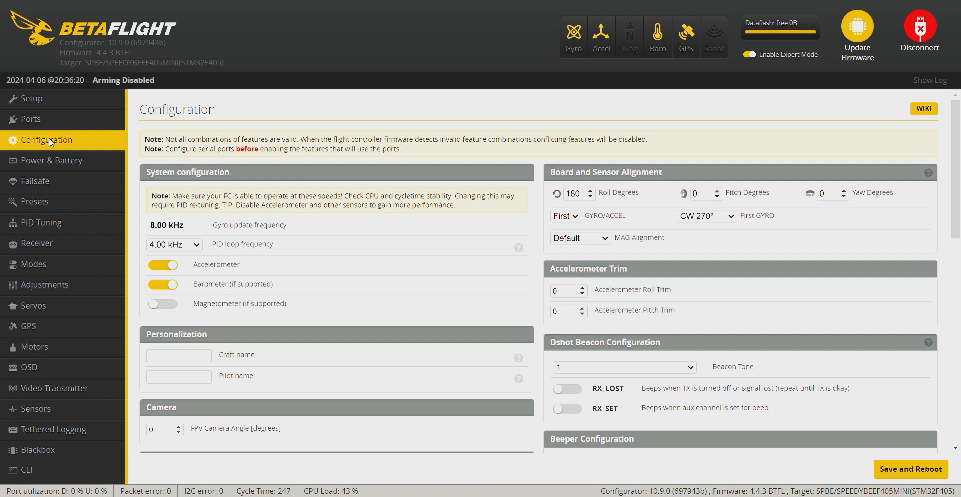
mouse_move(94, 26)
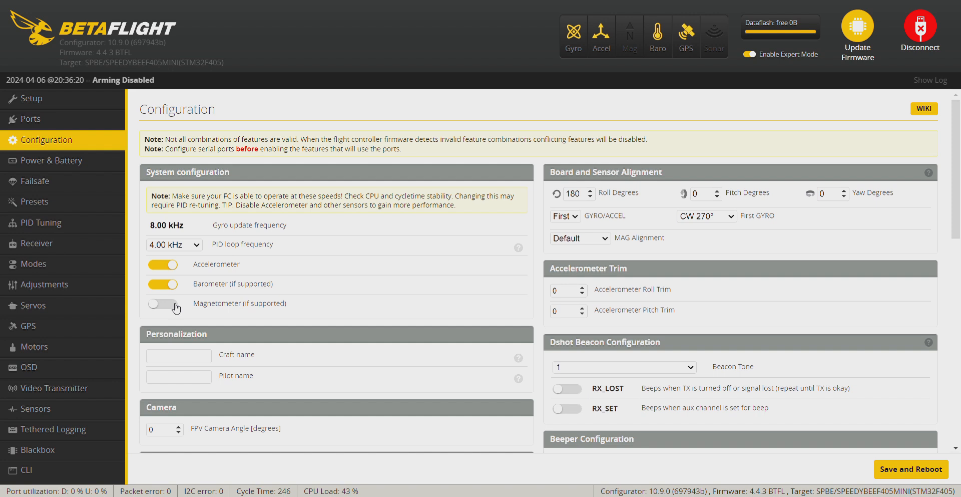
left_click(162, 304)
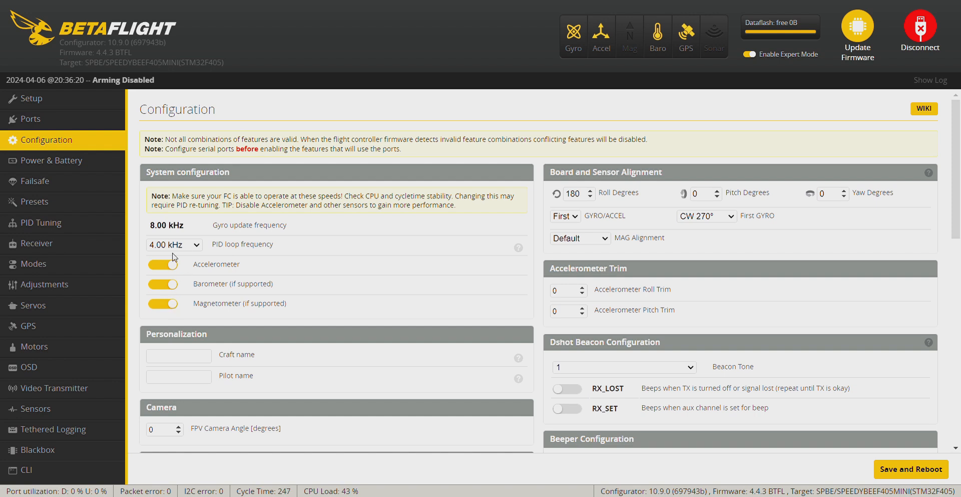
mouse_move(619, 221)
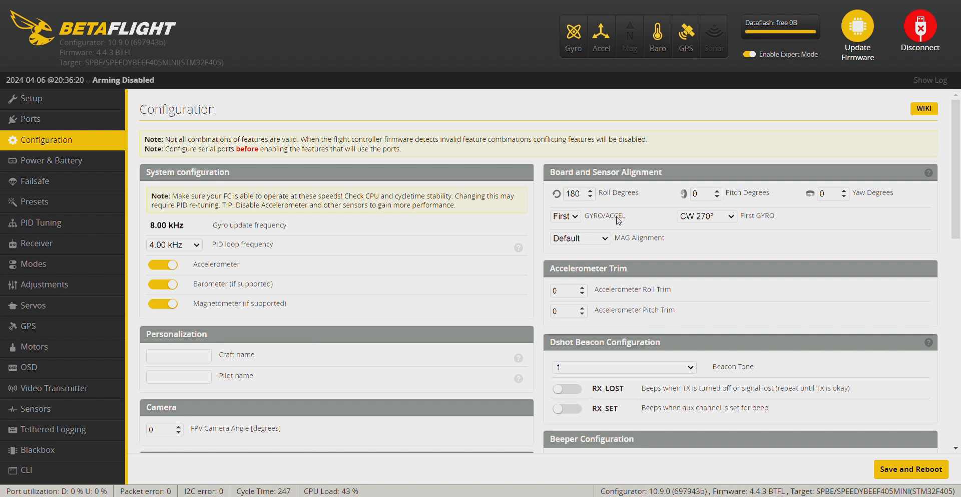
mouse_move(637, 303)
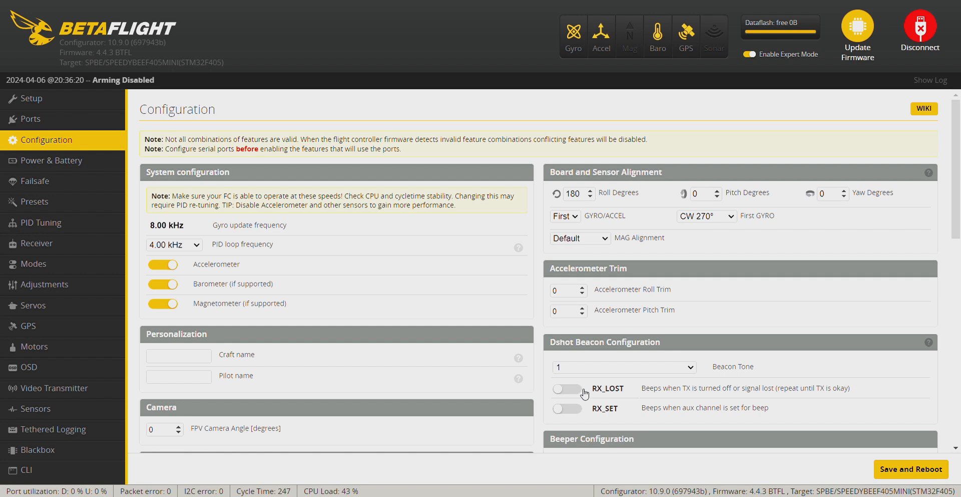
left_click(567, 388)
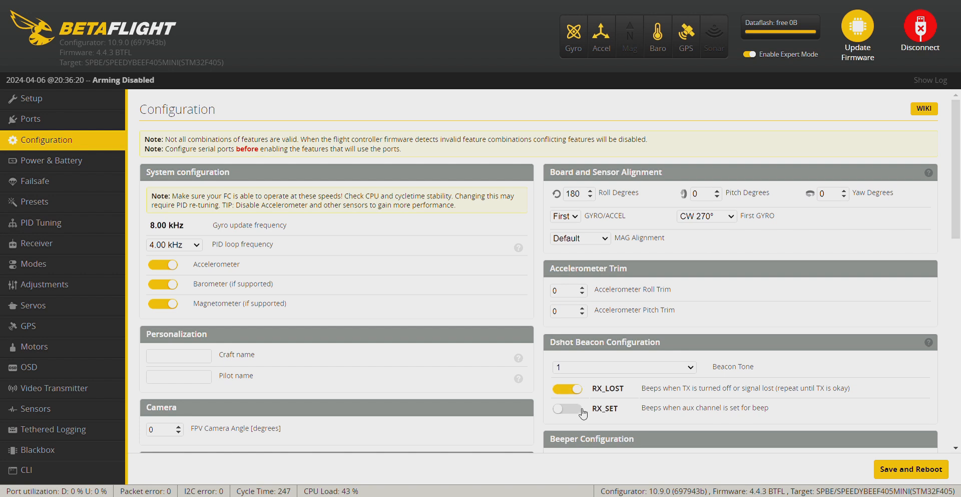
left_click(568, 408)
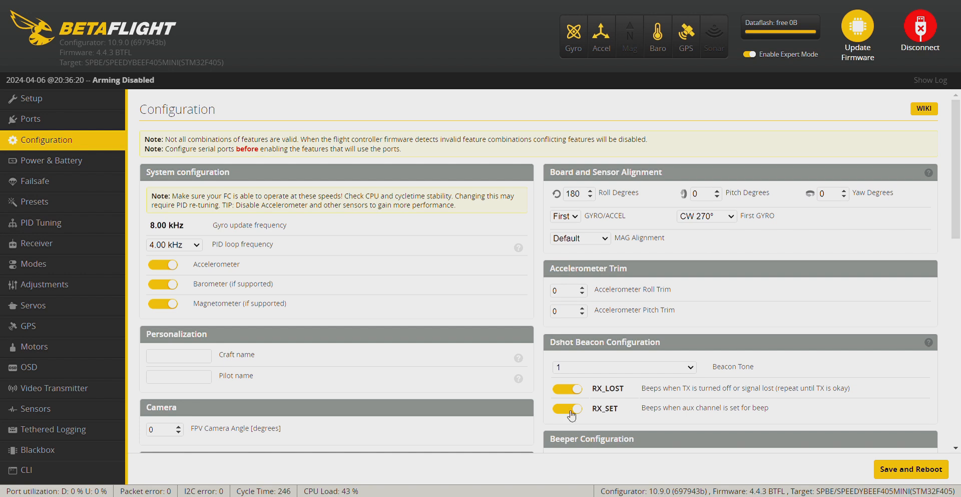
Step: Name the craft 'SpeedyBee 35' and turn off CPU-based SOFTSERIAL ports
scroll("down", 3)
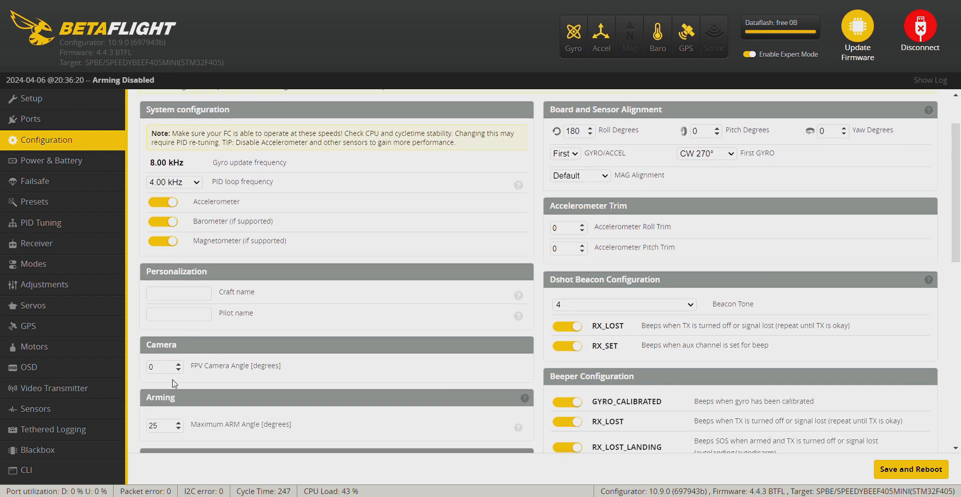
left_click(178, 293)
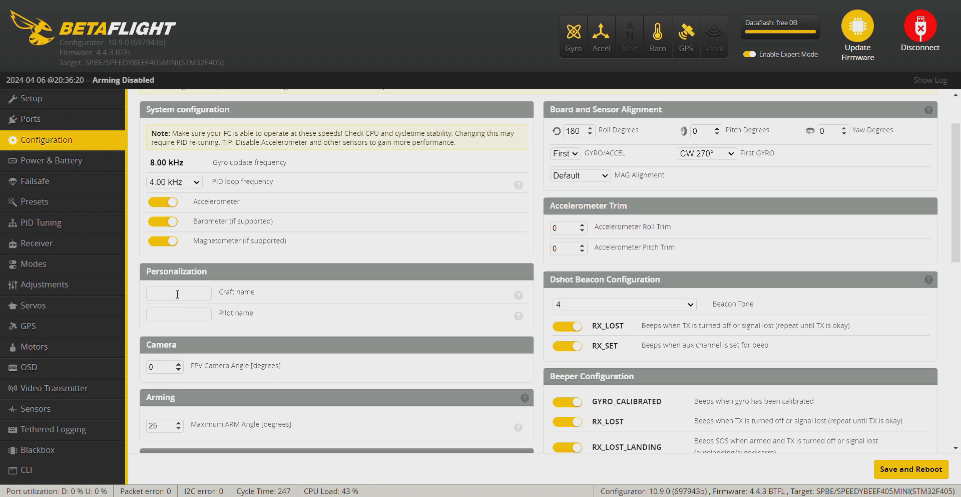
type("SpeedyBee 35")
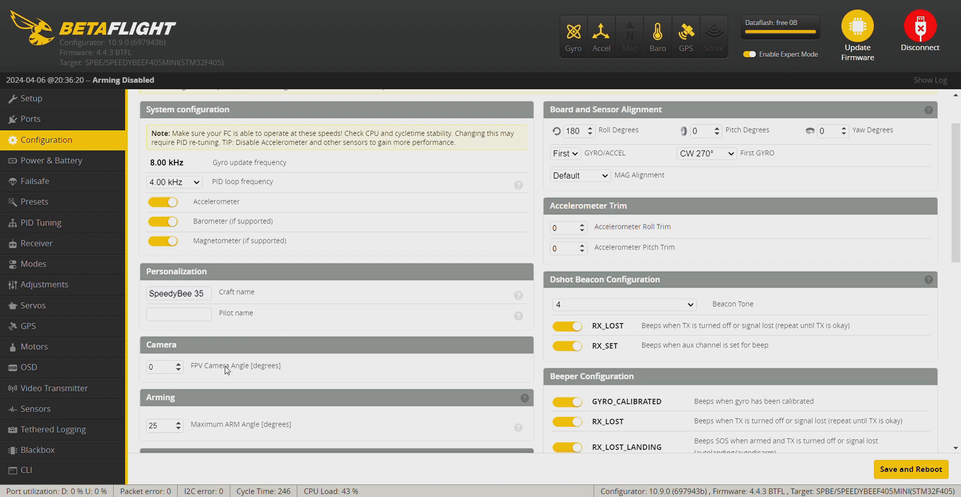
mouse_move(386, 359)
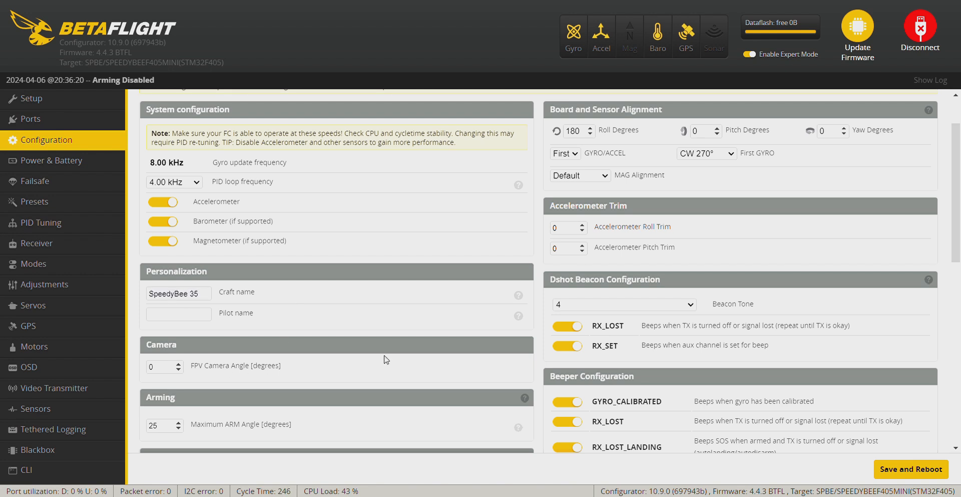
scroll("down", 3)
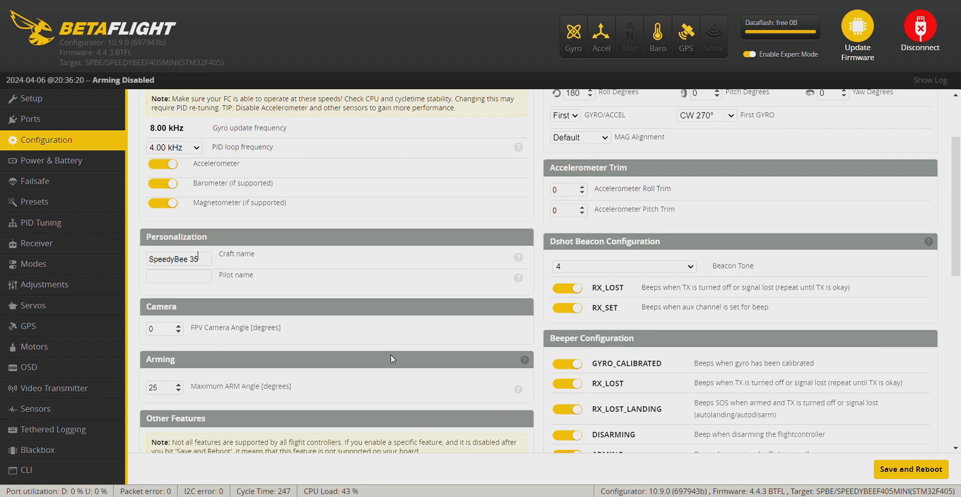
scroll("down", 3)
type("180")
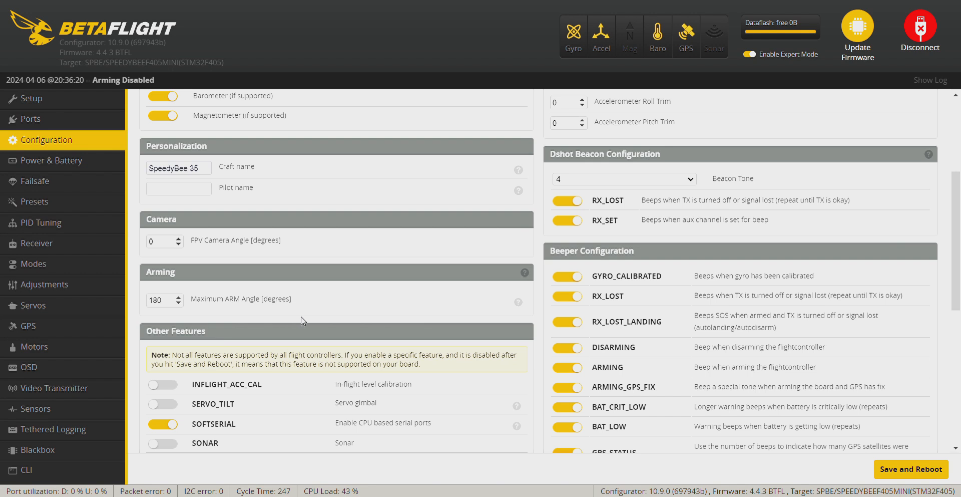
scroll("down", 3)
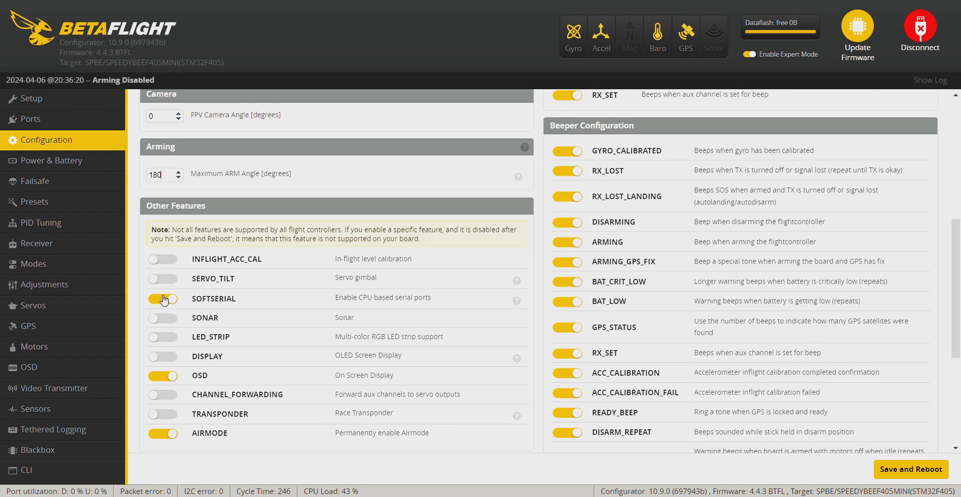
left_click(163, 299)
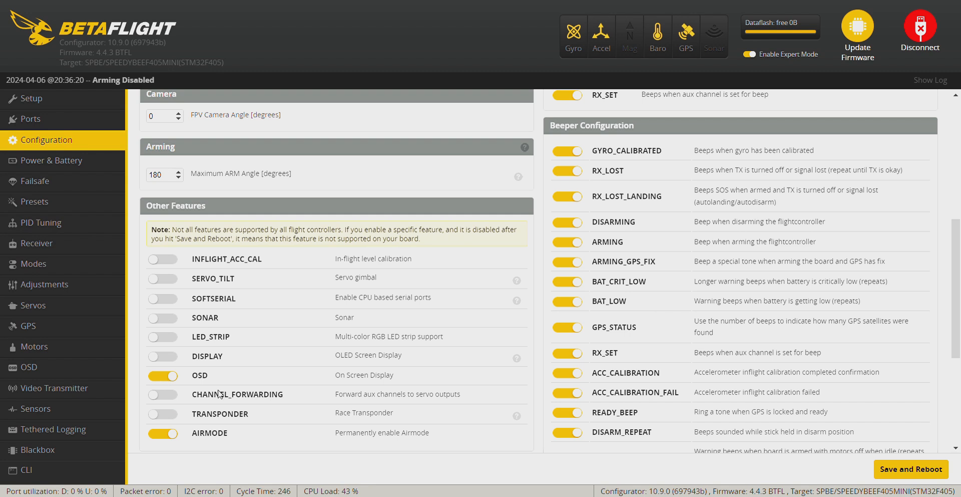
Step: Set GPS ground assistance to Auto-detect and enable Galileo satellites
scroll("down", 3)
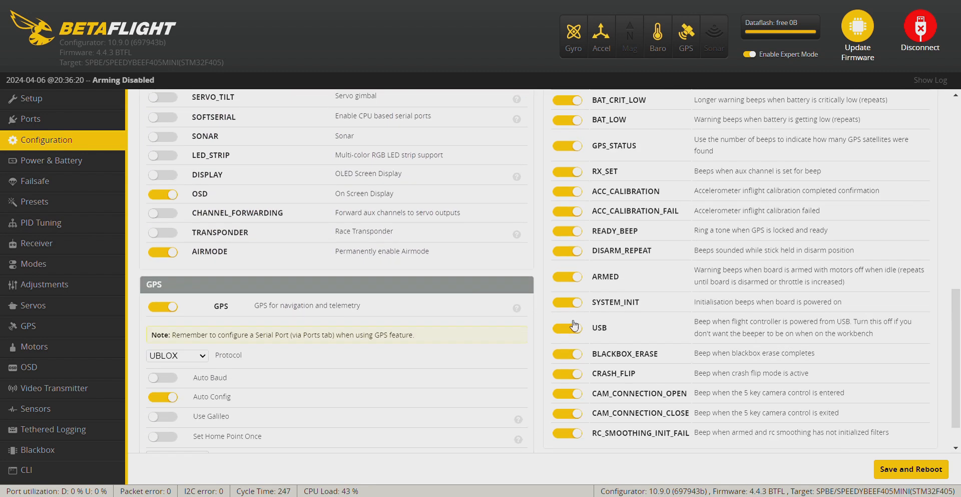
scroll("down", 3)
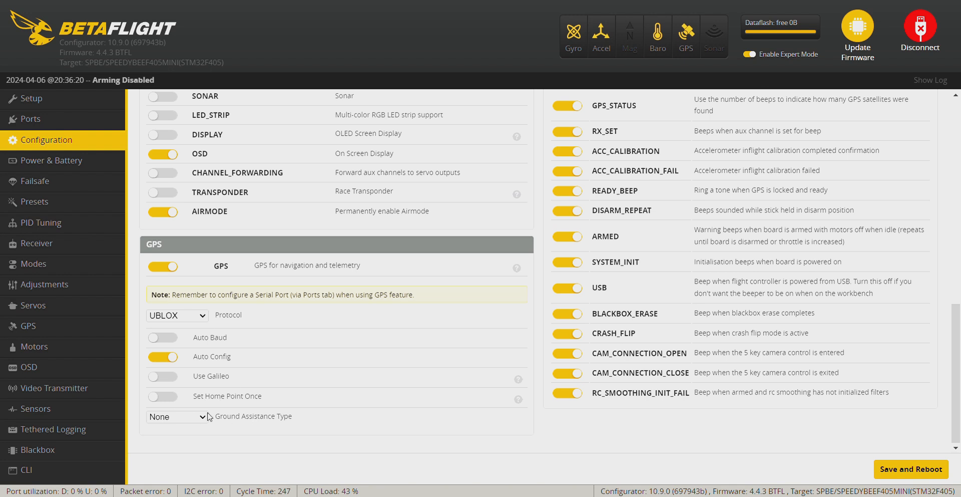
mouse_move(178, 433)
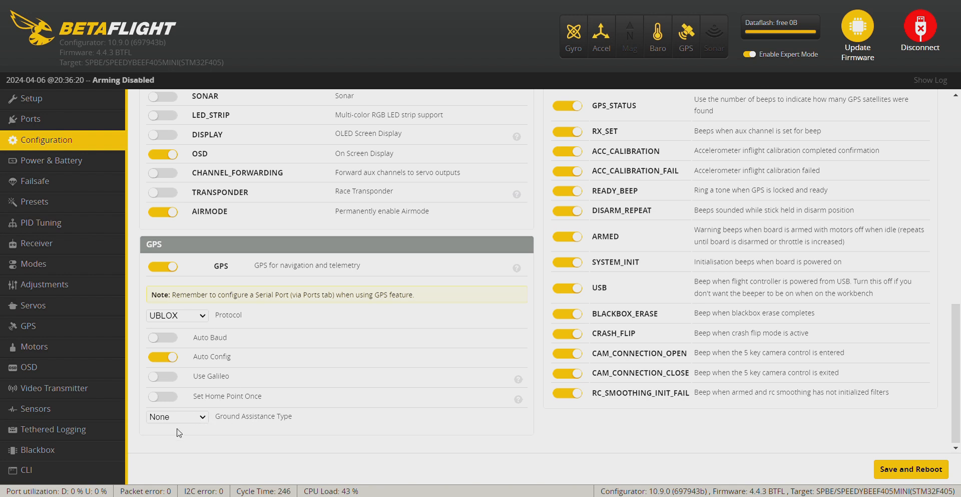
left_click(176, 416)
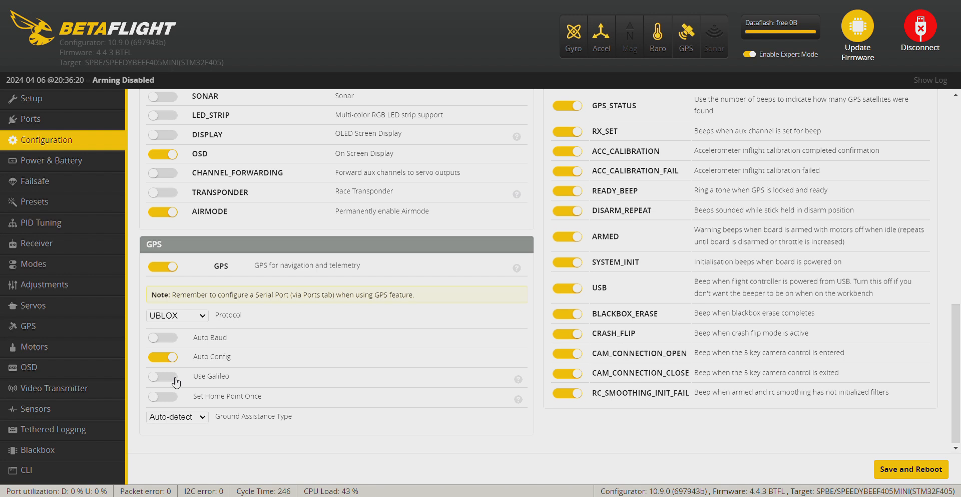
left_click(163, 377)
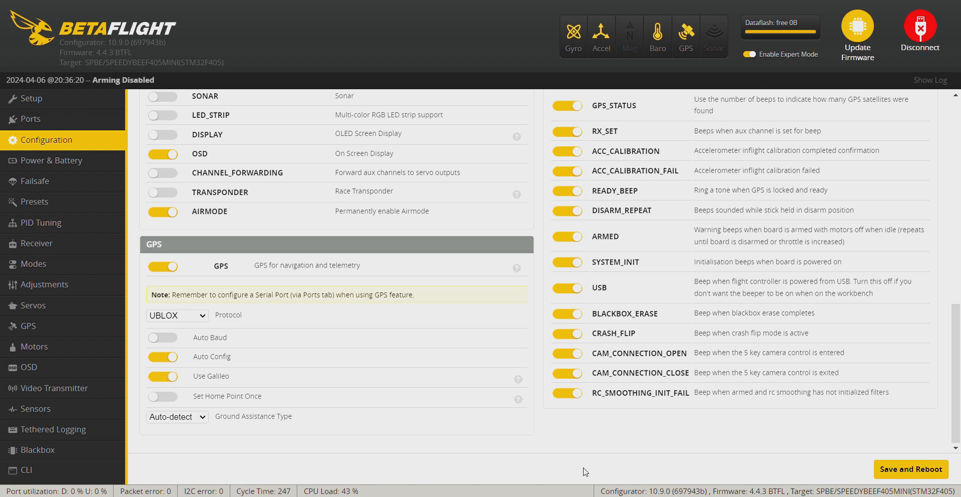
mouse_move(934, 372)
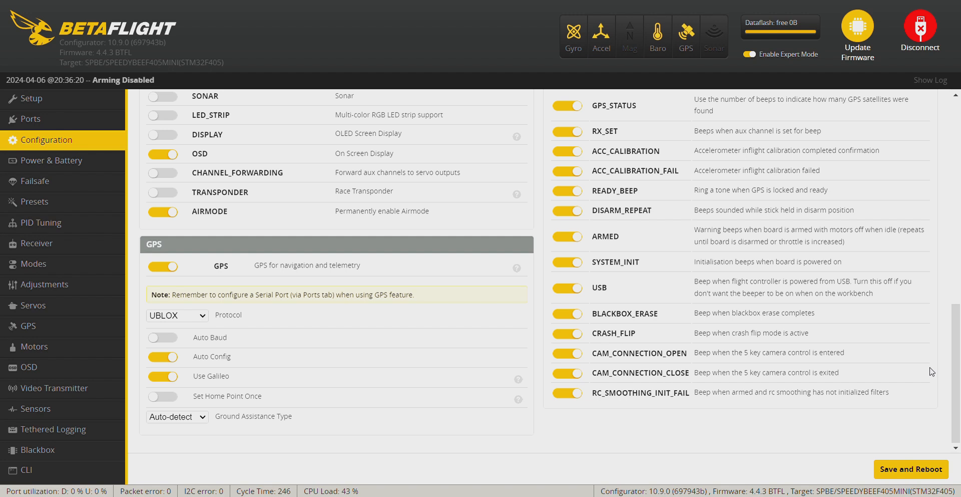
scroll("up", 3)
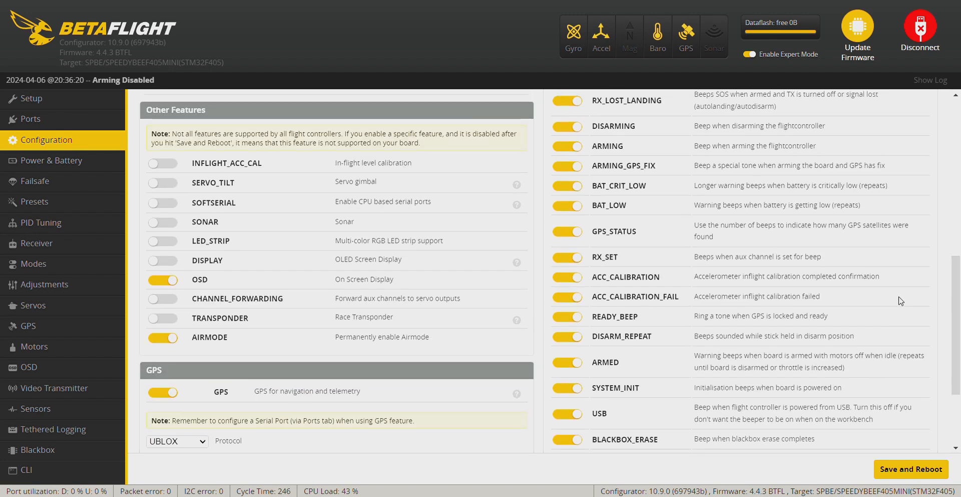
scroll("up", 3)
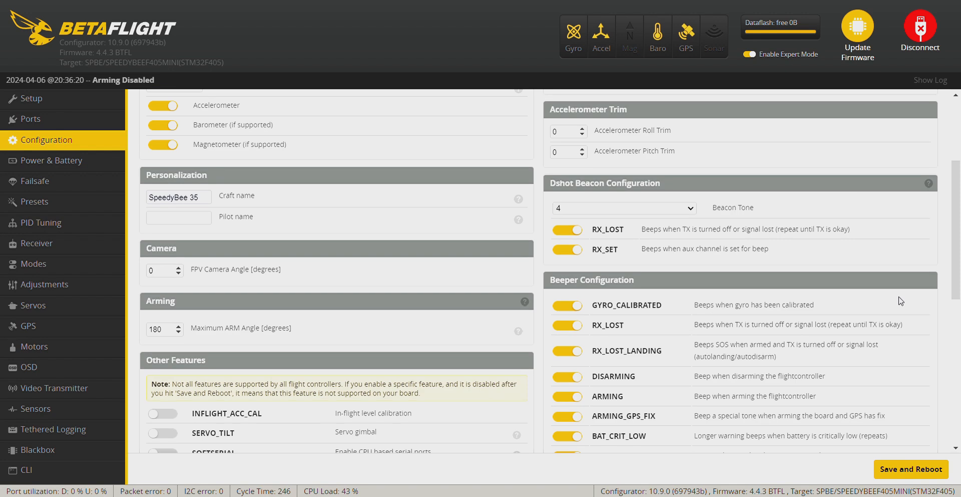
scroll("up", 3)
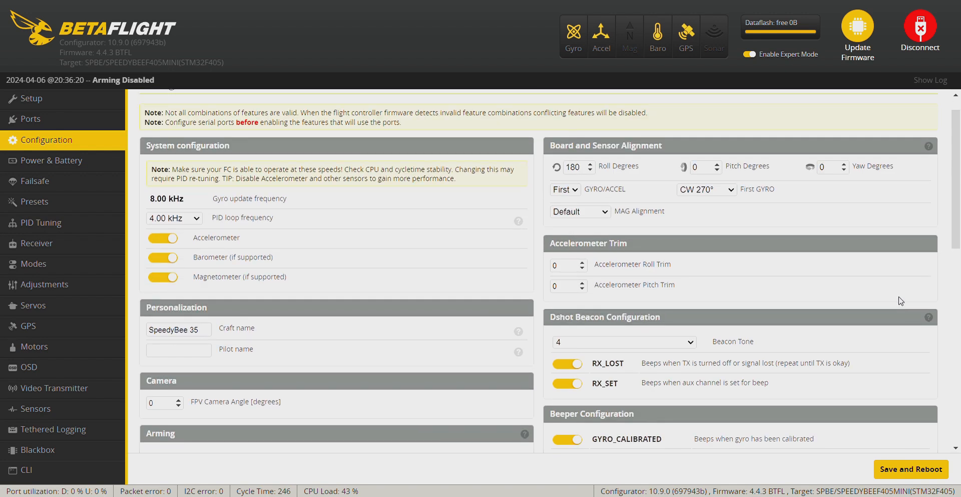
Step: Reconnect to the rebooted flight controller after saving the configuration
scroll("down", 3)
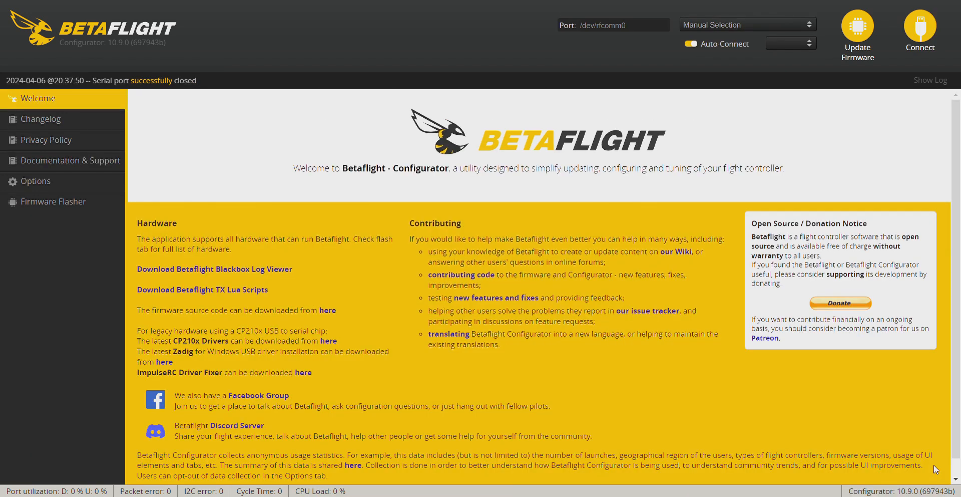
left_click(919, 26)
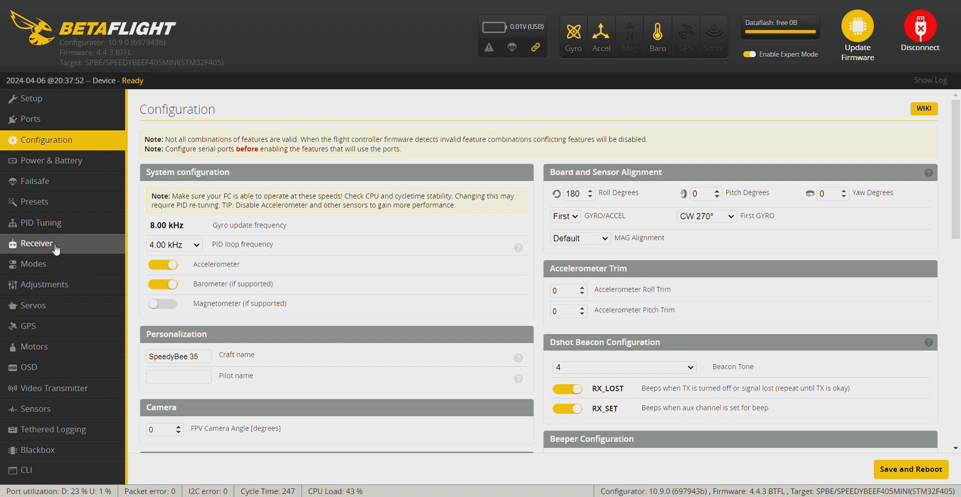
Step: Add an ARM switch range on AUX 1 in the Modes setup
left_click(36, 244)
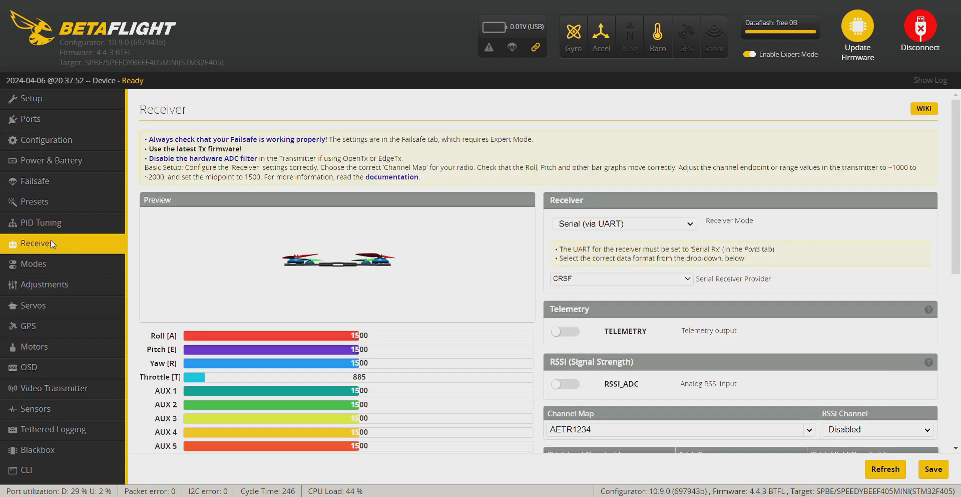
left_click(33, 263)
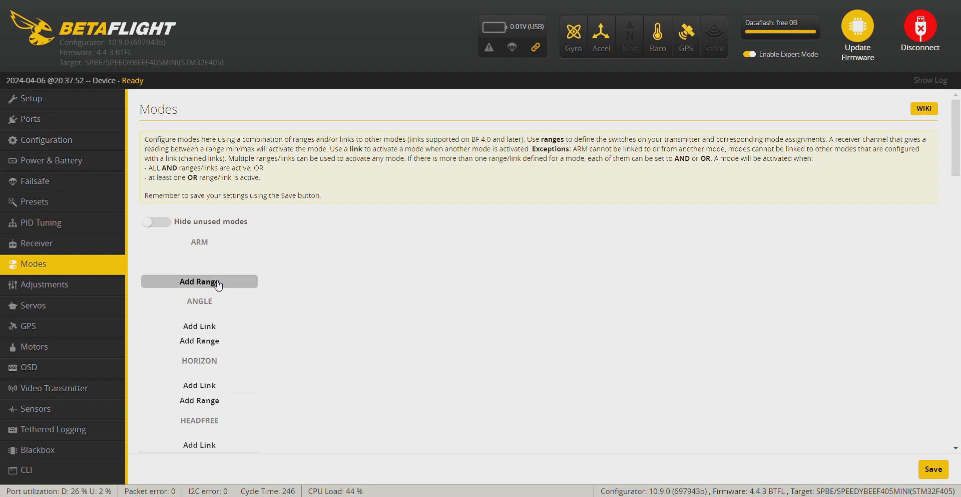
left_click(199, 282)
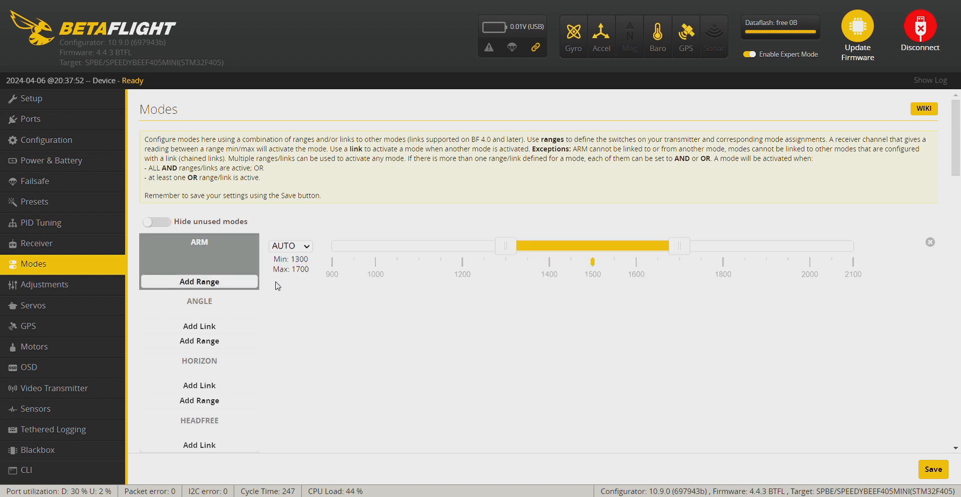
left_click(289, 246)
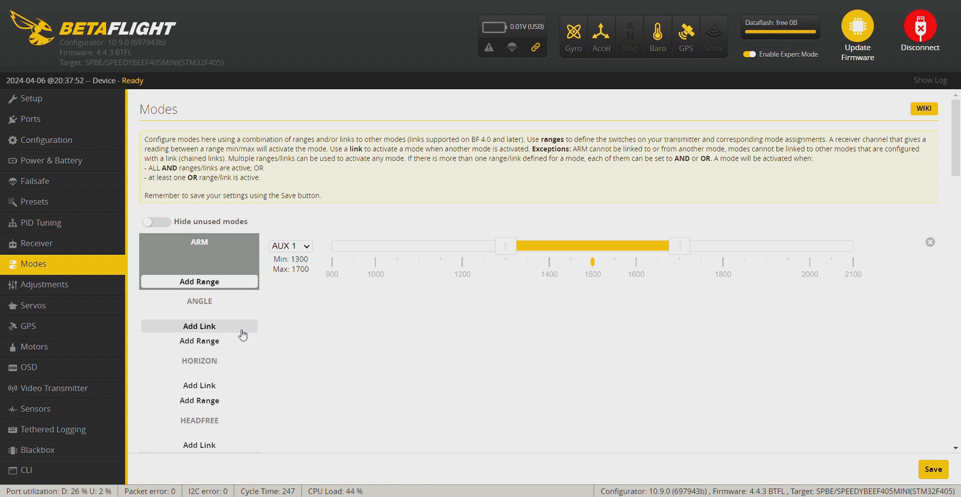
Step: Add an ANGLE range on AUX 3 and extend its maximum to 2100
left_click(199, 340)
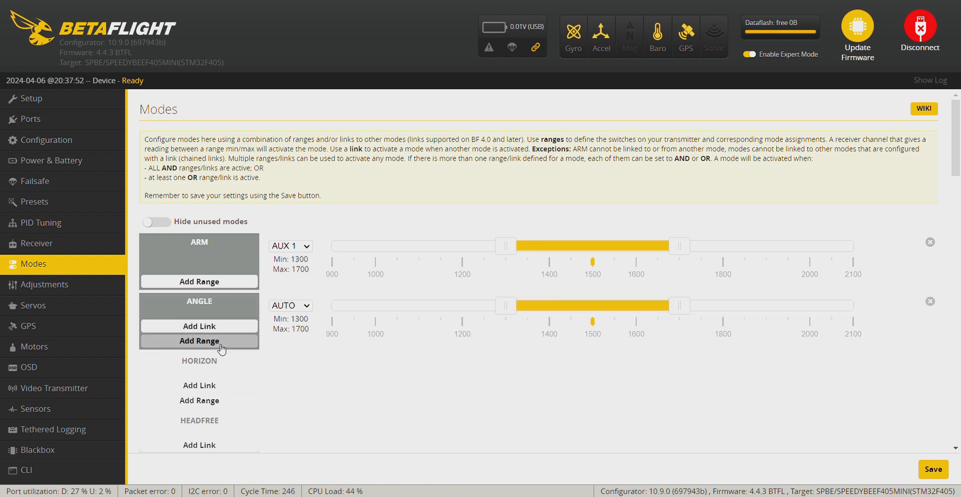
left_click(289, 305)
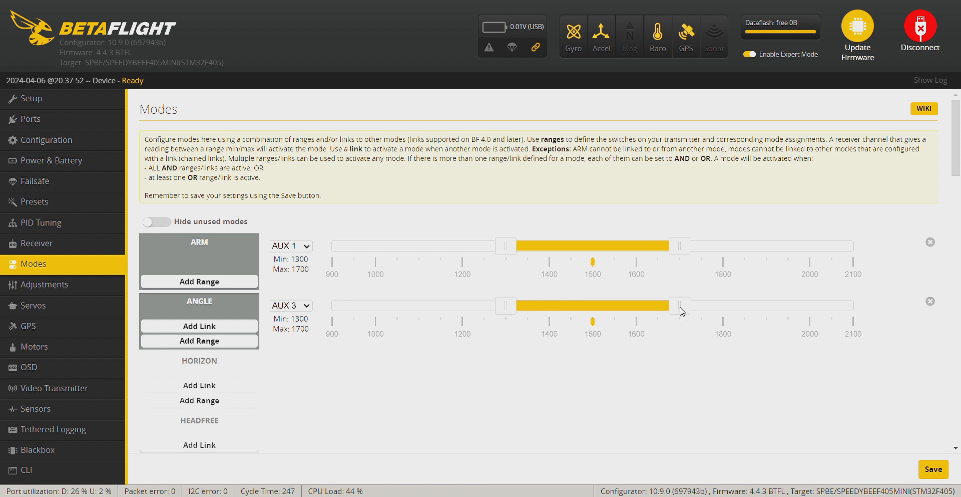
left_click_drag(680, 305, 852, 304)
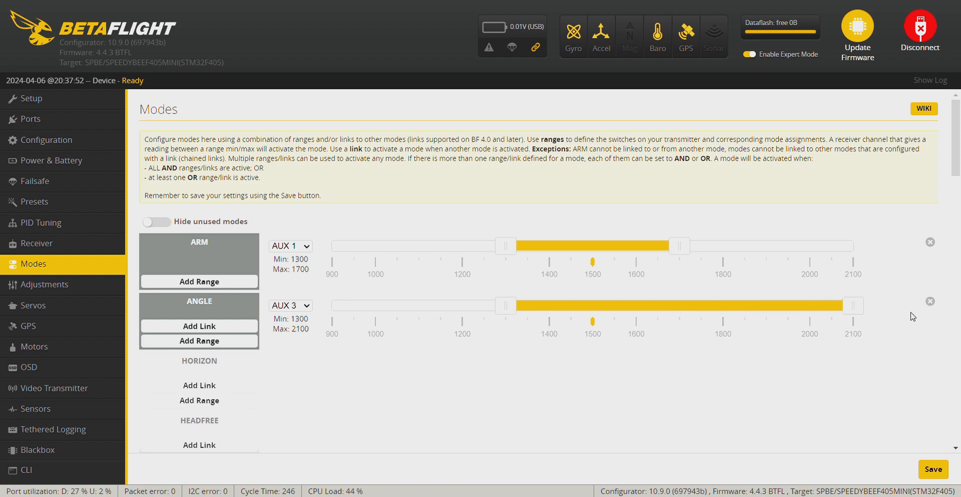
mouse_move(853, 316)
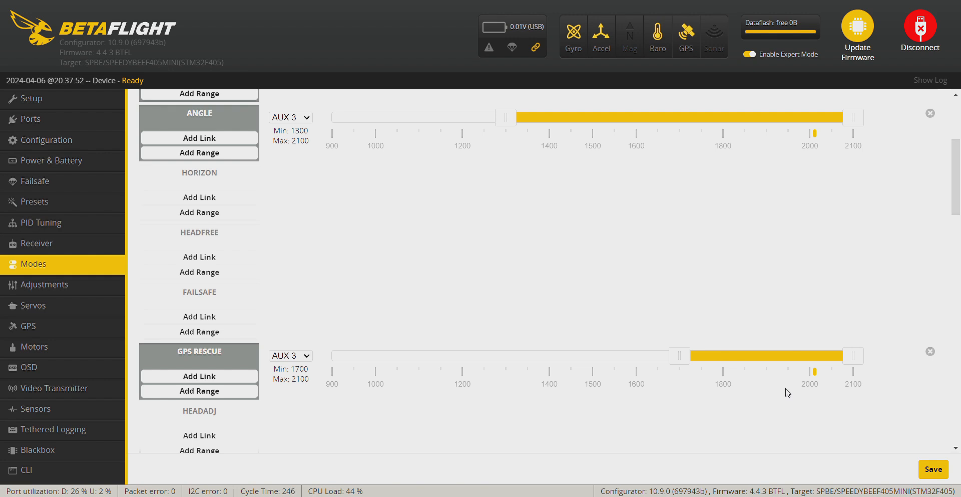
Step: Add a BEEPER range on AUX 2 (900–1300) and a range for Flip Over After Crash
scroll("down", 3)
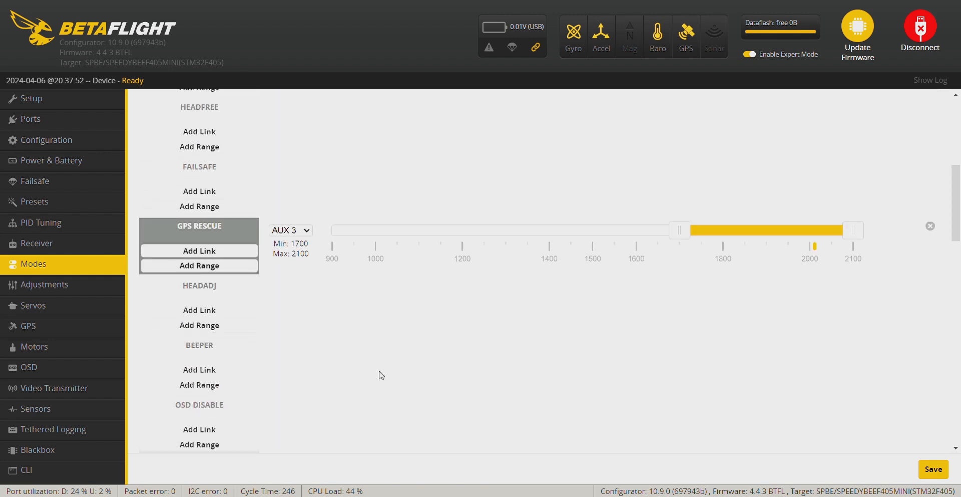
left_click(199, 385)
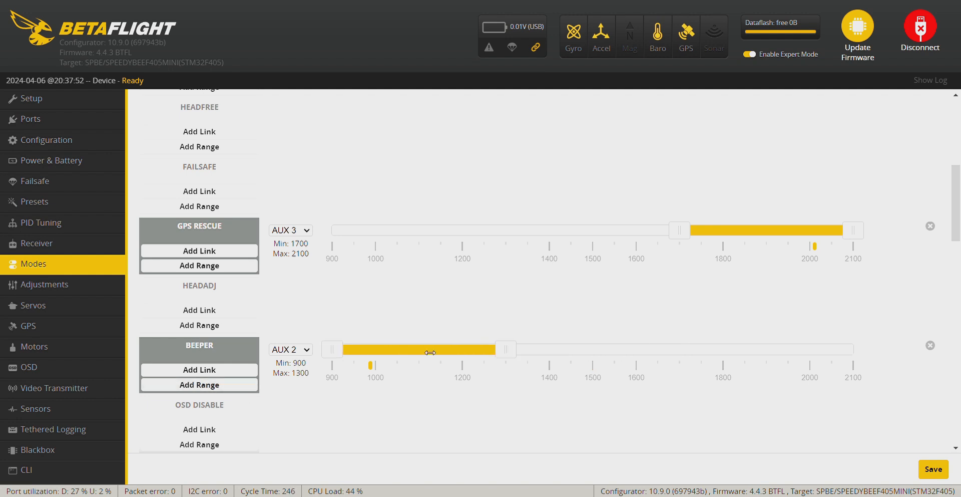
scroll("down", 3)
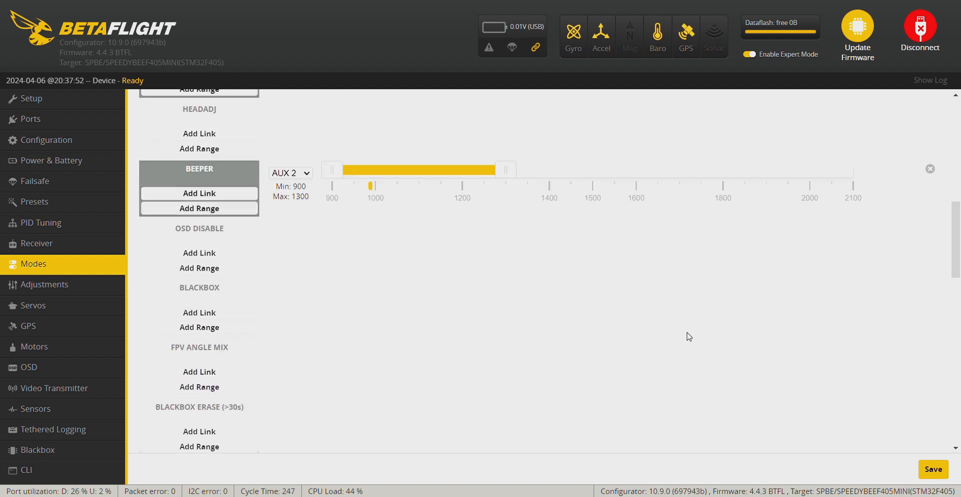
scroll("down", 3)
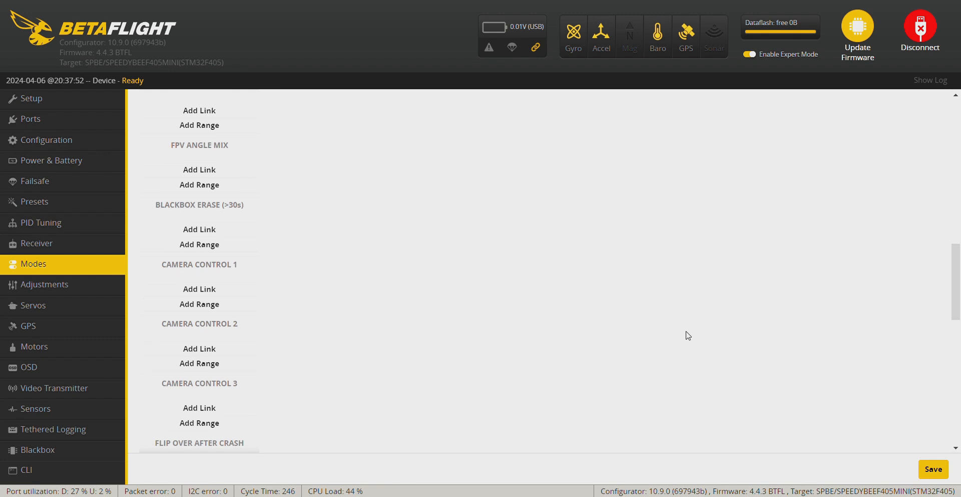
scroll("down", 3)
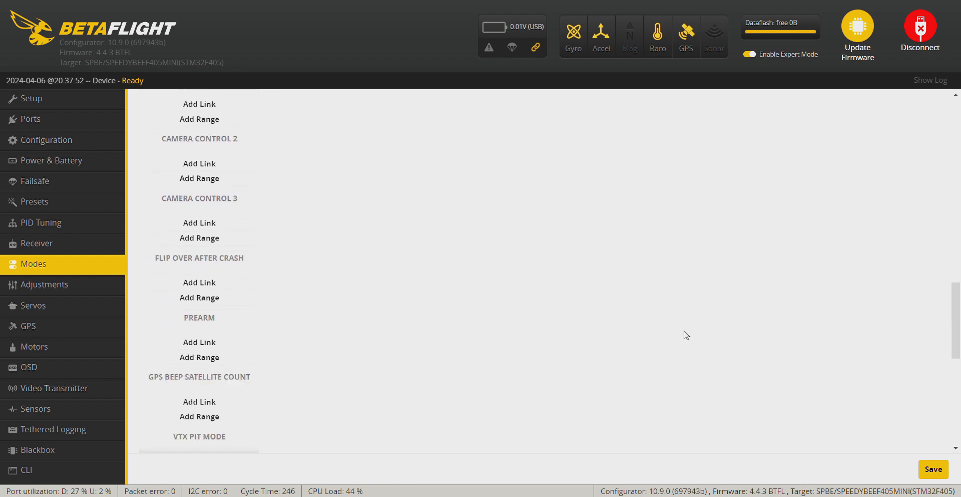
scroll("down", 3)
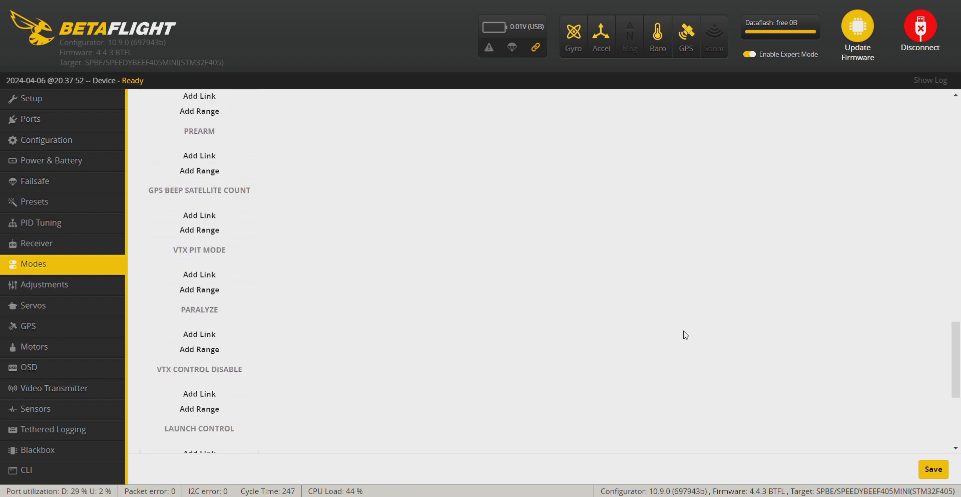
scroll("down", 3)
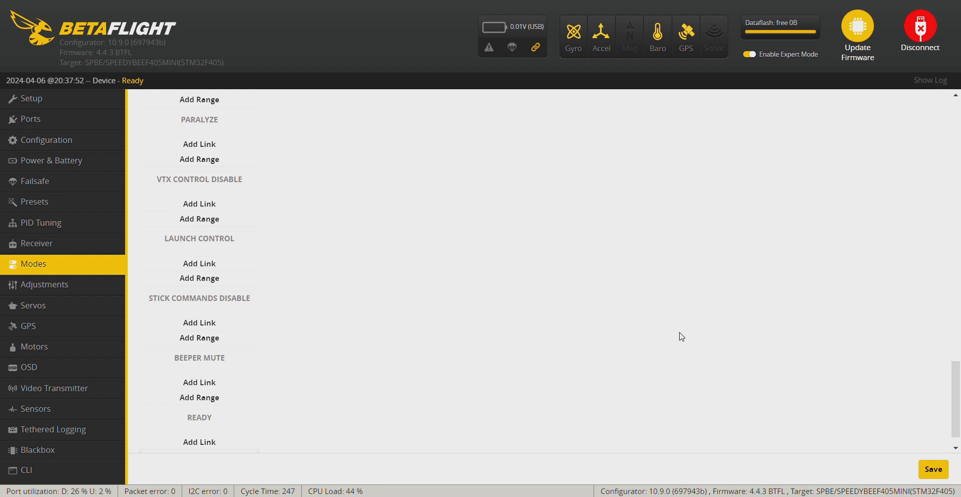
scroll("up", 3)
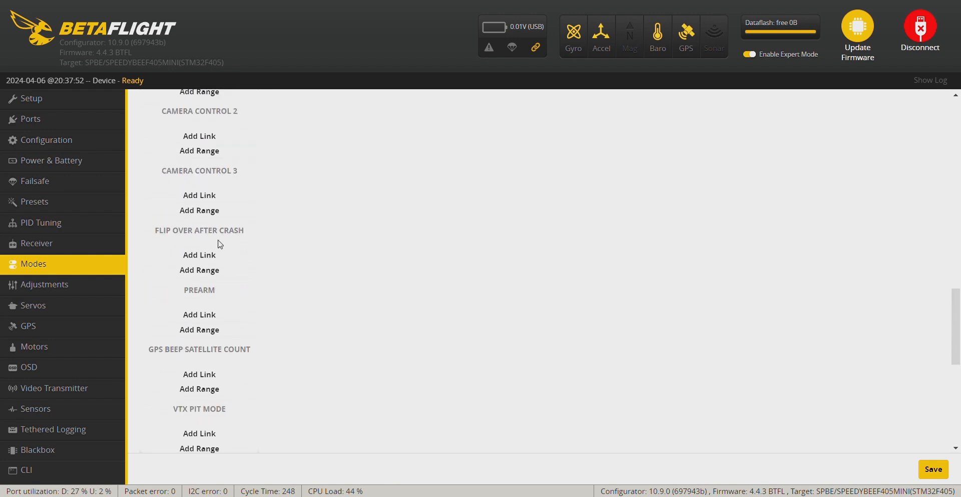
left_click(199, 271)
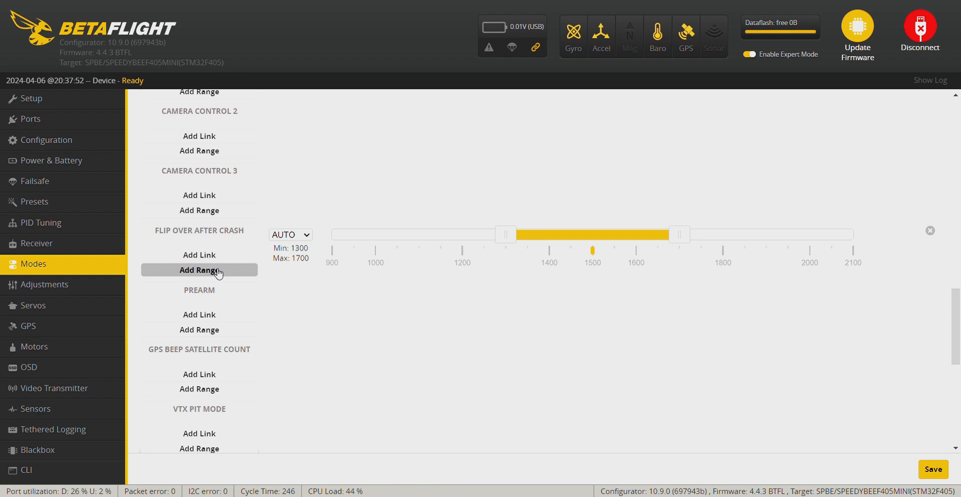
left_click(290, 234)
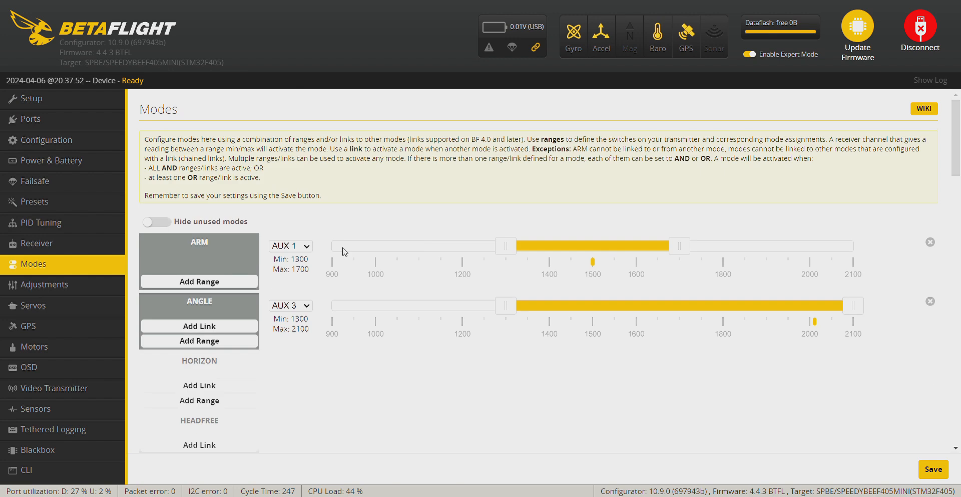
mouse_move(174, 223)
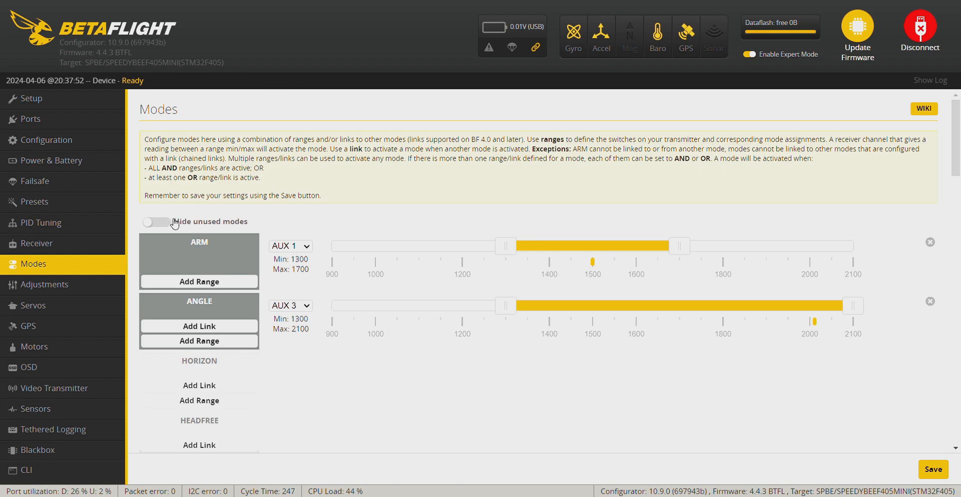
Step: Hide unused modes and save the switch ranges, including Flip Over After Crash on AUX 2 1700–2100
left_click(156, 221)
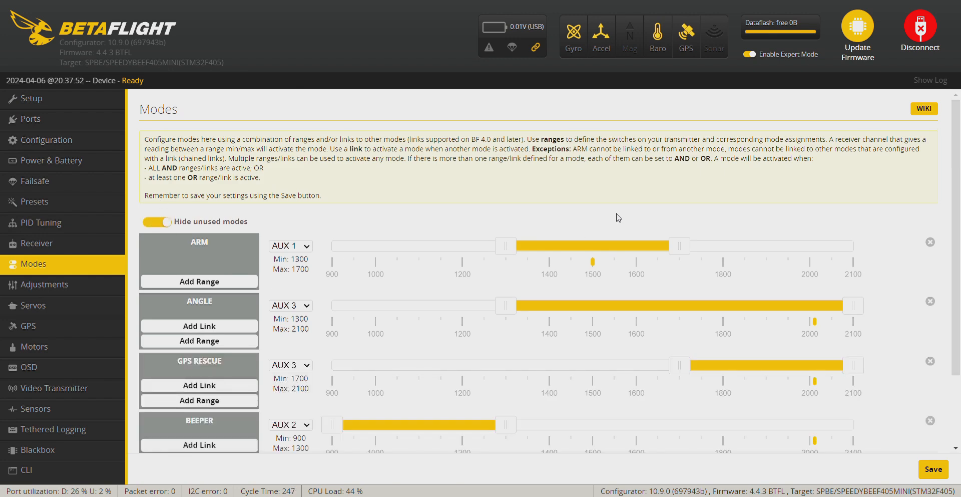
mouse_move(629, 224)
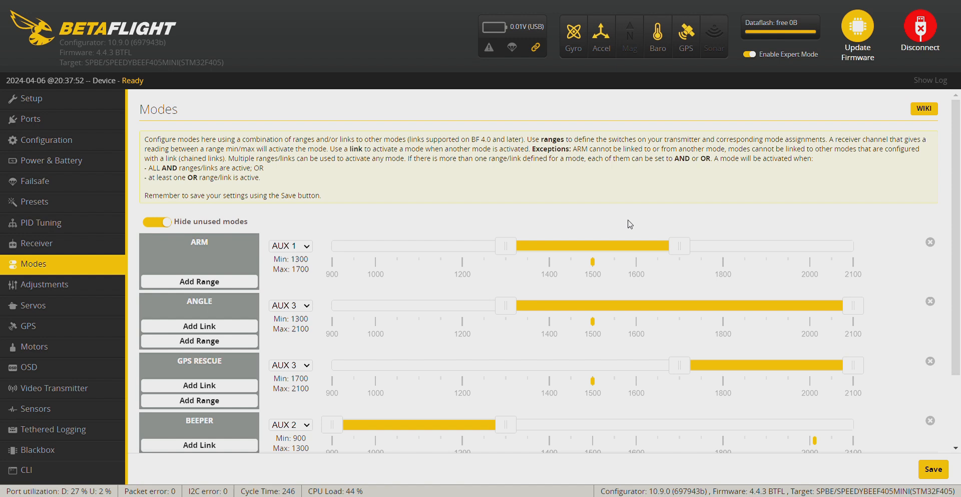
mouse_move(750, 201)
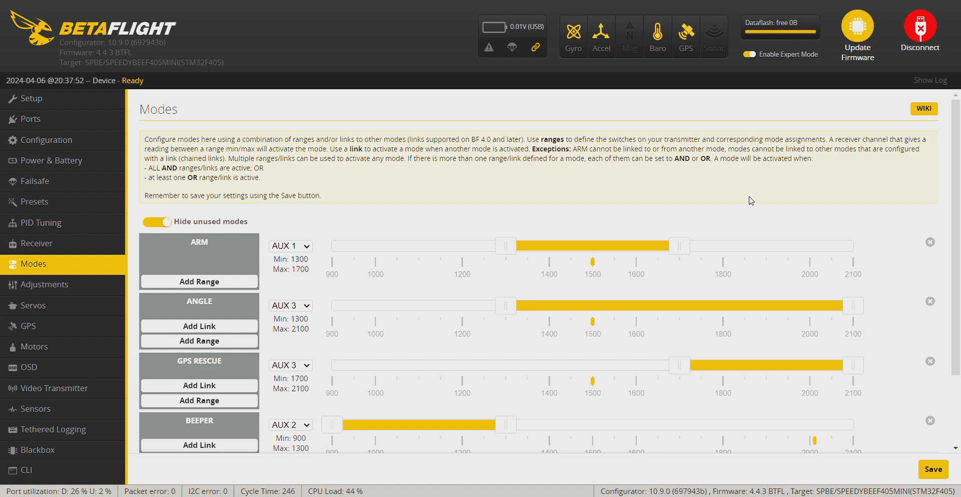
scroll("down", 3)
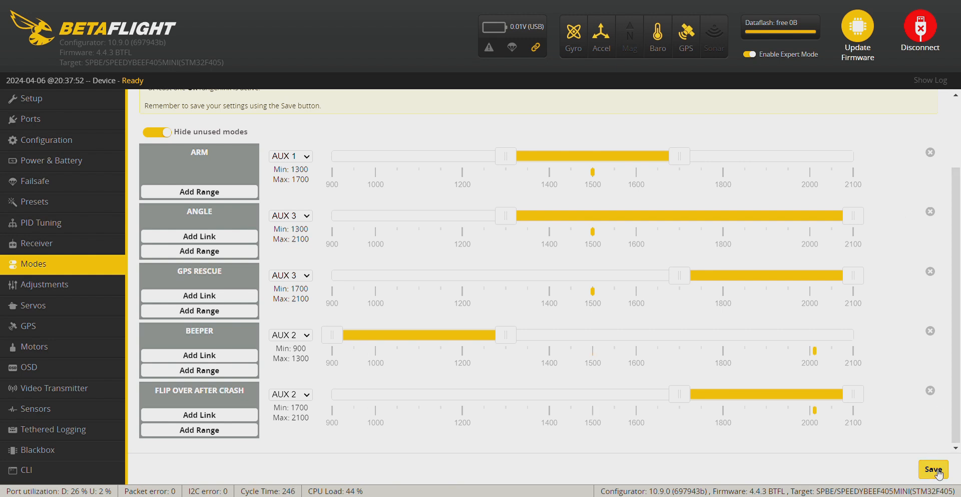
left_click(931, 482)
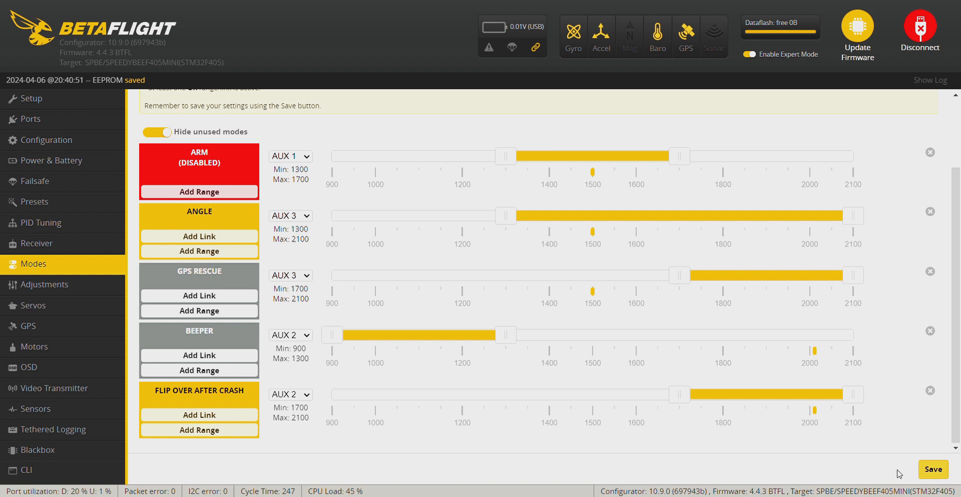
left_click(36, 244)
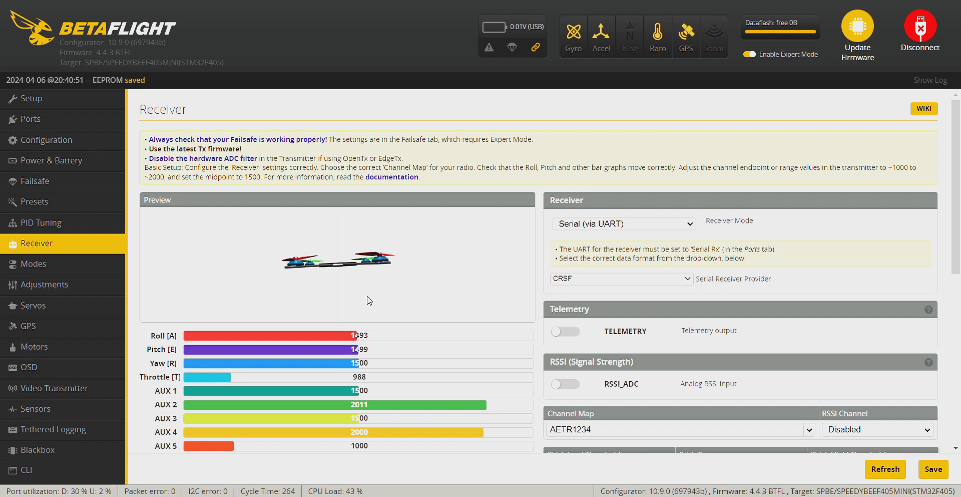
Step: Enable receiver telemetry, set RSSI channel to AUX 4, and save with a reboot
left_click(565, 332)
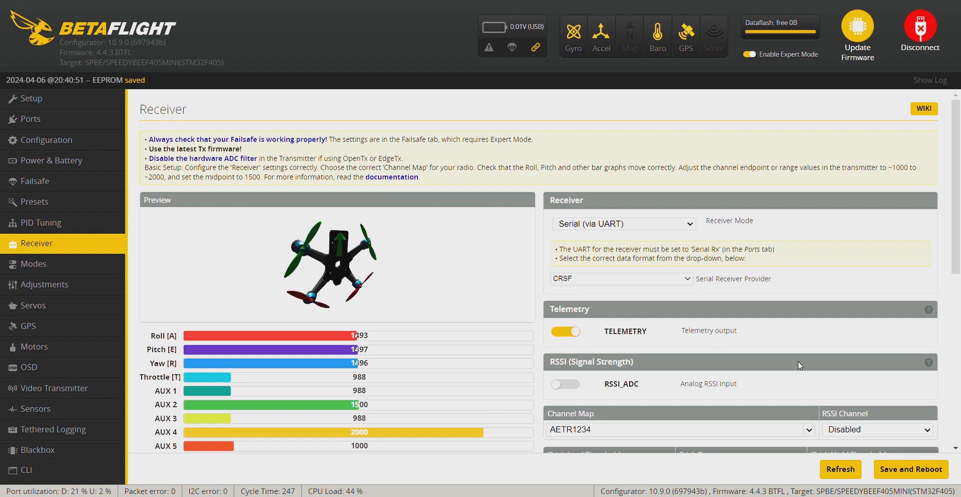
scroll("down", 3)
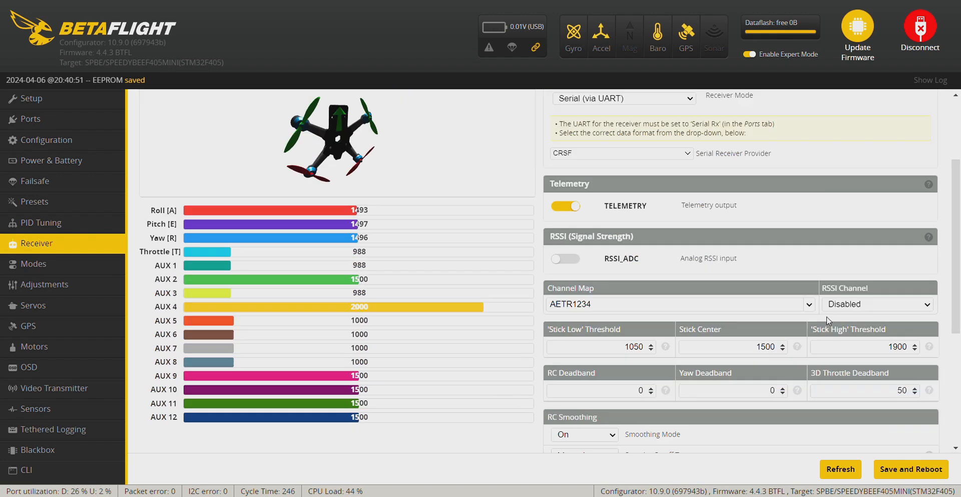
mouse_move(877, 315)
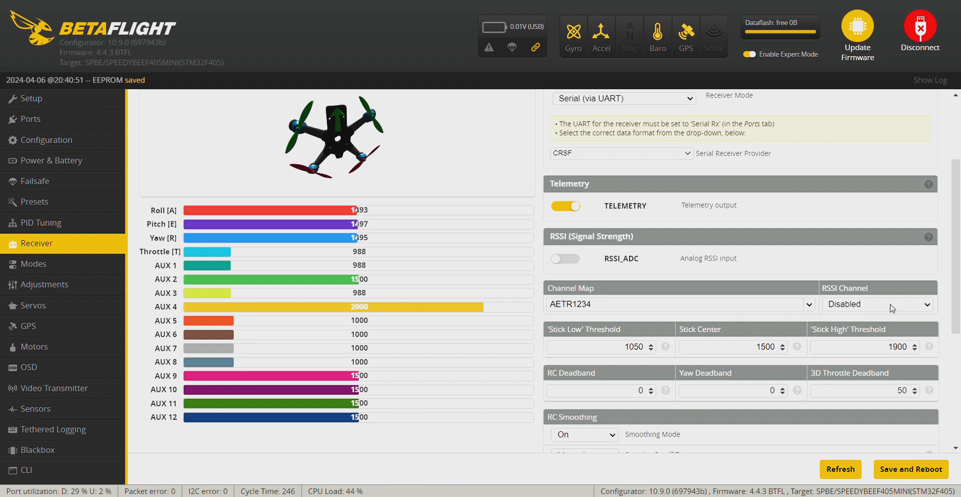
left_click(877, 305)
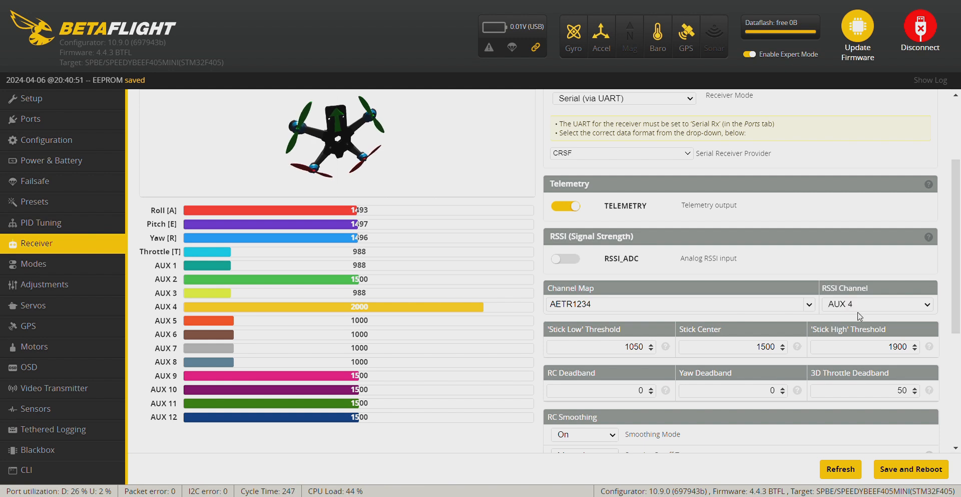
mouse_move(844, 319)
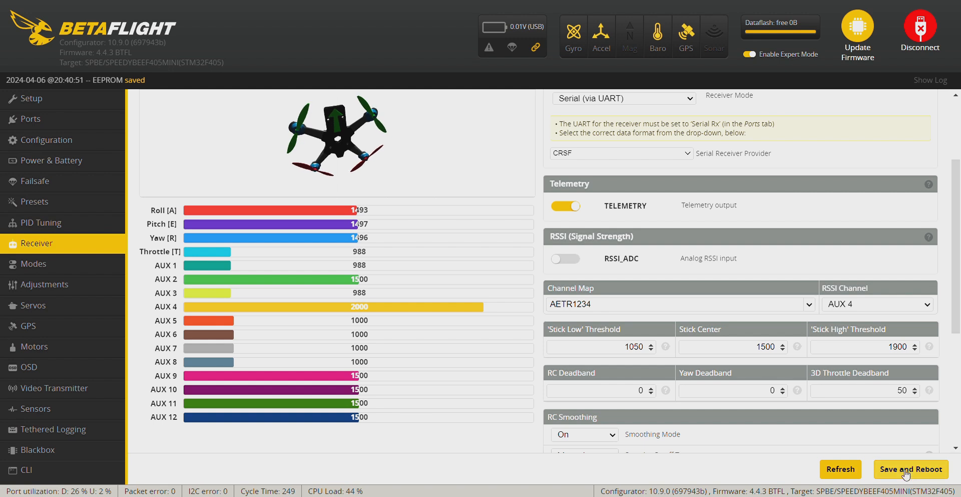
left_click(911, 469)
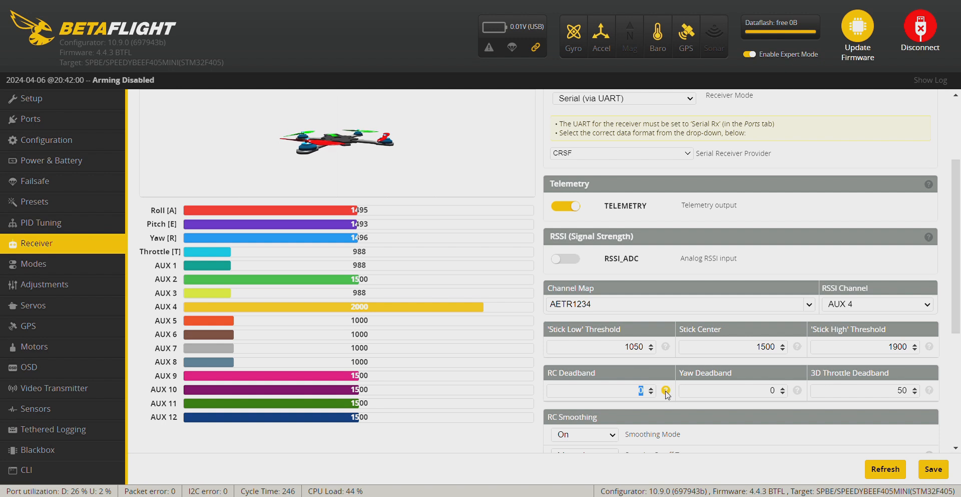
mouse_move(666, 391)
type("10")
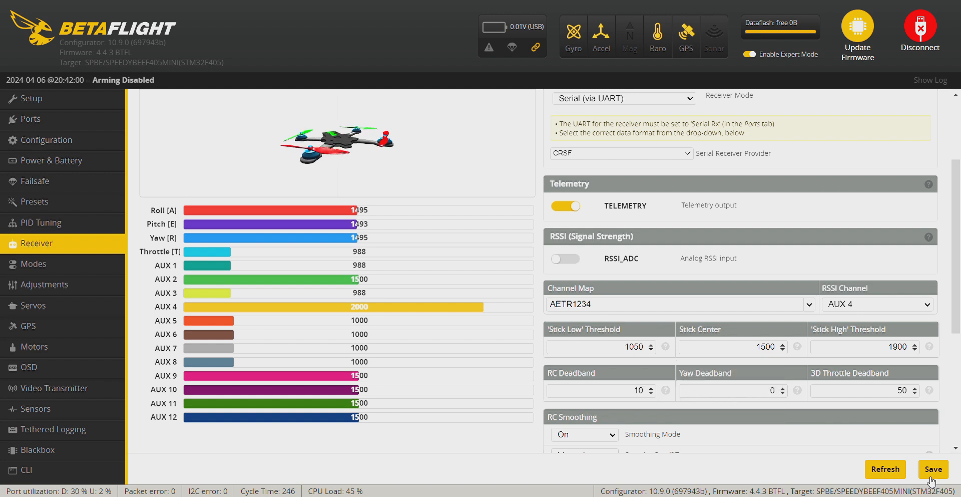
Step: Save RC deadband 10 to the board and refresh the Receiver page
left_click(934, 469)
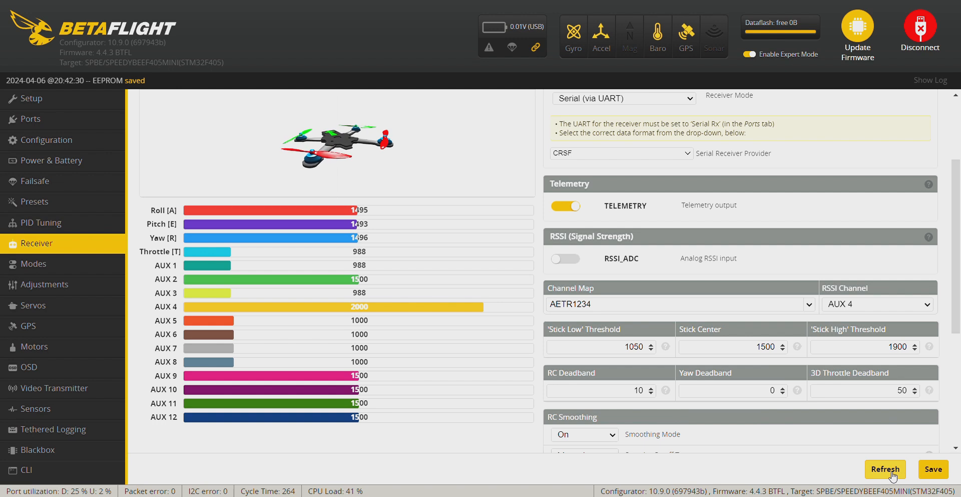
left_click(885, 470)
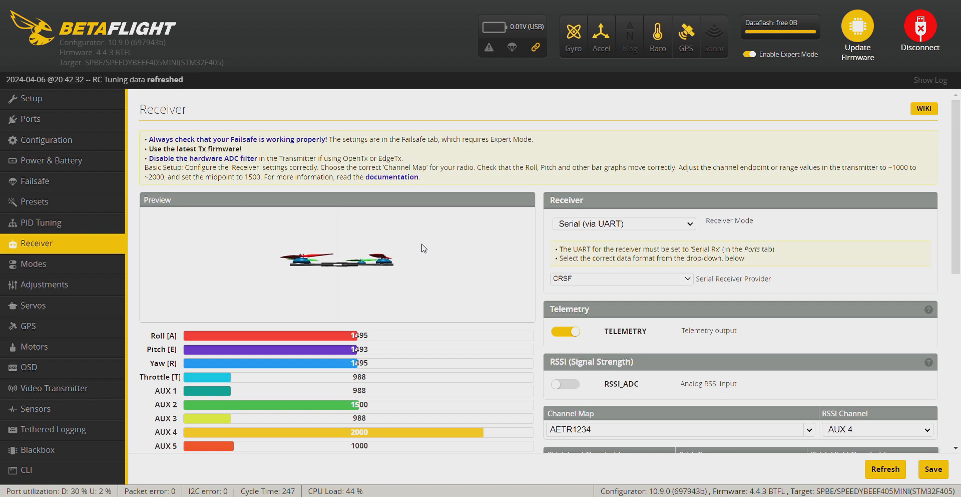
Step: Set yaw deadband to 4, save it to the board and refresh the Receiver data
scroll("down", 3)
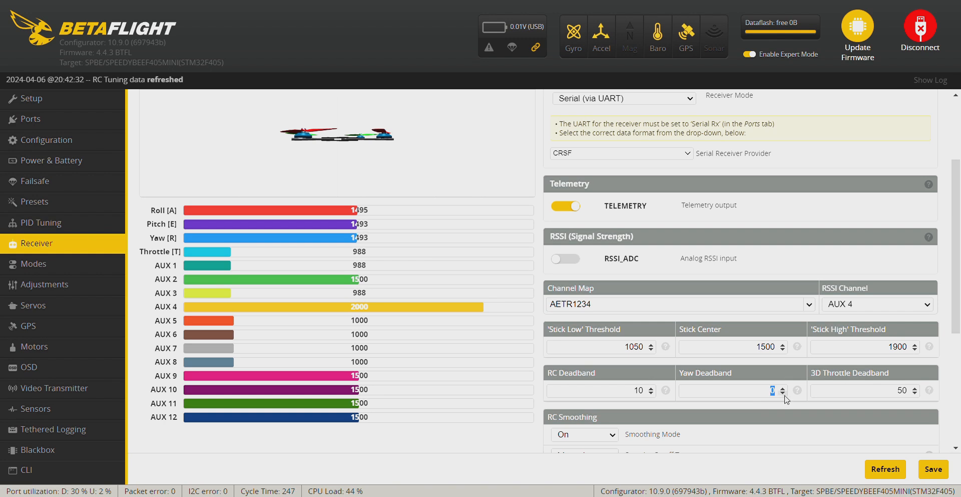
left_click(782, 388)
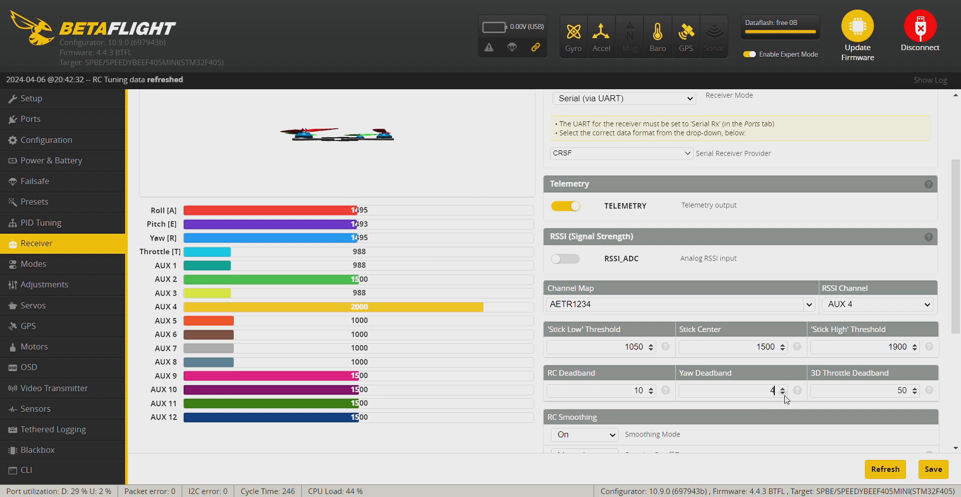
mouse_move(905, 445)
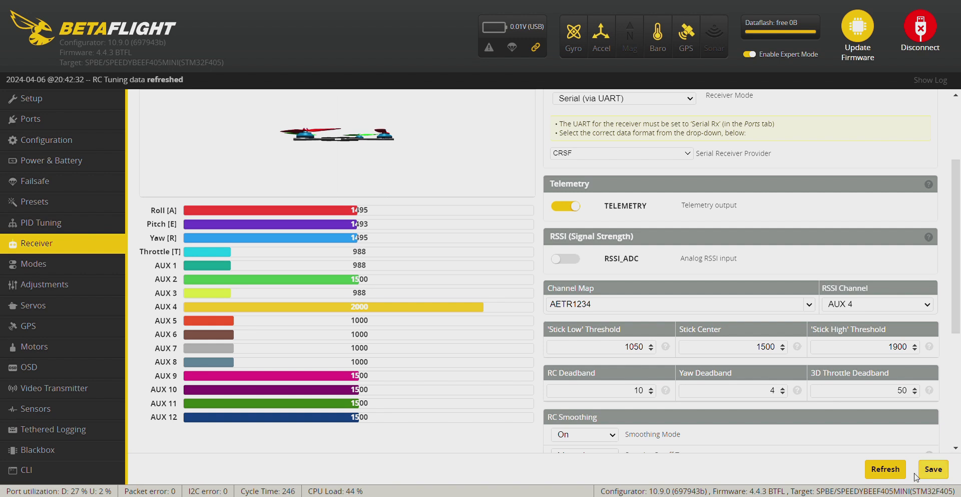
left_click(934, 469)
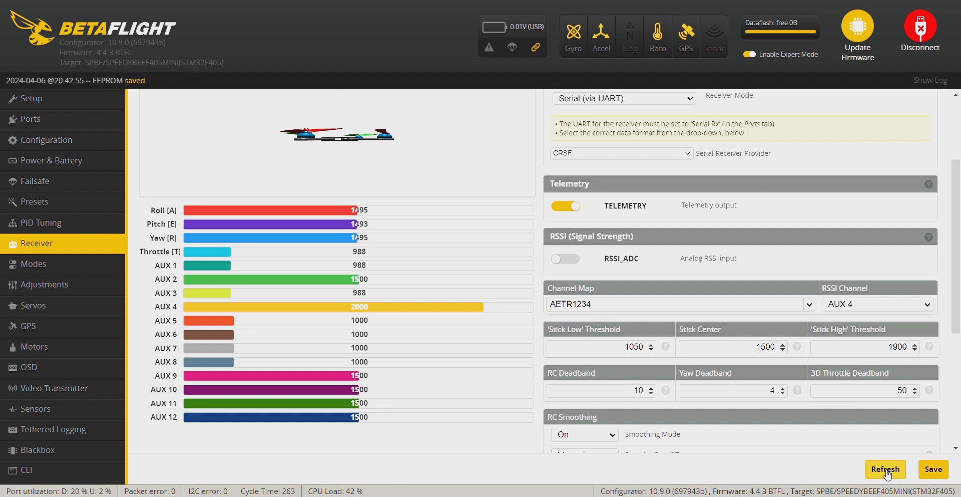
left_click(885, 469)
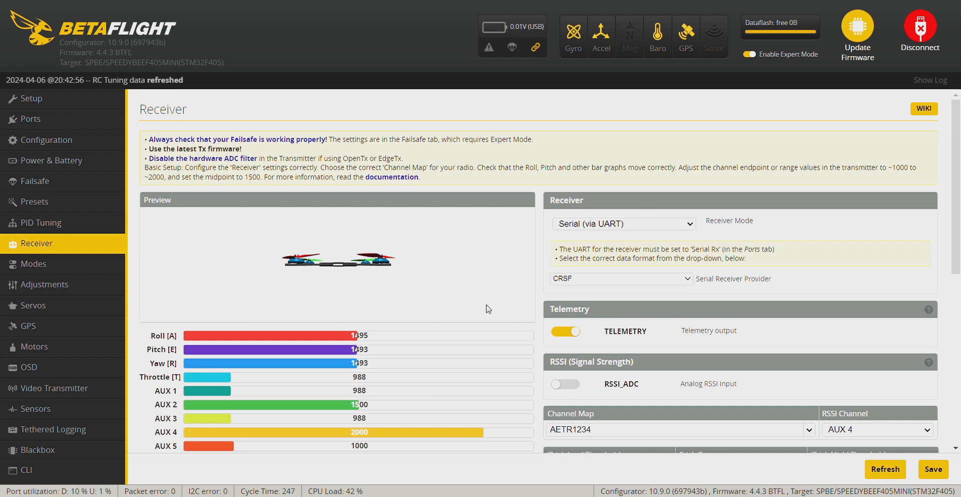
mouse_move(667, 231)
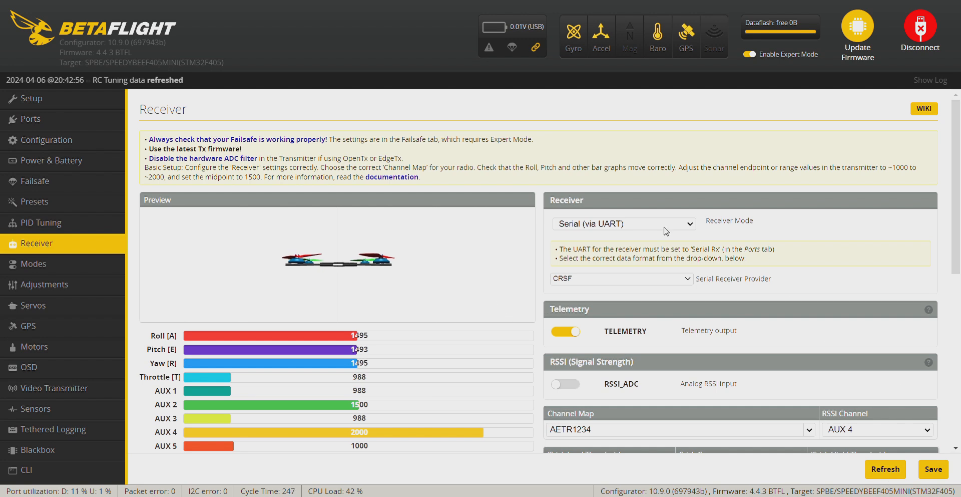
mouse_move(74, 190)
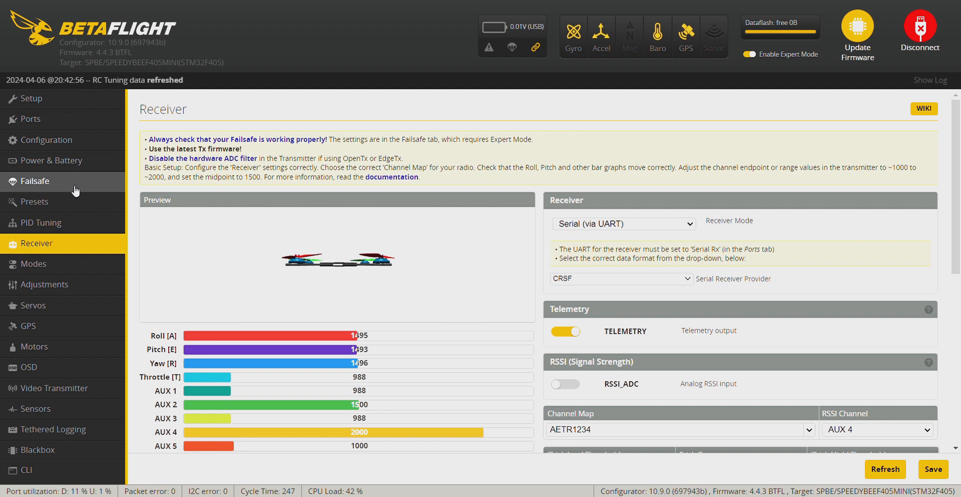
Step: In Failsafe, set throttle fallback to Set 1500 and AUX 3 to Set 1700
left_click(35, 181)
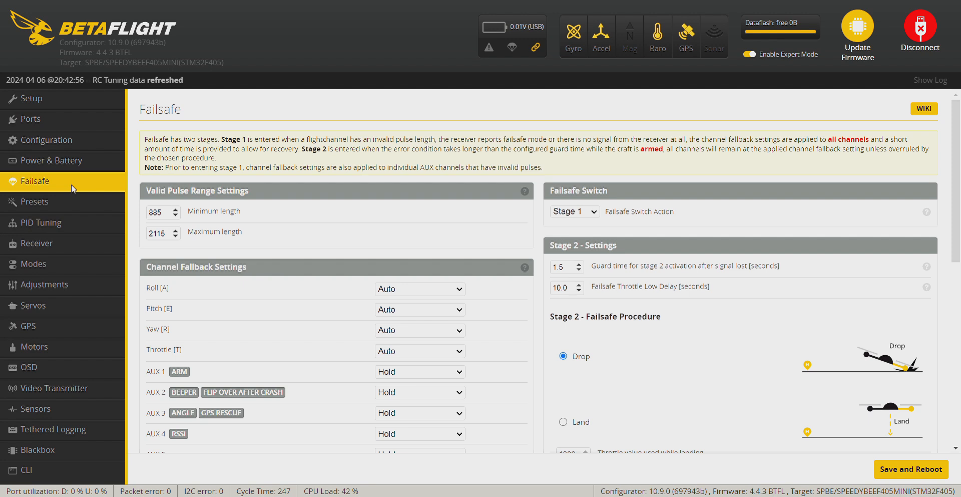
mouse_move(272, 368)
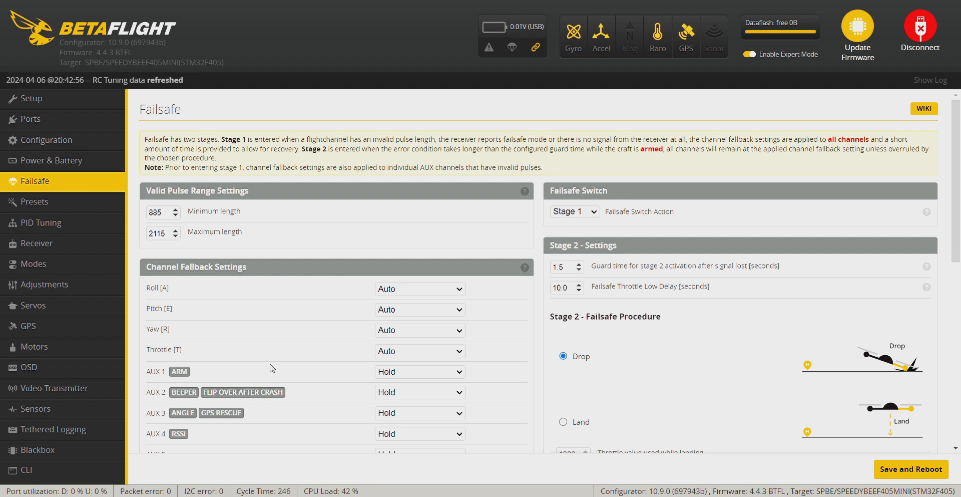
mouse_move(258, 364)
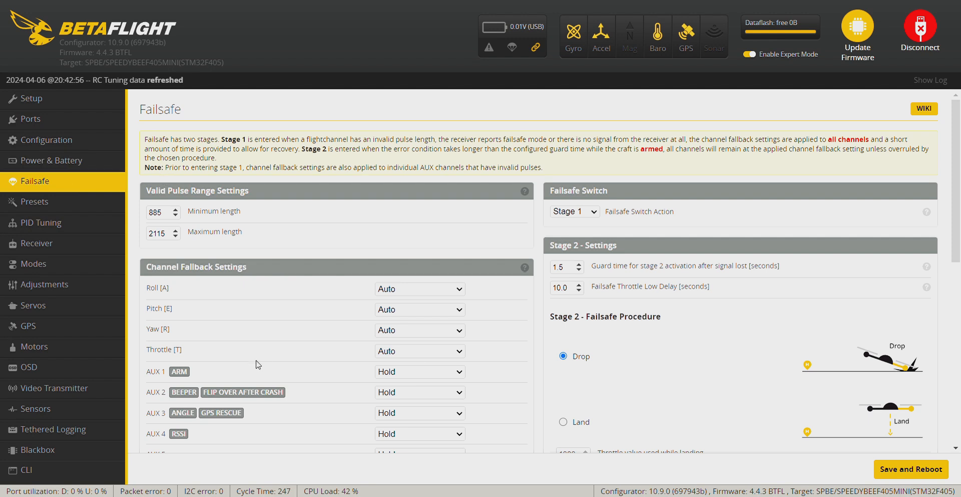
mouse_move(412, 380)
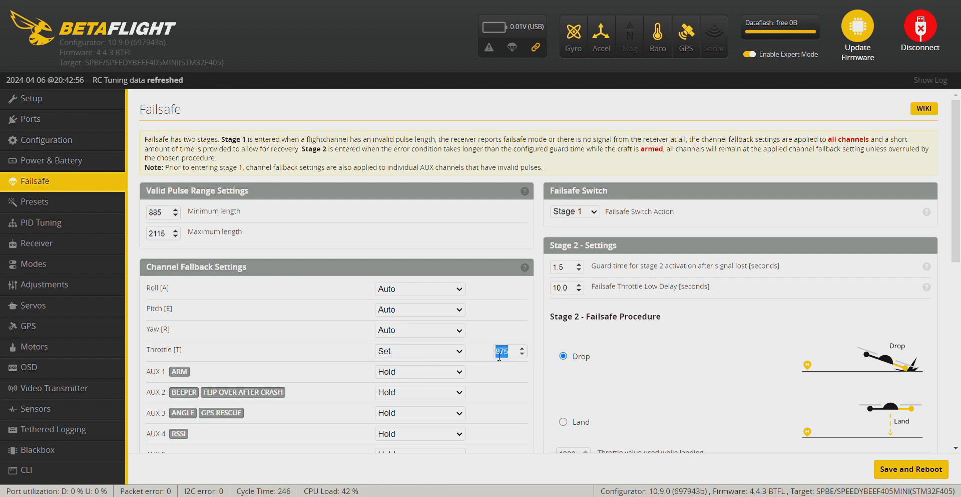
type("1")
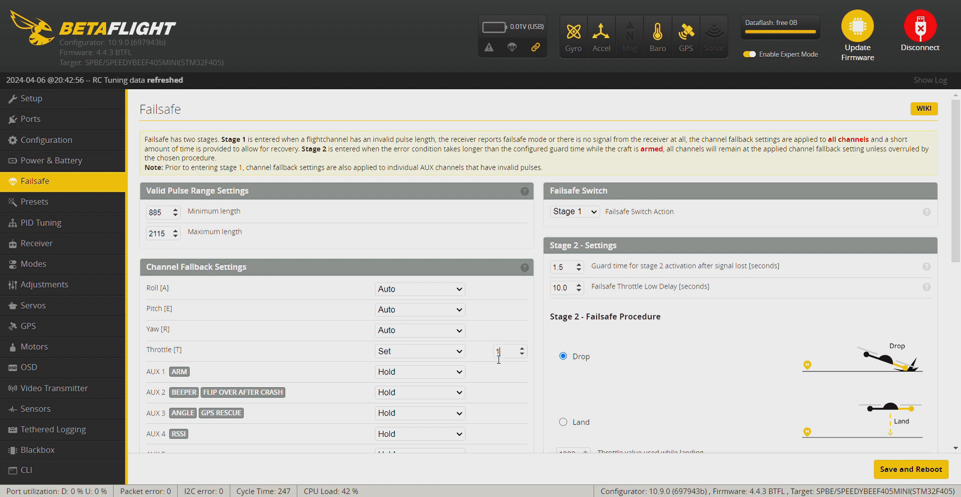
type("1500")
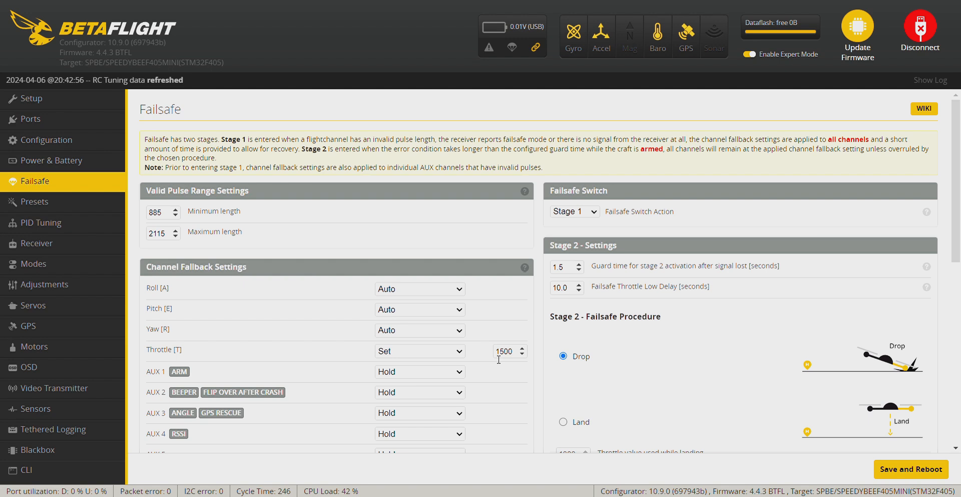
mouse_move(445, 386)
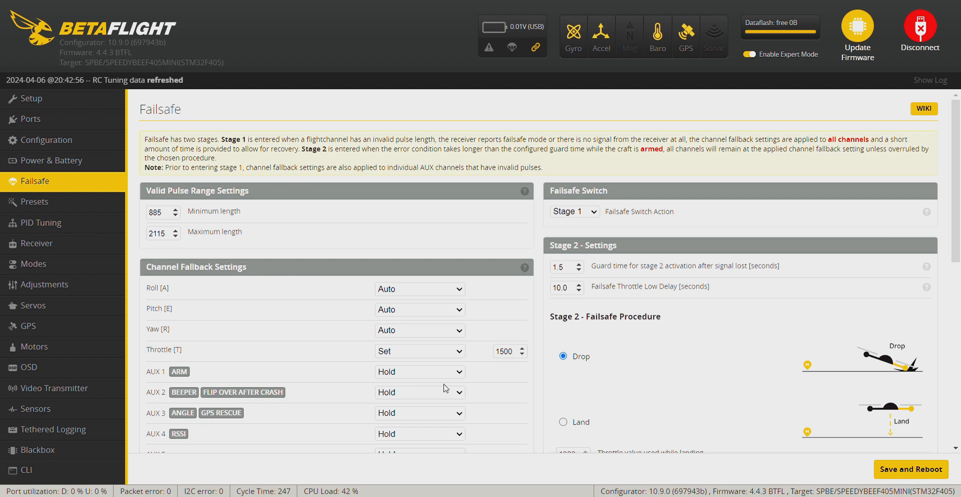
mouse_move(439, 424)
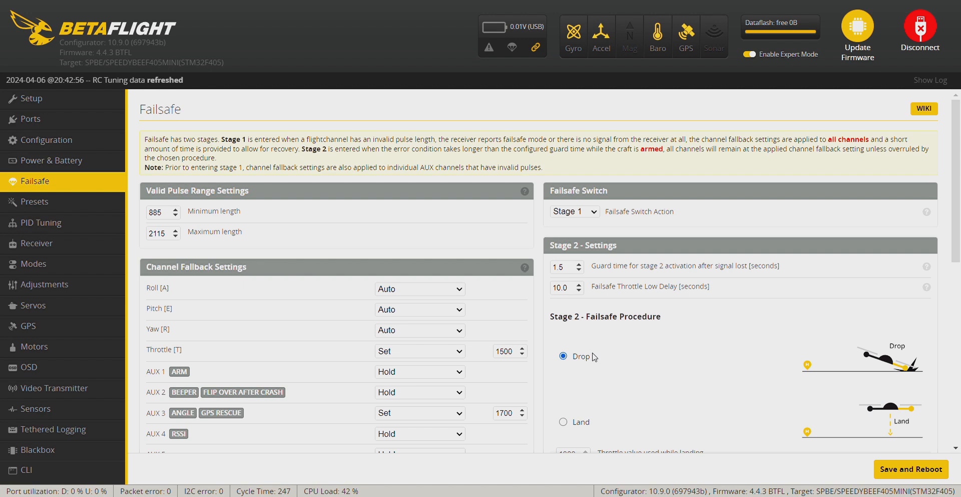
Step: Choose GPS Rescue as the Stage 2 failsafe procedure
scroll("down", 3)
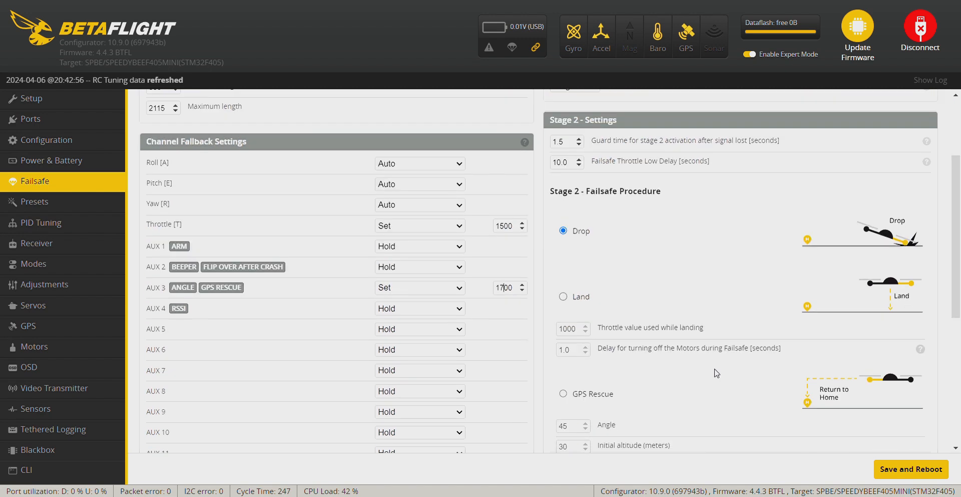
scroll("down", 3)
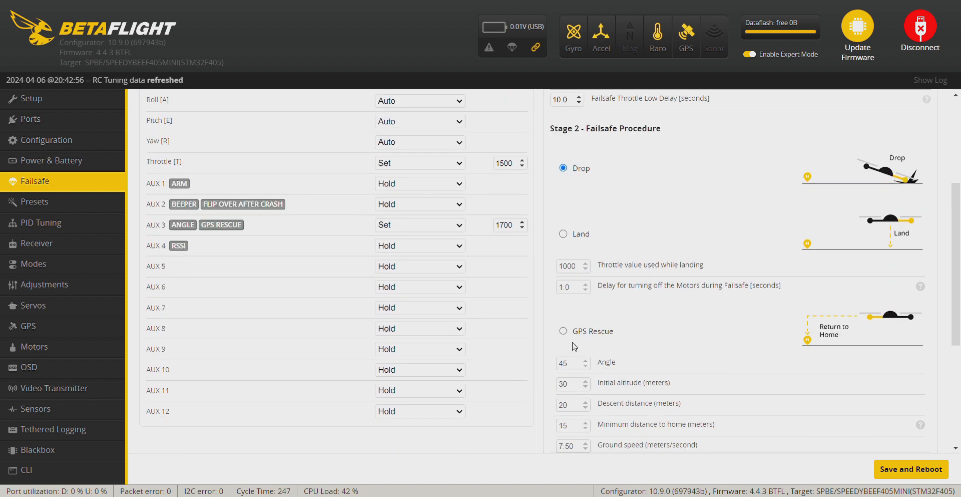
left_click(563, 330)
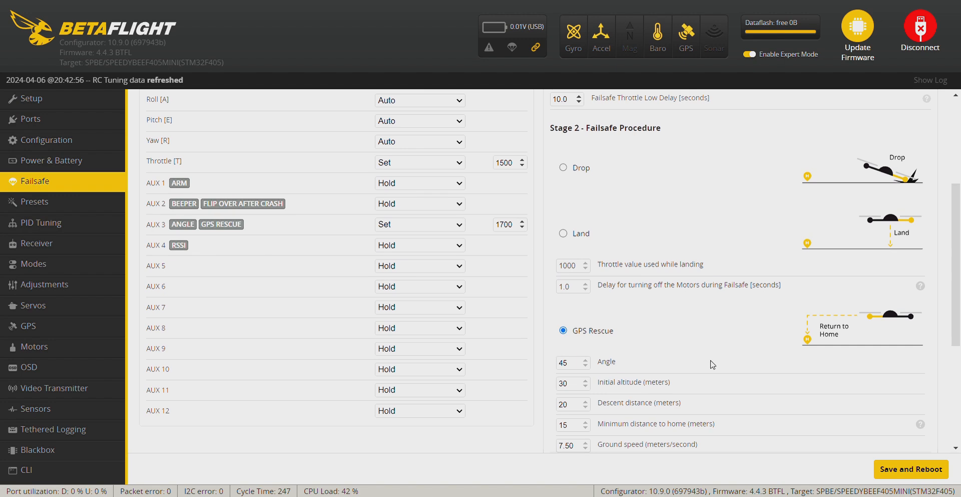
scroll("down", 3)
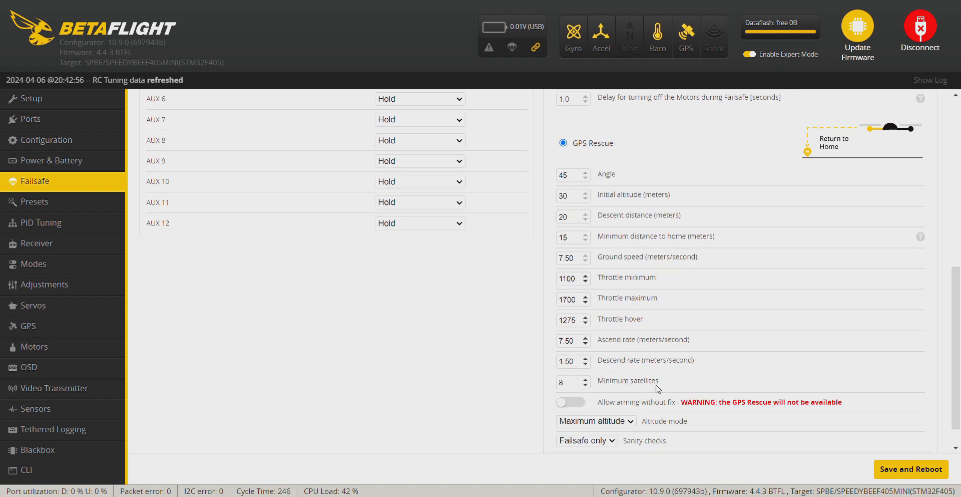
scroll("down", 3)
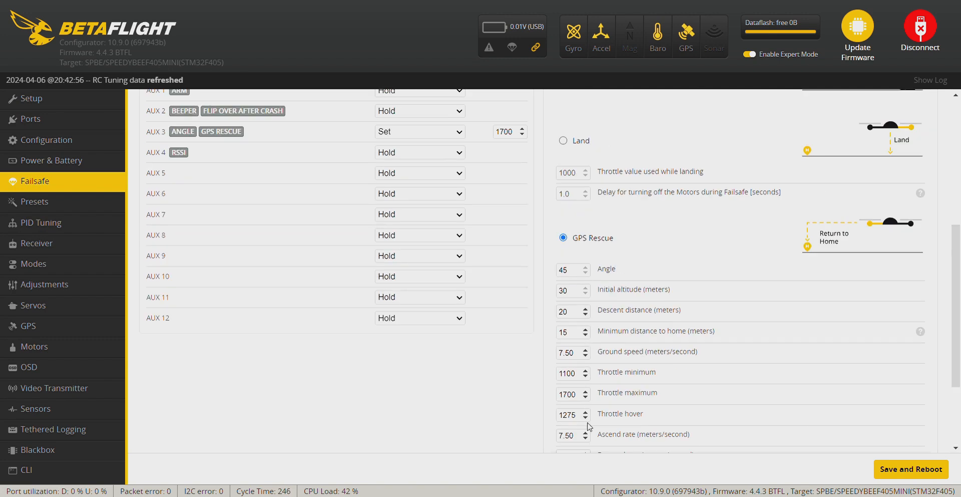
mouse_move(763, 347)
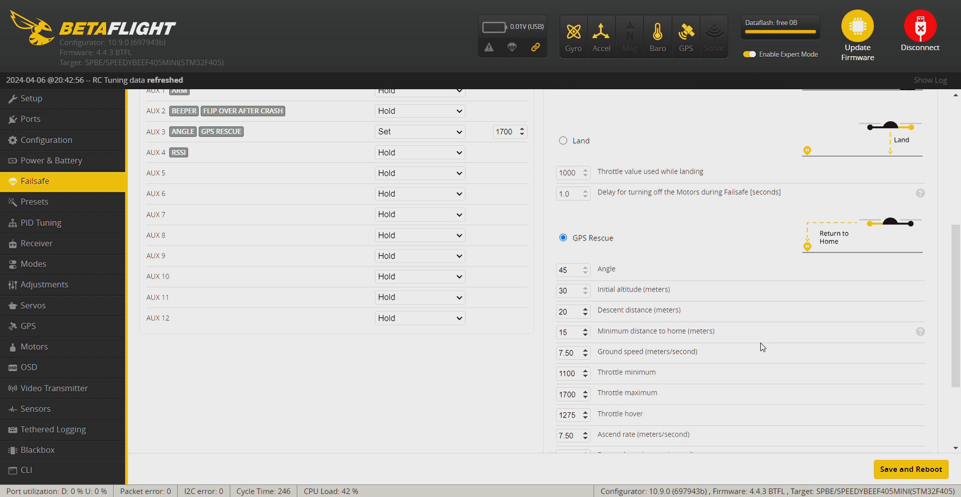
mouse_move(811, 311)
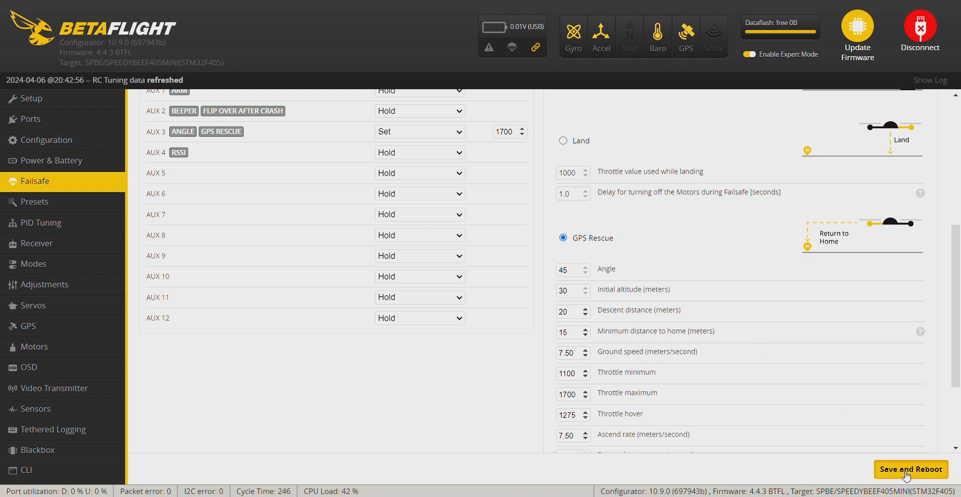
Step: Save the failsafe settings with a reboot, reconnect, and go to the OSD page
left_click(909, 470)
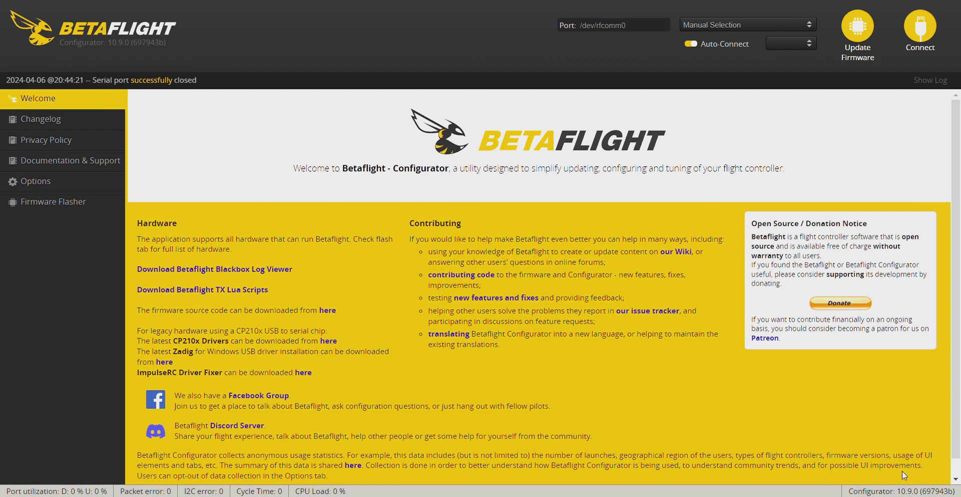
left_click(920, 27)
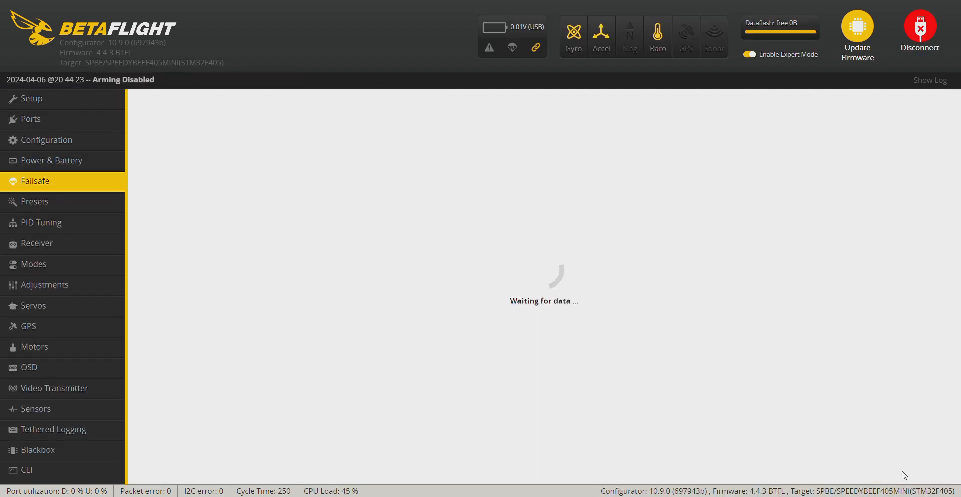
left_click(29, 367)
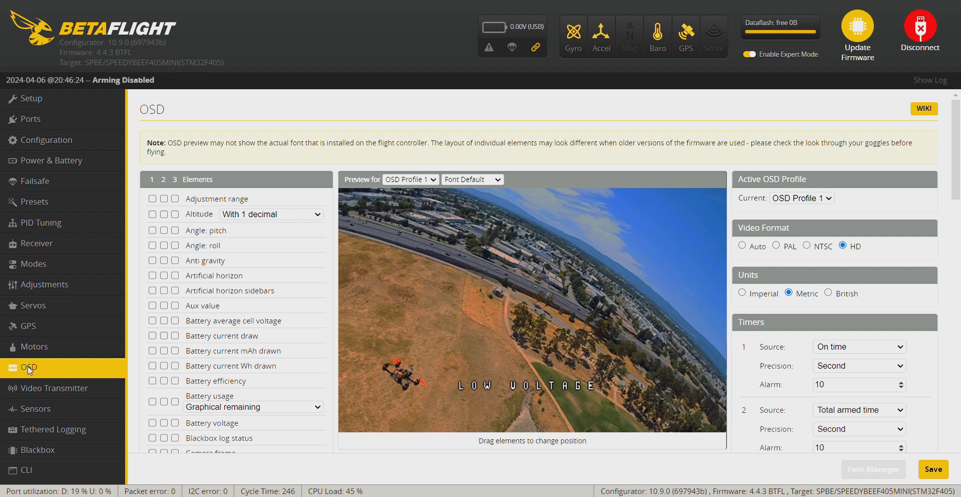
mouse_move(353, 203)
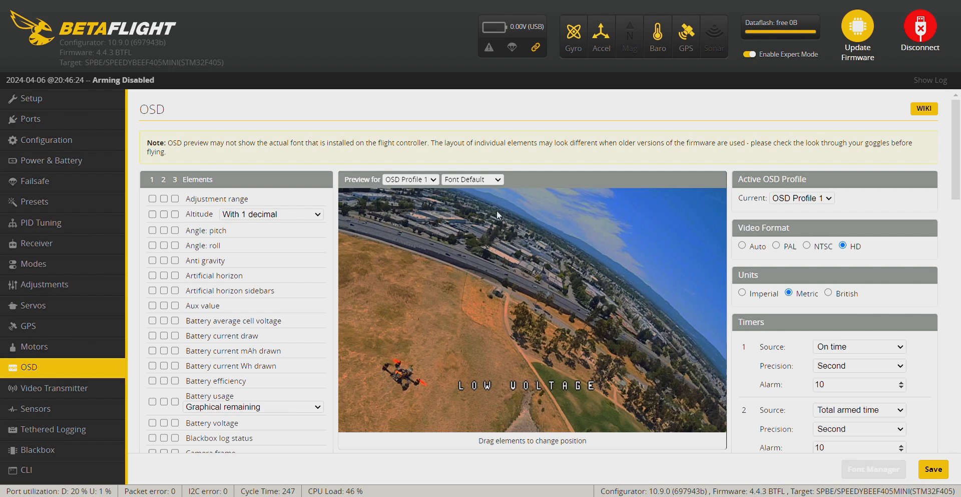
mouse_move(581, 302)
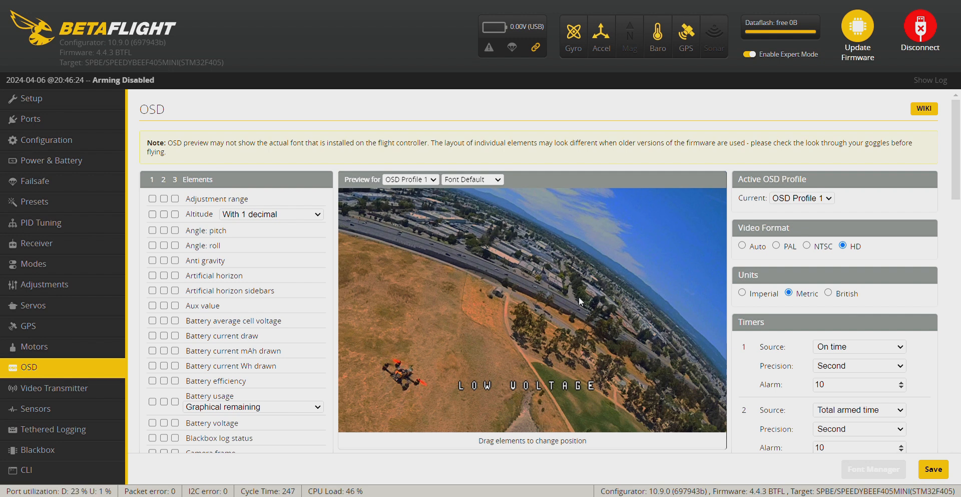
mouse_move(595, 292)
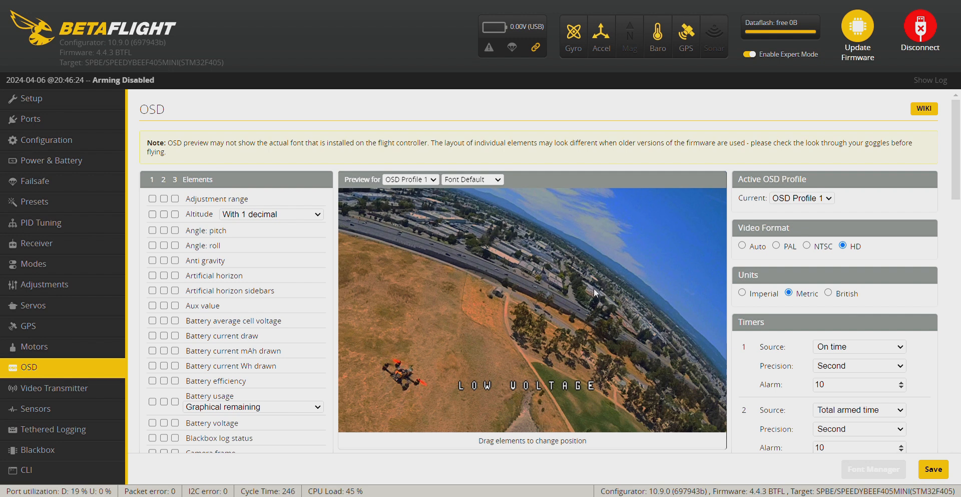
mouse_move(761, 160)
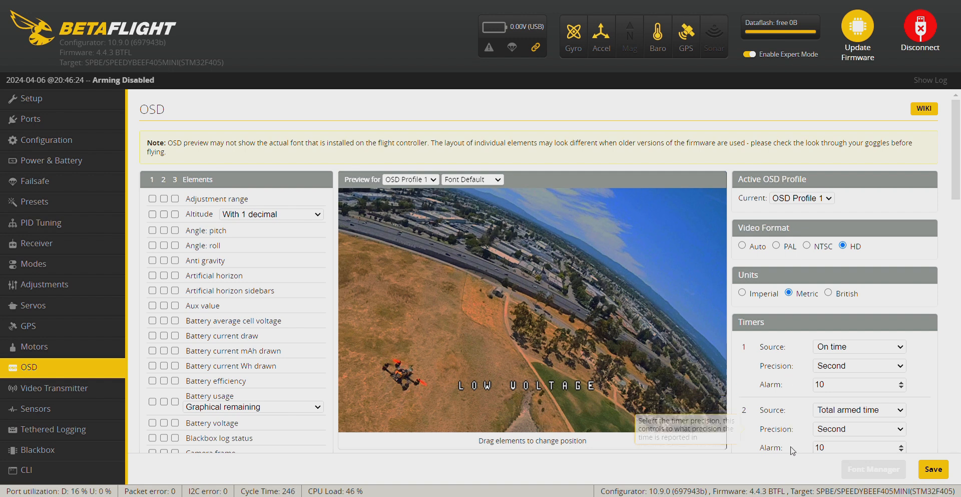
mouse_move(705, 451)
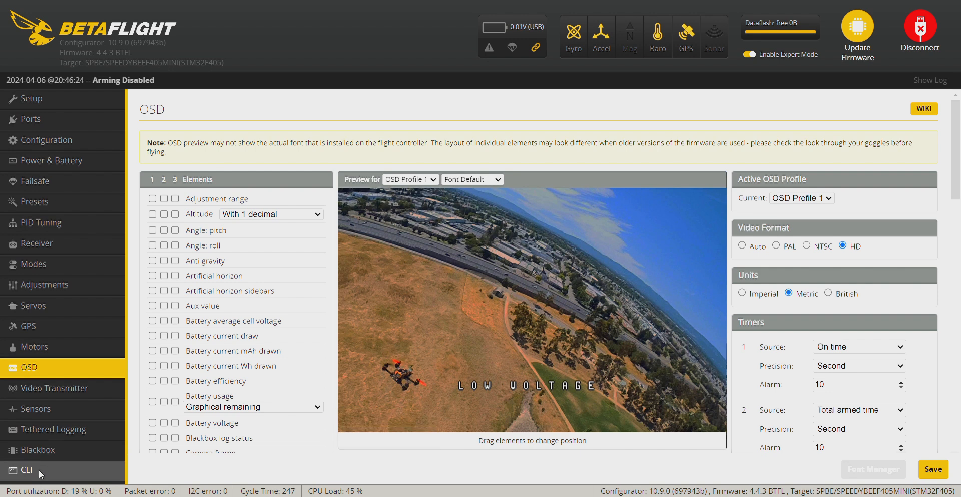
Step: In the CLI, query osd_canvas_height (currently 13)
left_click(26, 469)
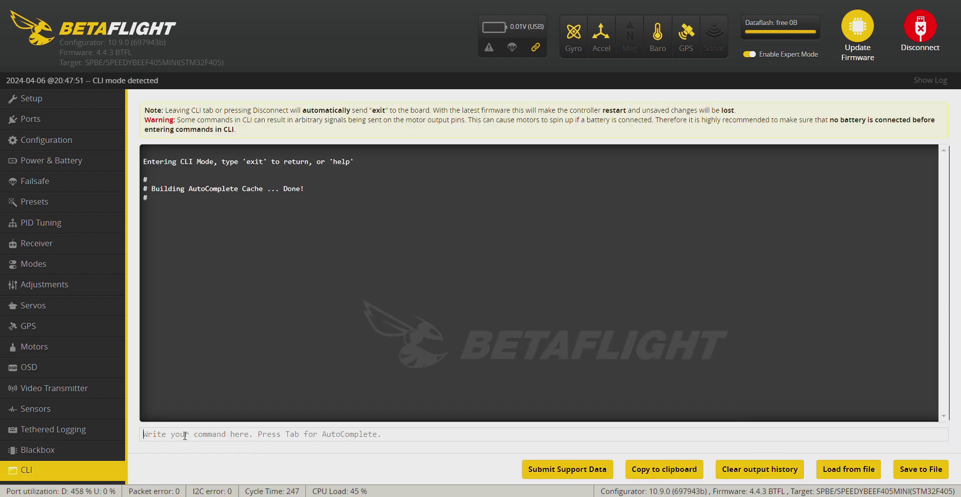
type("get")
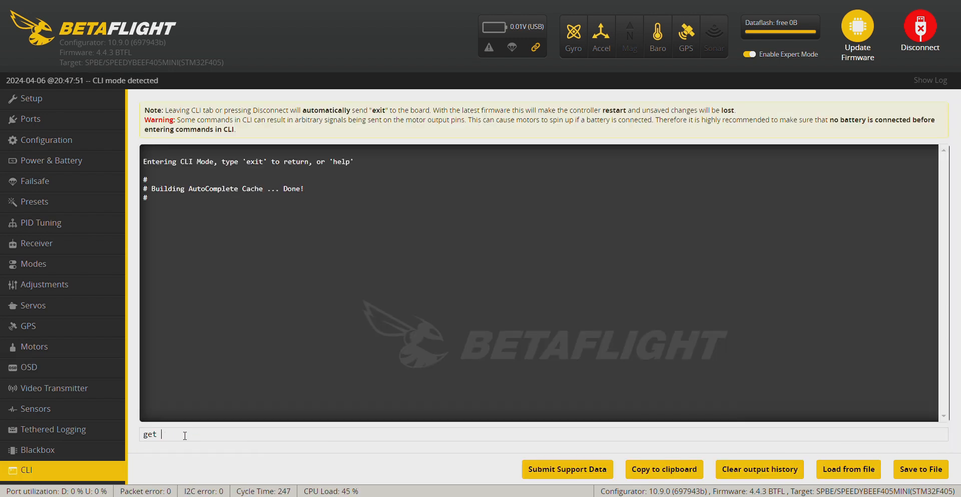
type("osd")
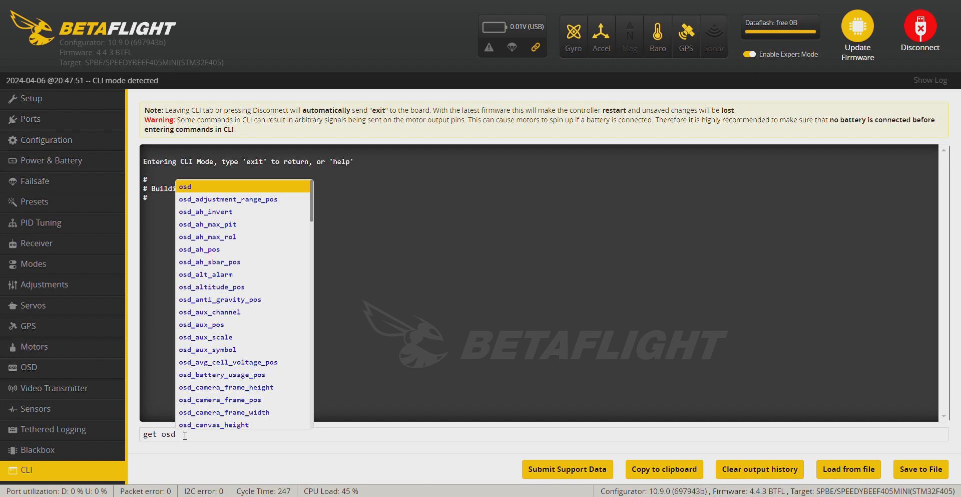
left_click(214, 425)
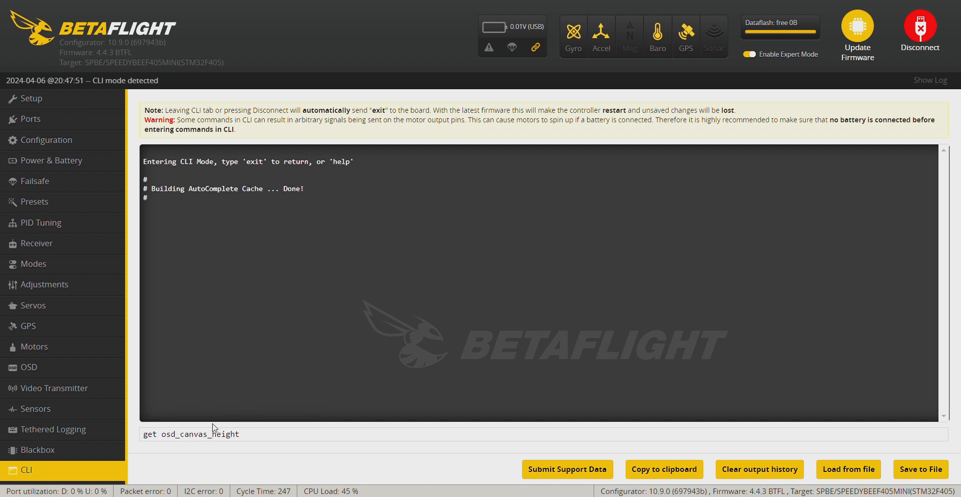
key("Enter")
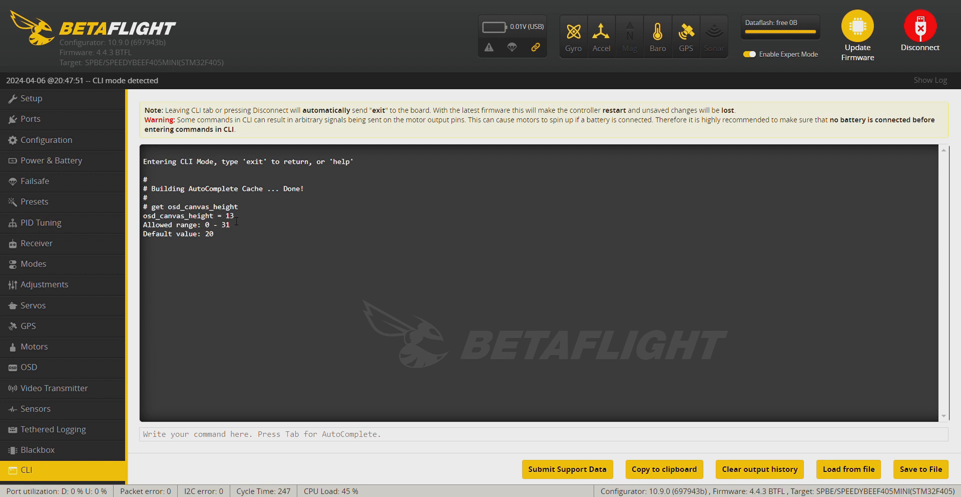
mouse_move(238, 218)
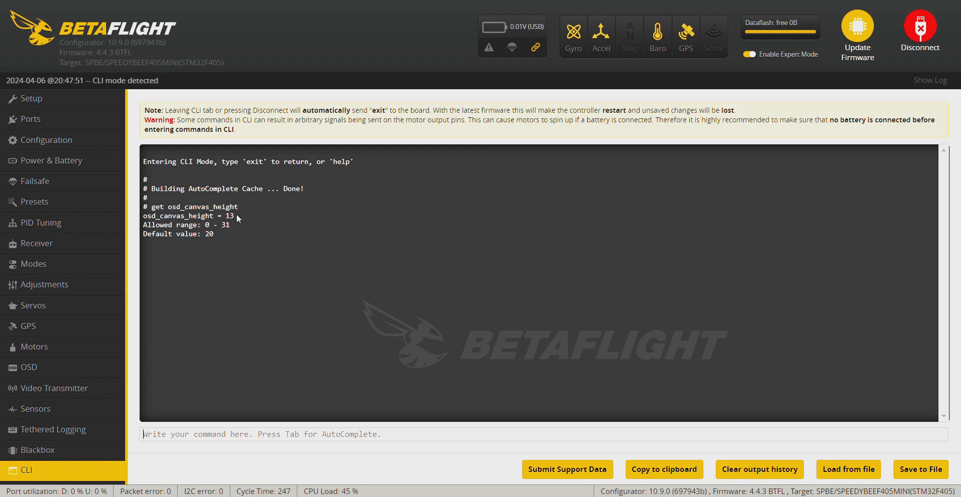
Step: Set osd_canvas_height = 20 and save, leaving the board disconnected
type("set osd")
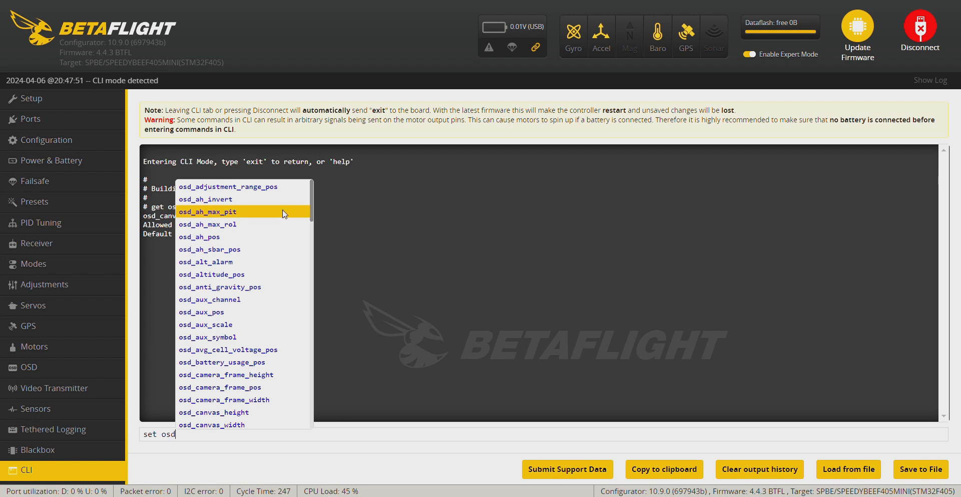
left_click(213, 413)
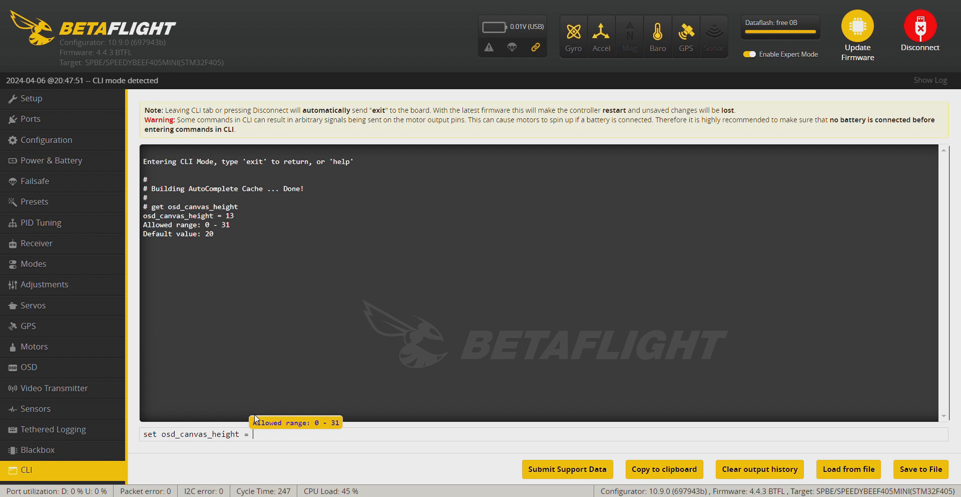
type("20")
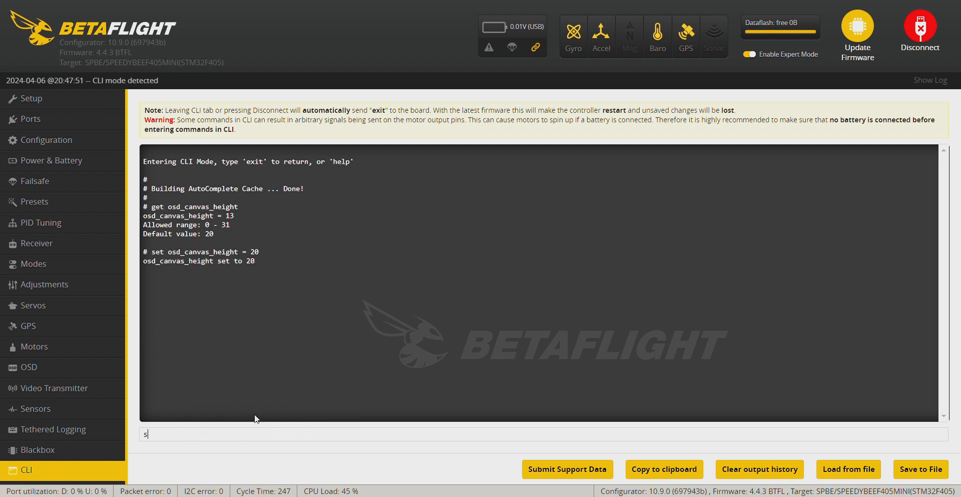
type("ave")
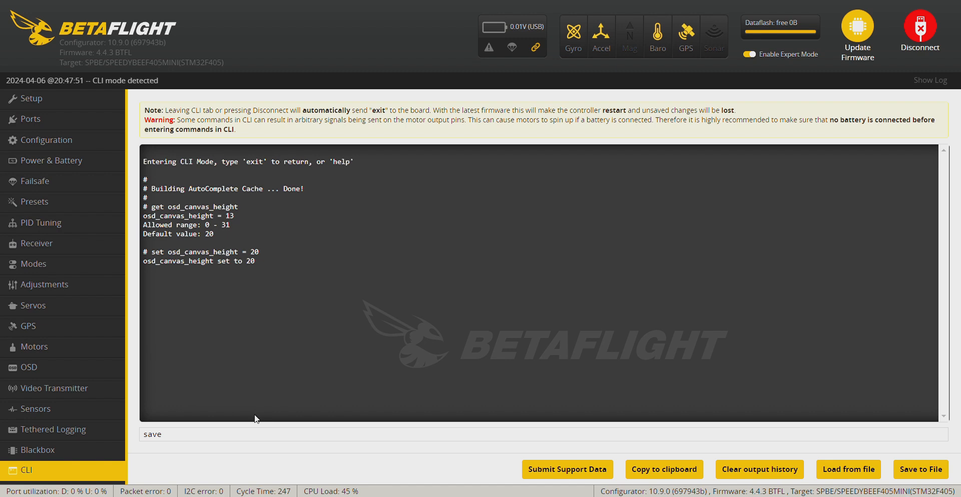
left_click(922, 26)
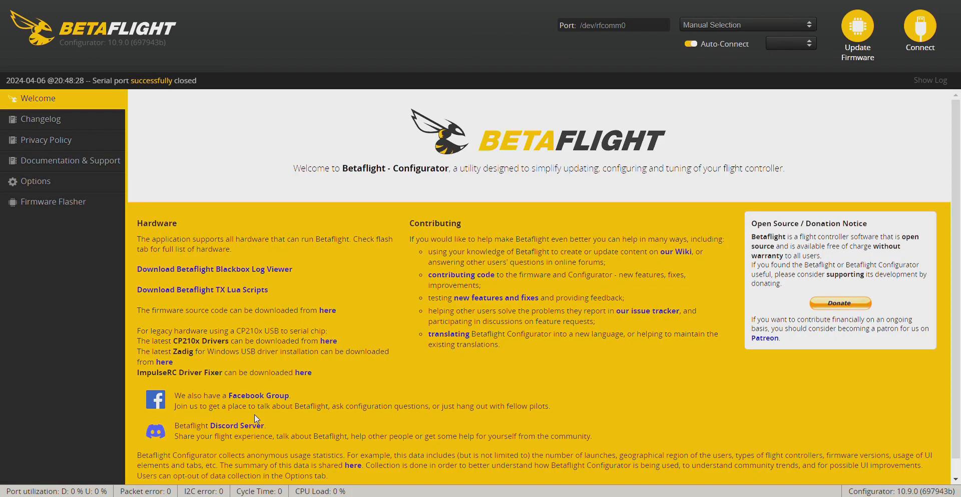
Step: Reconnect and query osd_canvas_width in the CLI (currently 30)
left_click(920, 26)
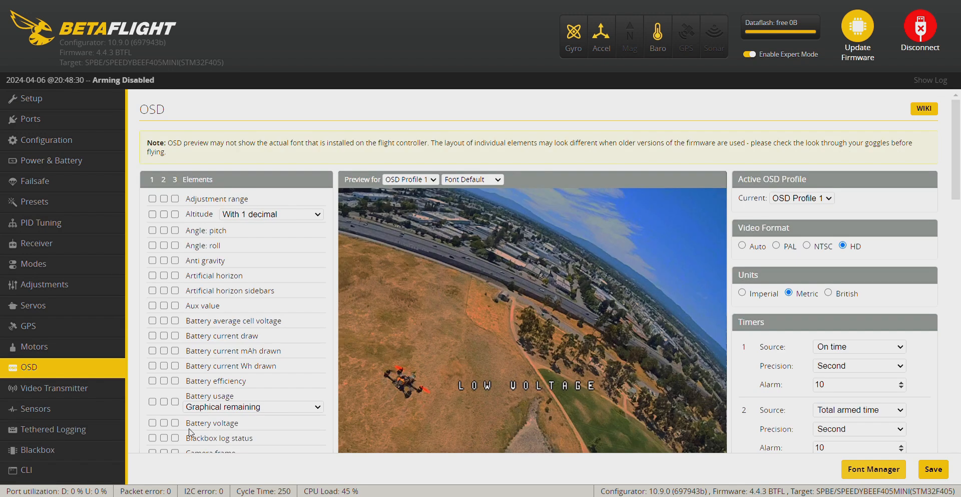
left_click(27, 470)
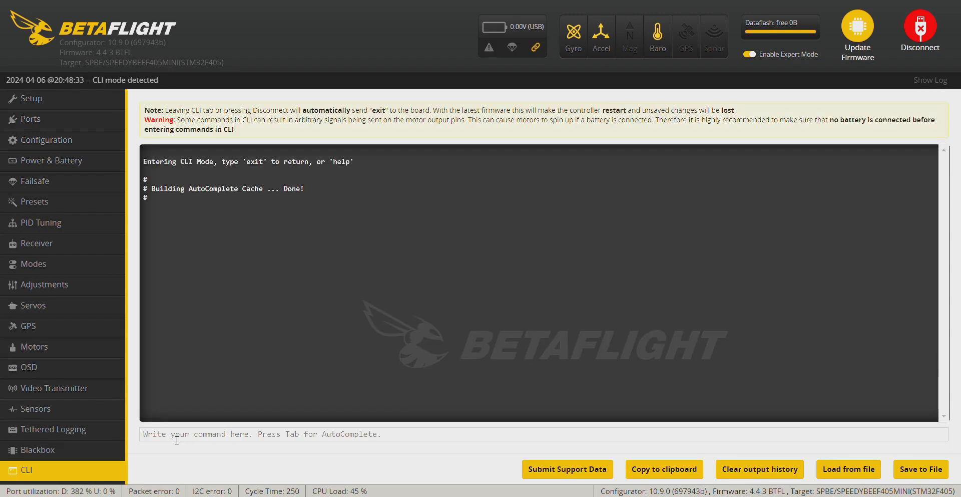
type("get")
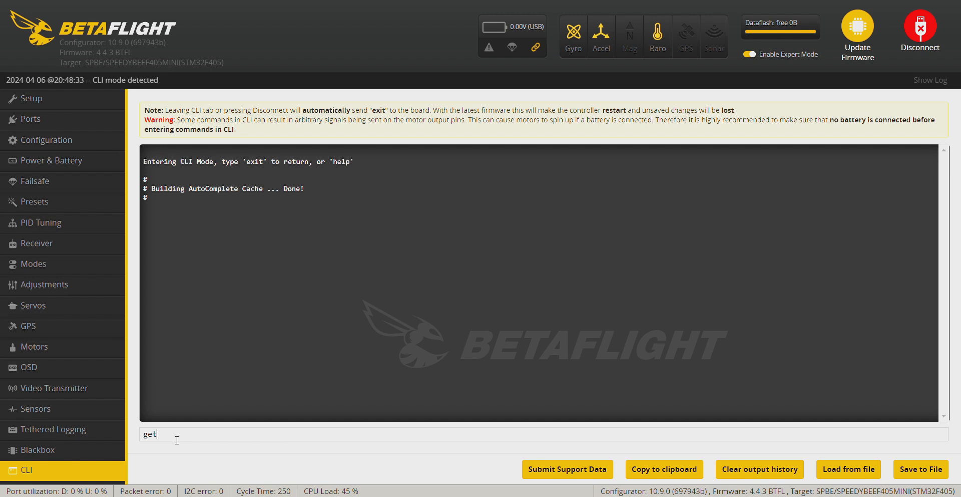
type("osd.")
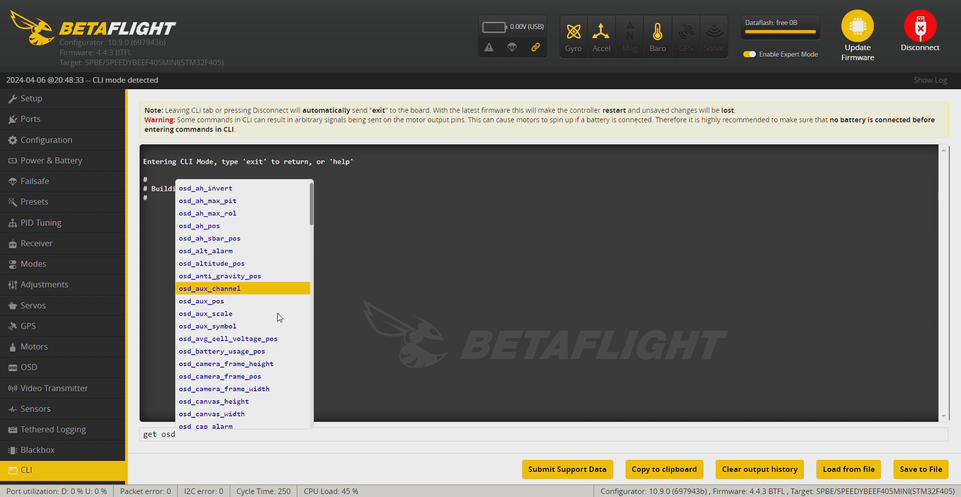
left_click(211, 414)
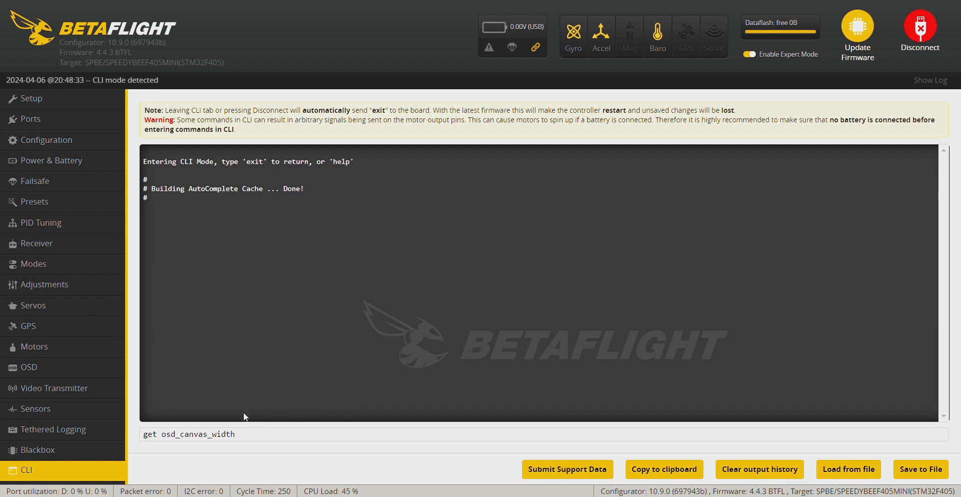
key("Enter")
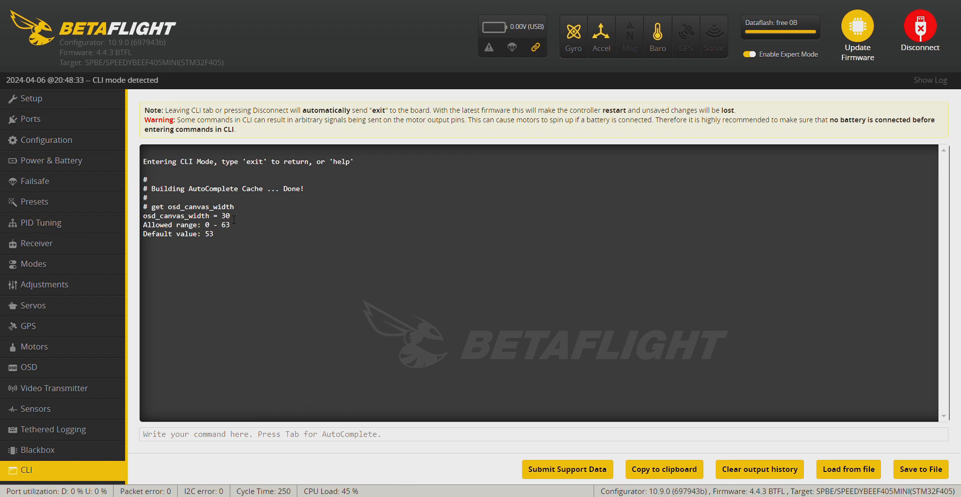
Step: Set osd_canvas_width = 63 and leave the CLI for the OSD page
type("set o")
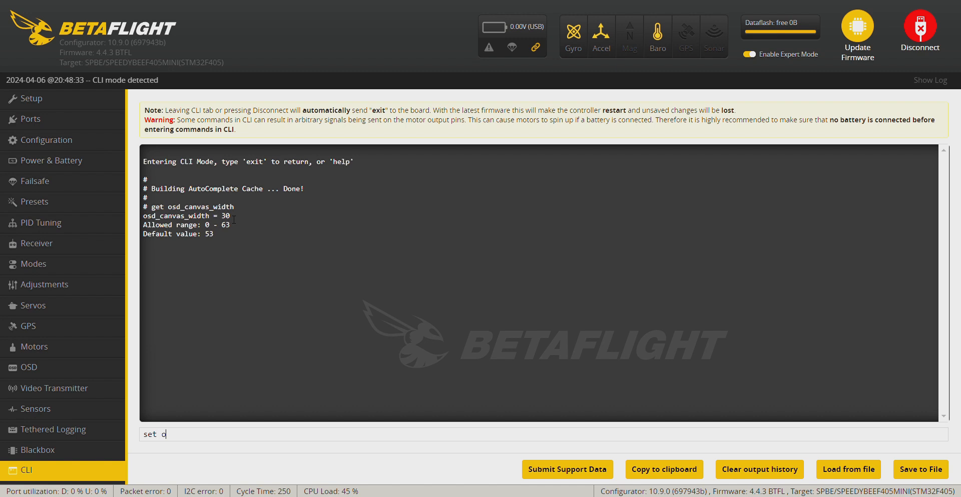
type("sd")
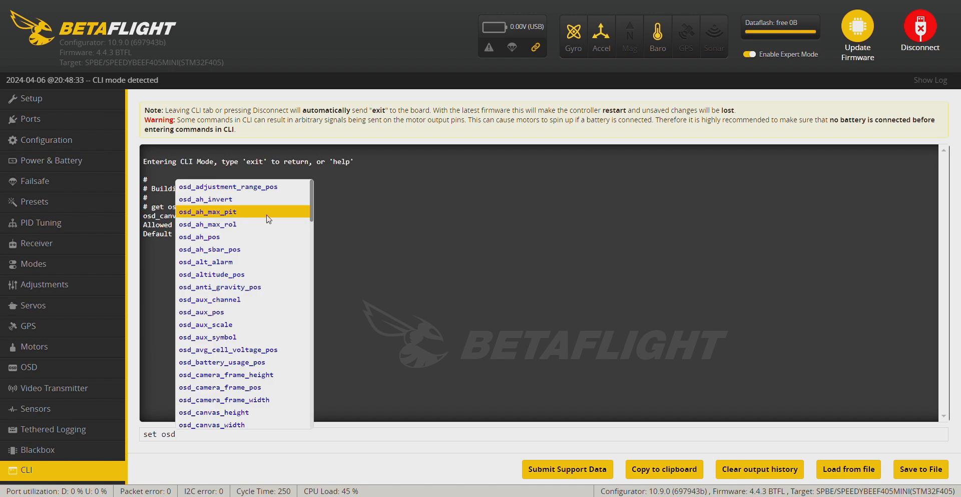
left_click(212, 425)
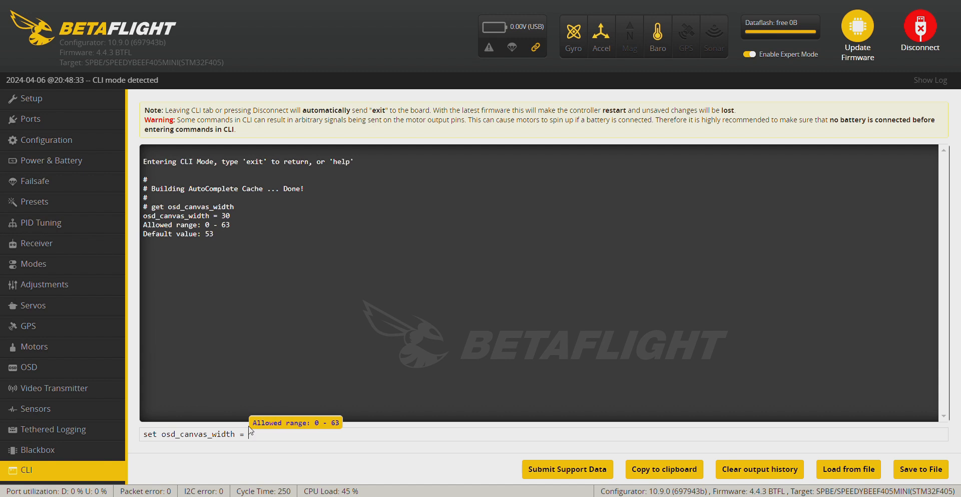
type(" 63")
key("Enter")
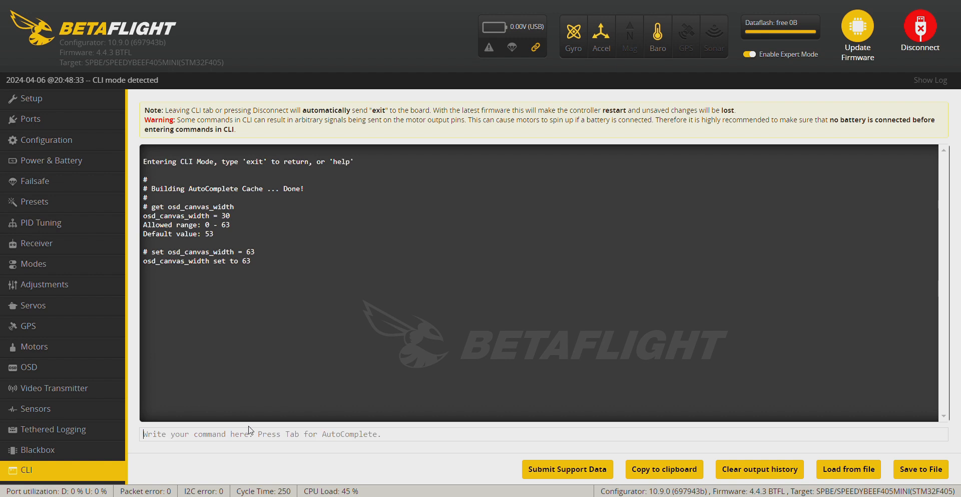
left_click(921, 27)
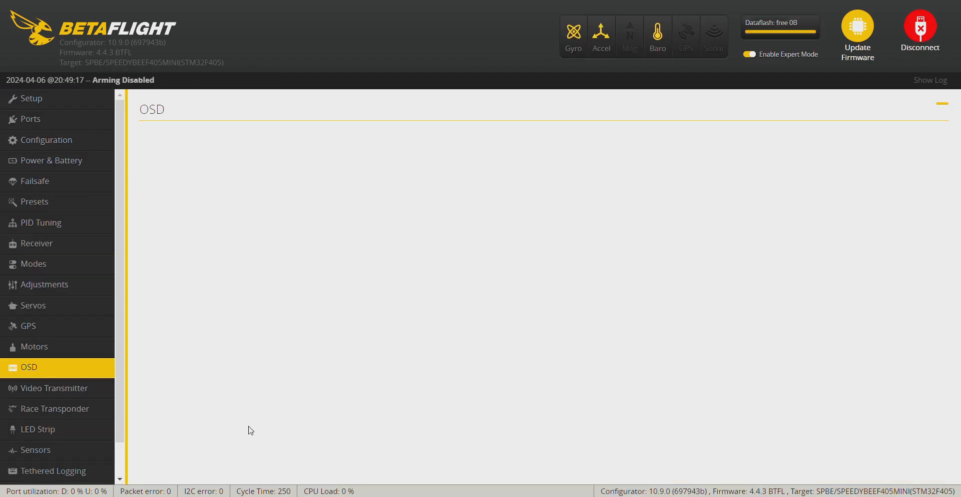
Step: Enable Altitude, Battery average cell voltage and Battery voltage on the OSD
left_click(28, 368)
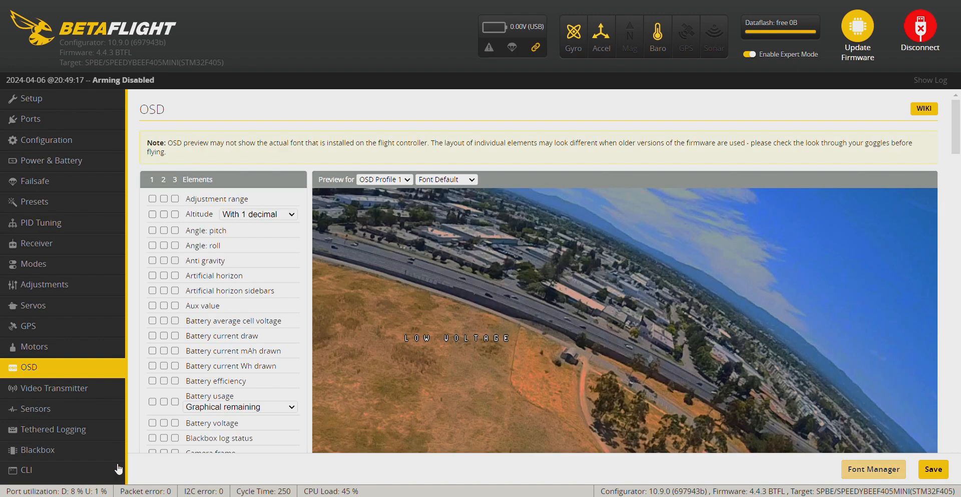
mouse_move(789, 364)
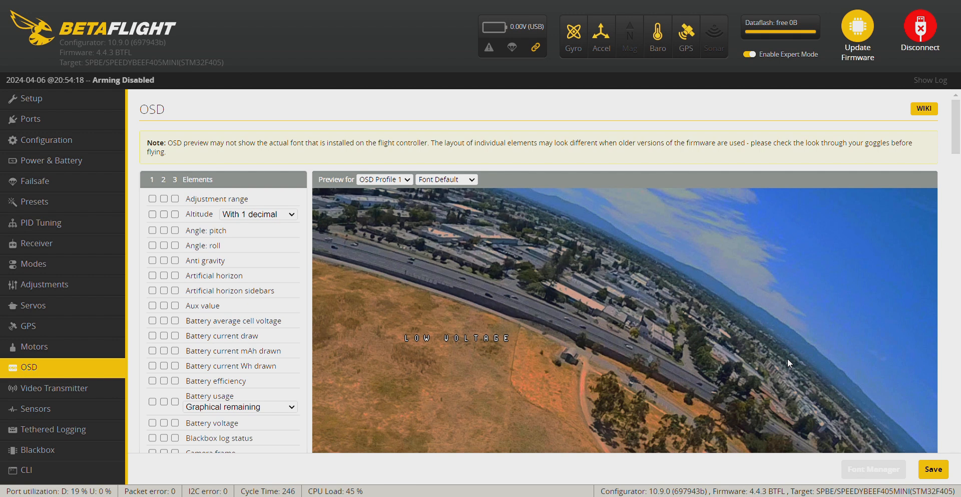
scroll("down", 3)
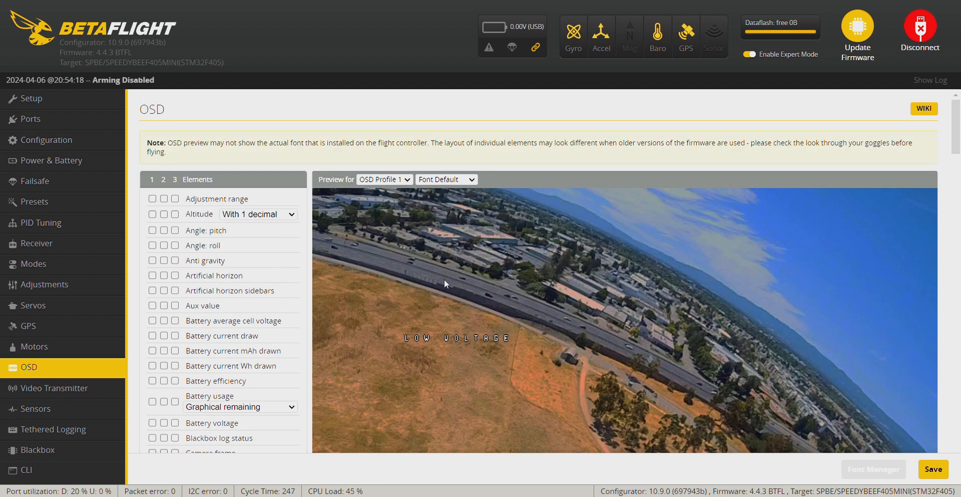
left_click(153, 214)
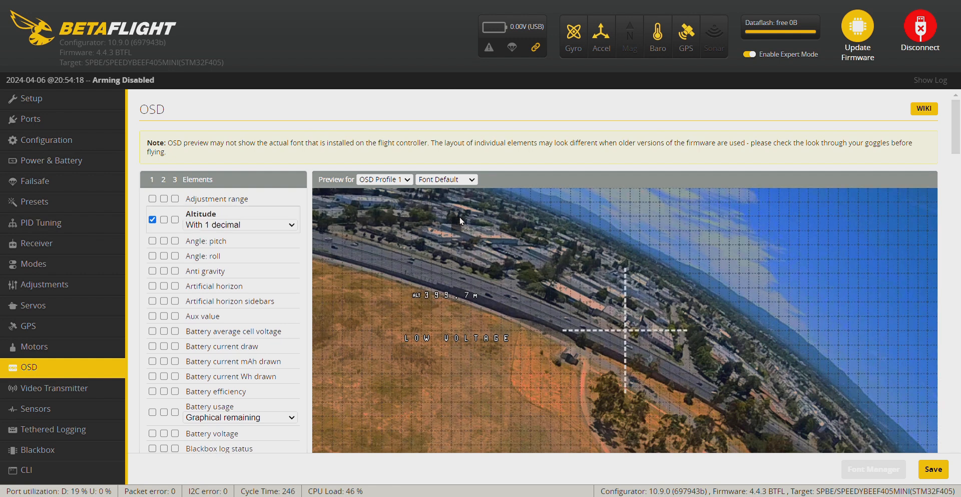
mouse_move(459, 208)
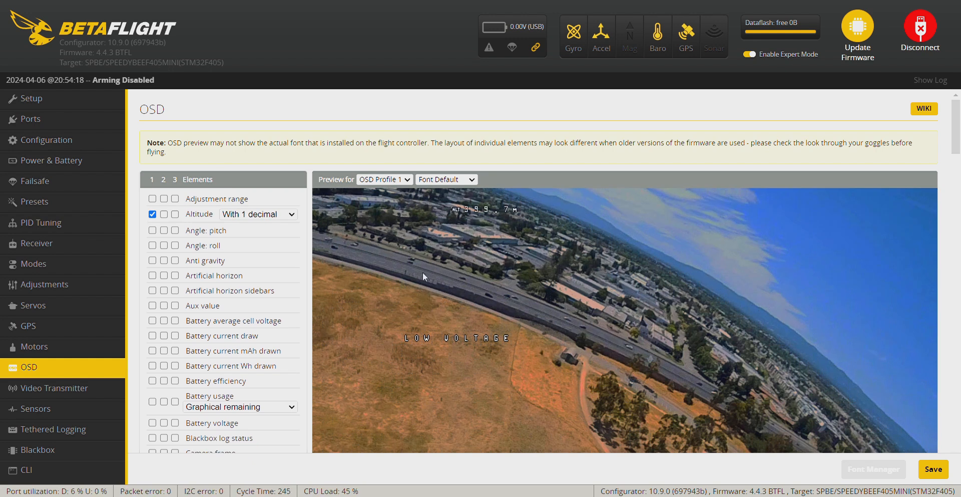
mouse_move(342, 266)
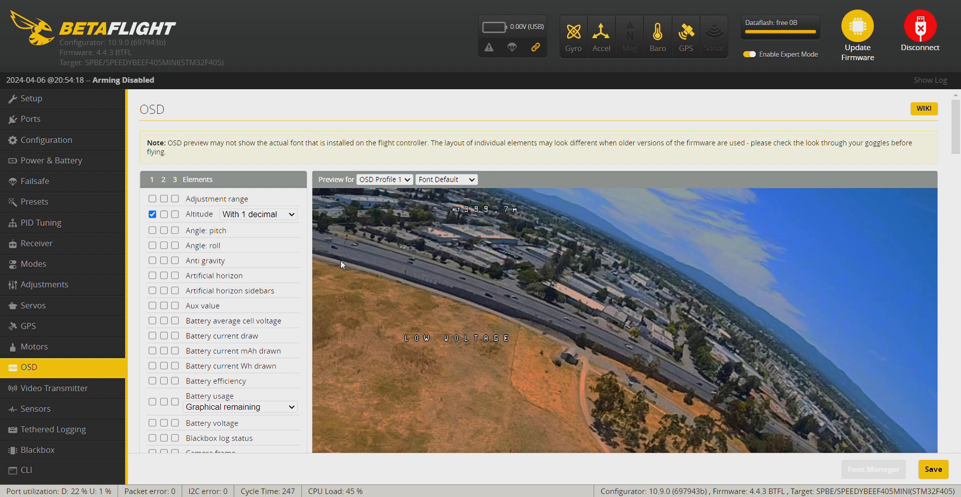
left_click(152, 320)
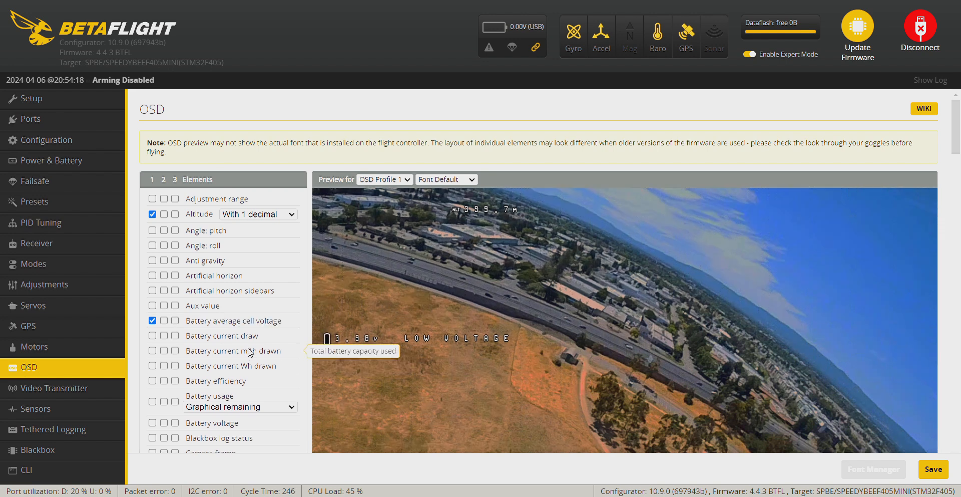
mouse_move(234, 341)
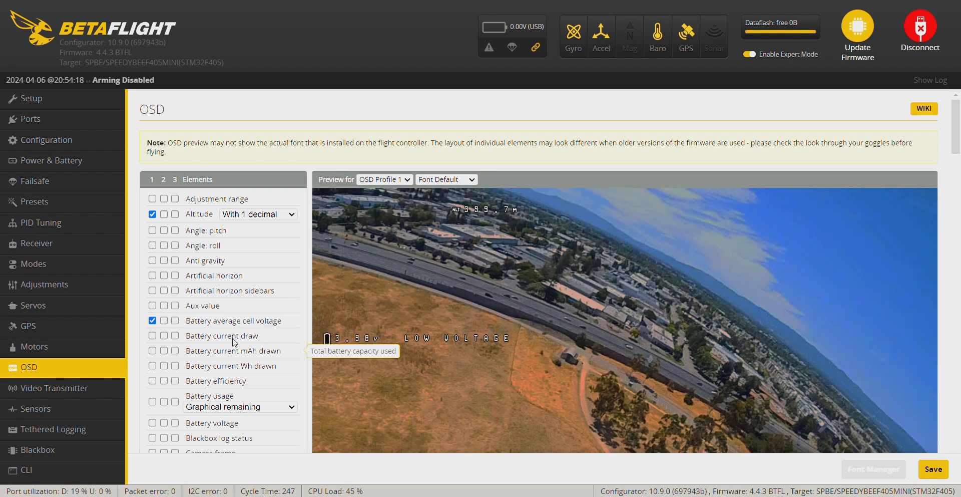
mouse_move(217, 403)
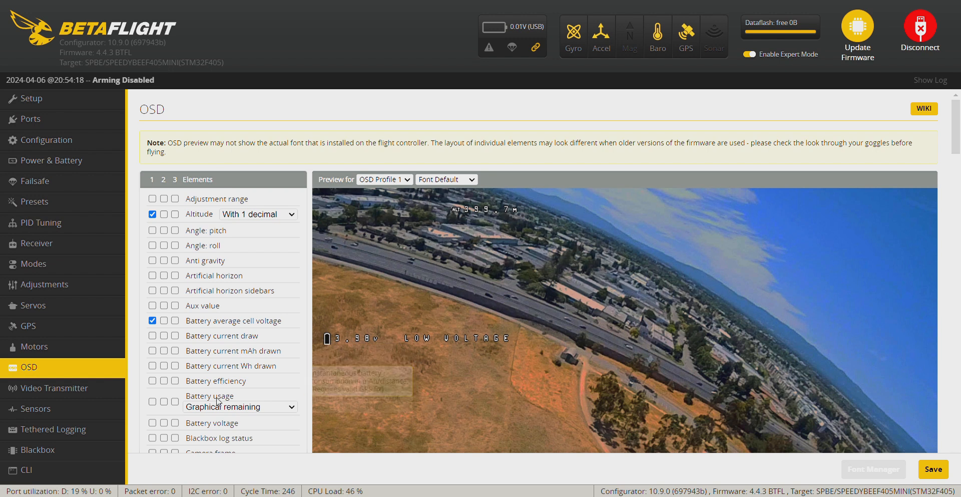
left_click(152, 423)
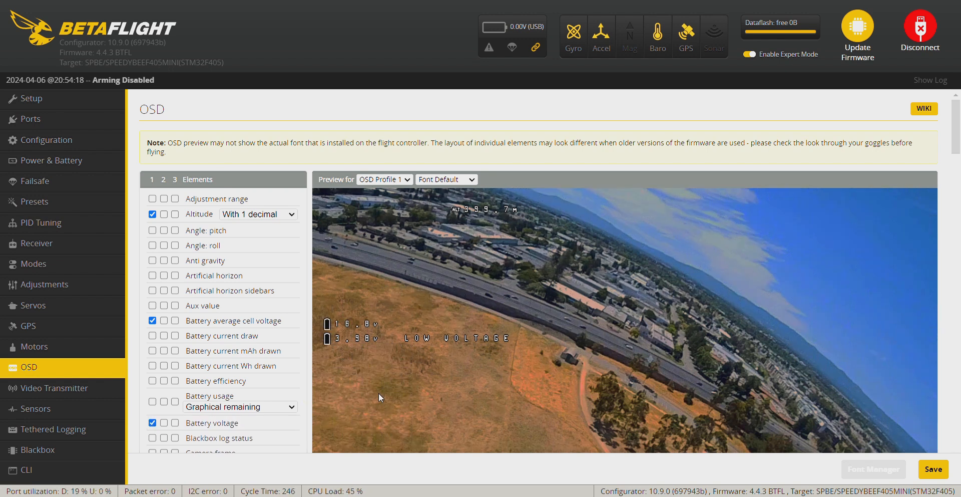
Step: Enable Craft name, Fly mode, GPS sats, GPS speed, Home direction and Home distance on the OSD
scroll("down", 3)
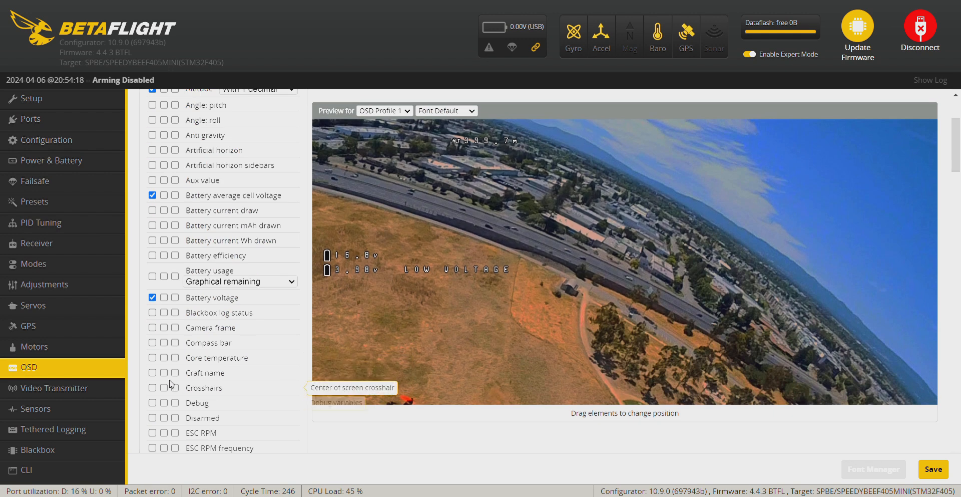
left_click(152, 372)
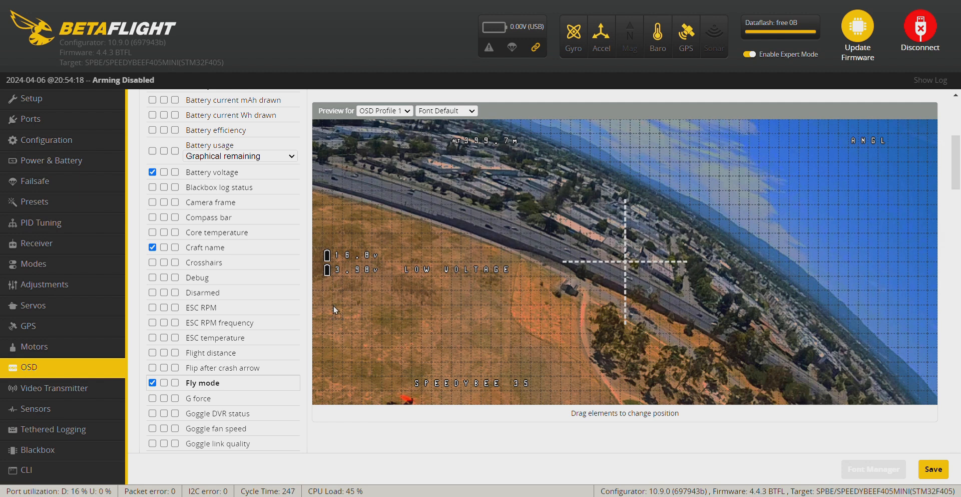
scroll("down", 3)
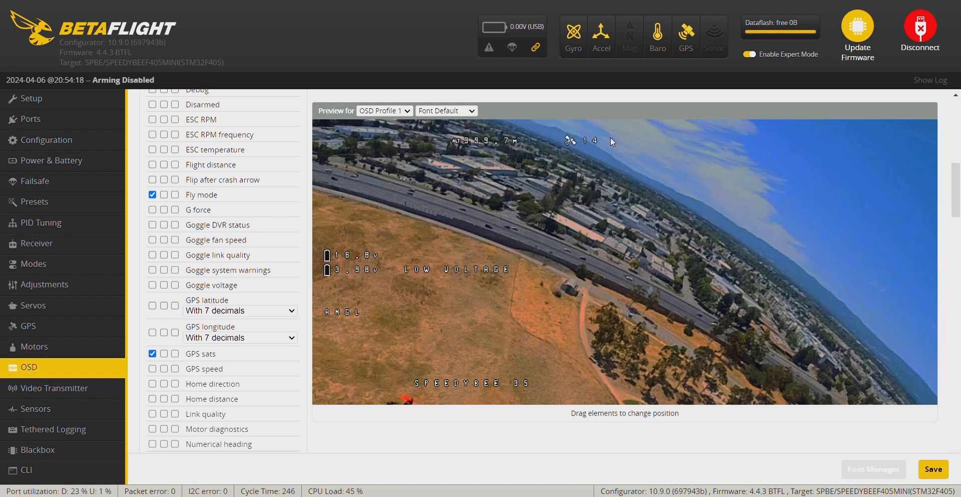
mouse_move(619, 147)
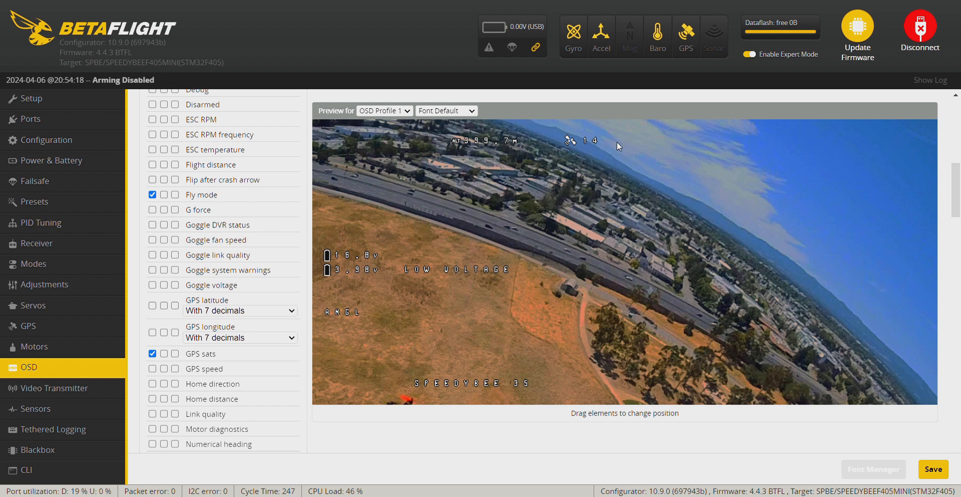
mouse_move(318, 263)
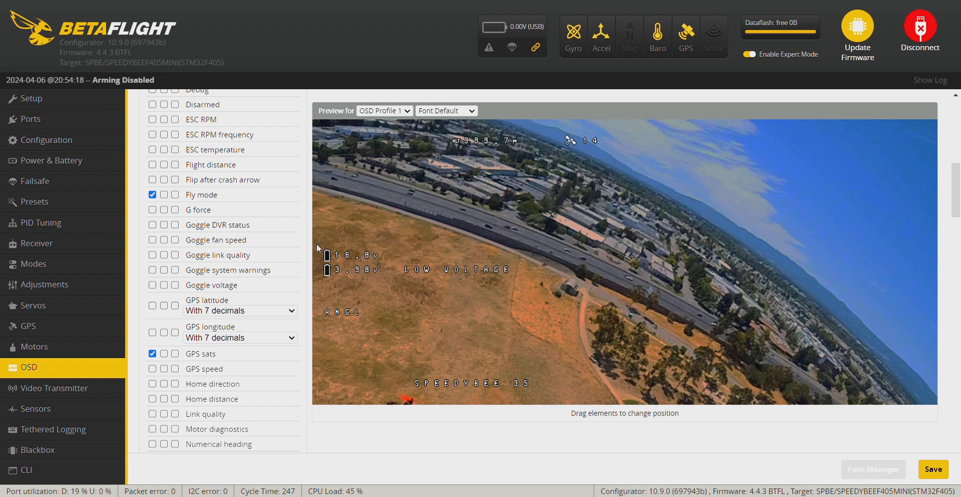
left_click(152, 368)
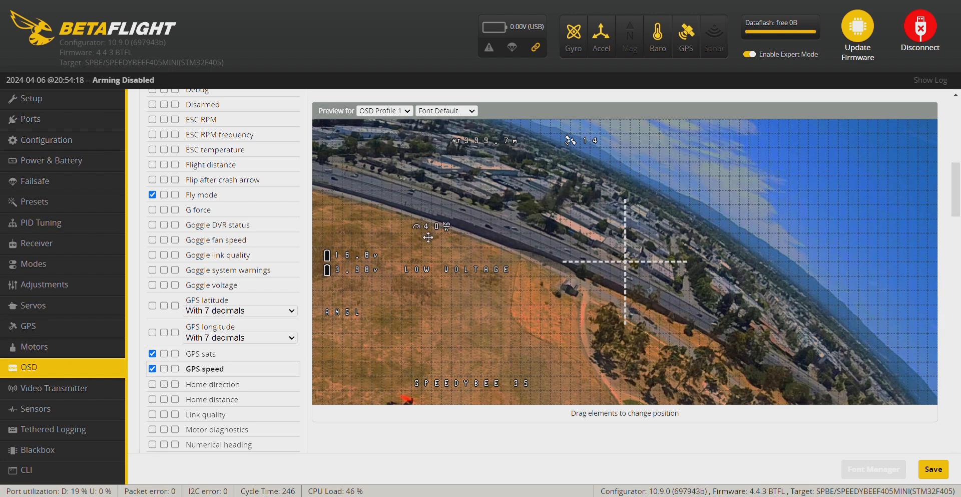
mouse_move(153, 388)
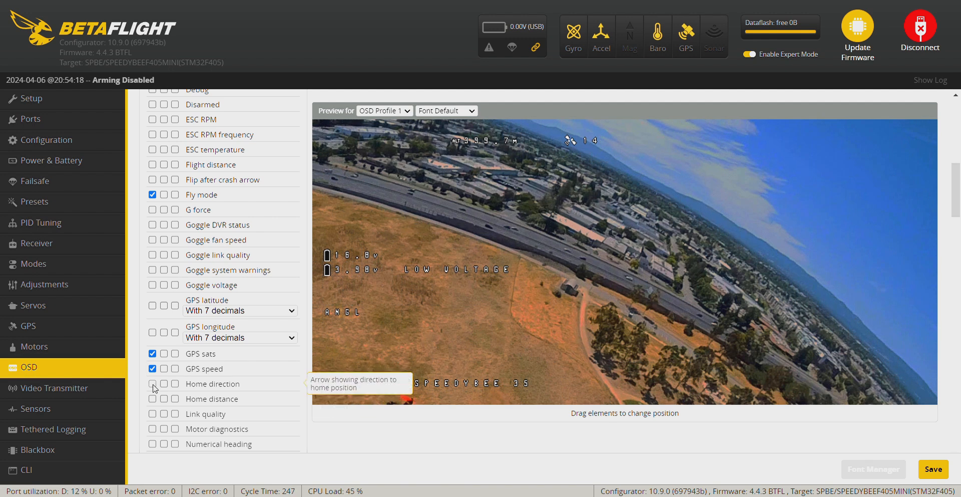
left_click(152, 384)
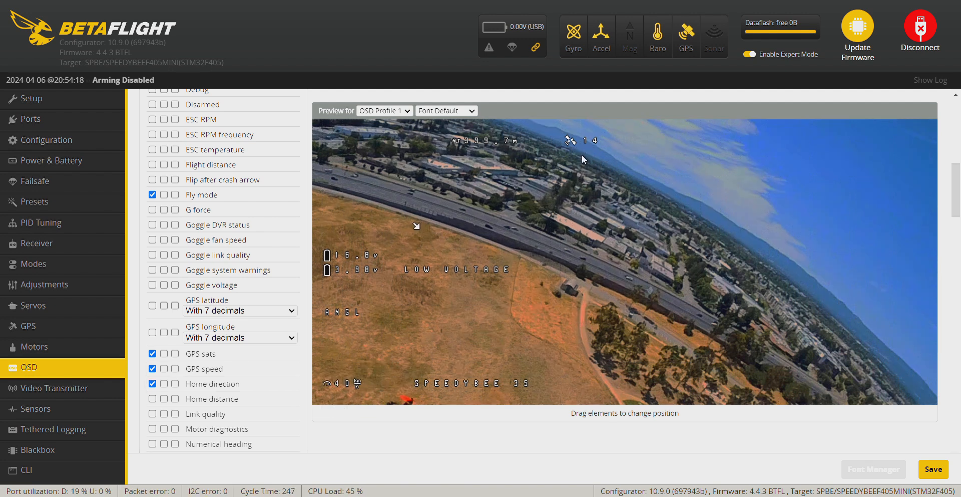
left_click(606, 142)
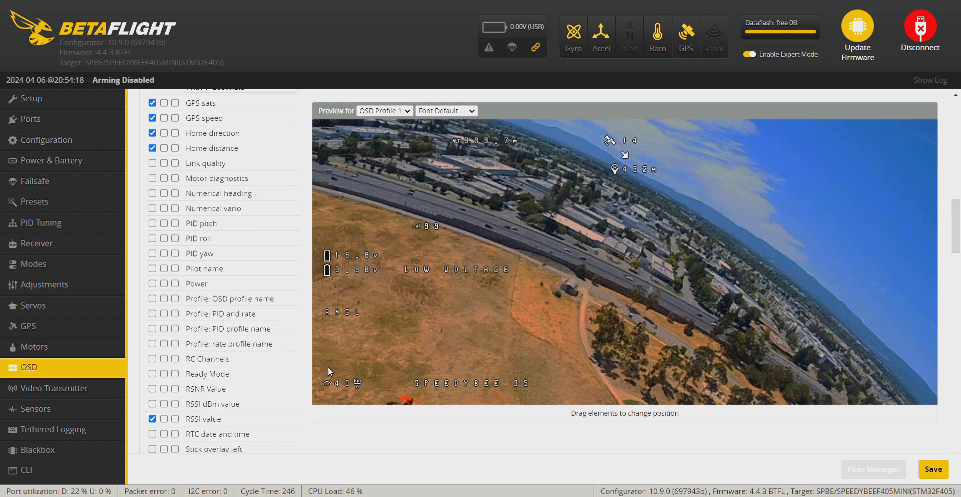
Step: Enable RSSI value, Throttle position and Timer 2 on the OSD
scroll("down", 3)
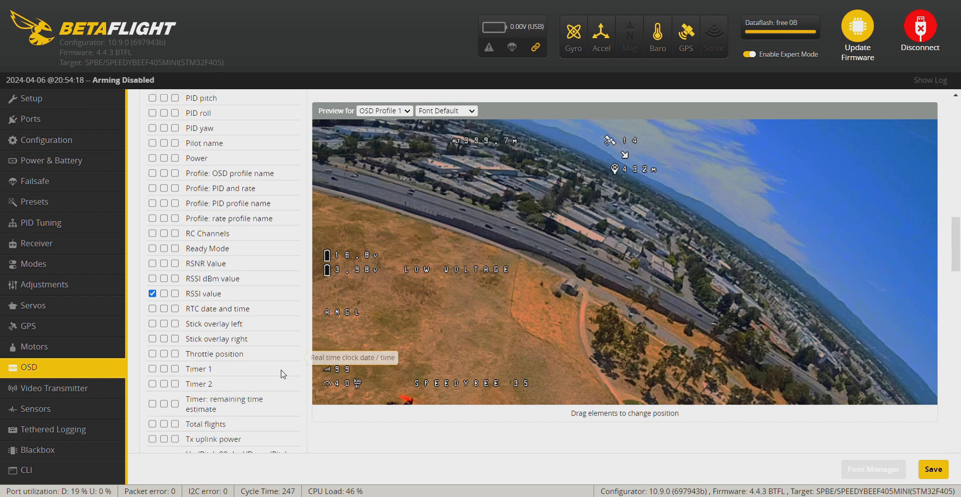
left_click(152, 353)
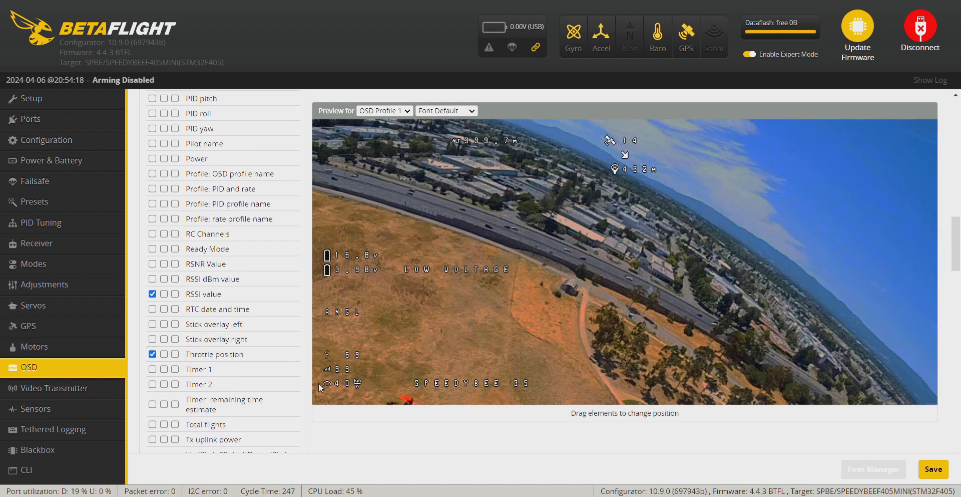
scroll("down", 3)
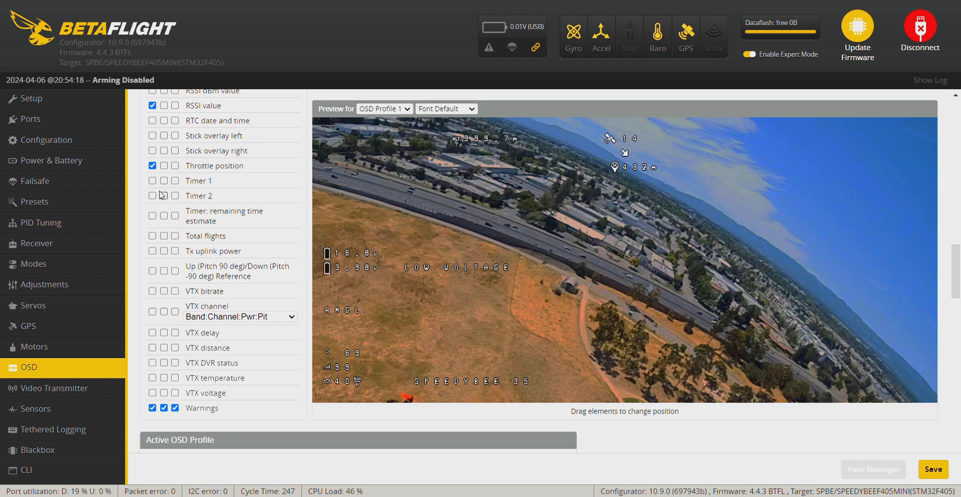
left_click(153, 195)
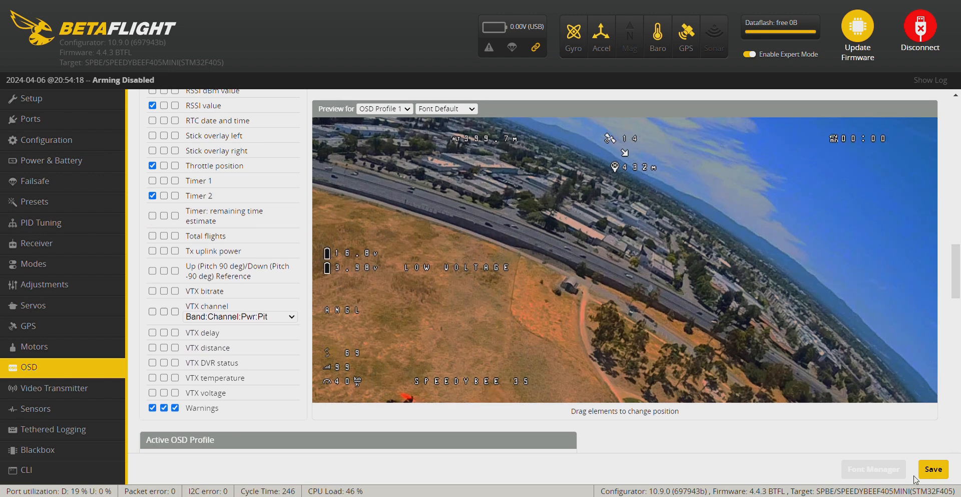
Step: Save the OSD layout to the board and go to the PID Tuning page
left_click(933, 469)
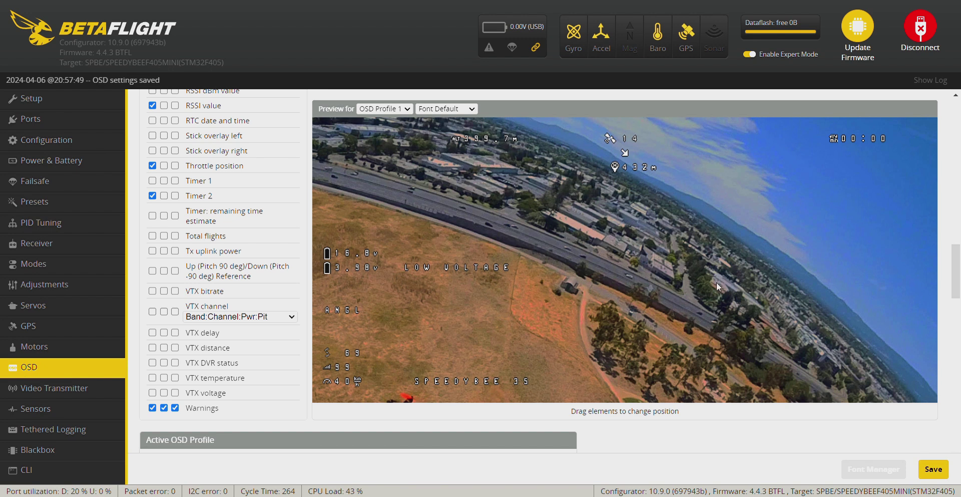
scroll("down", 3)
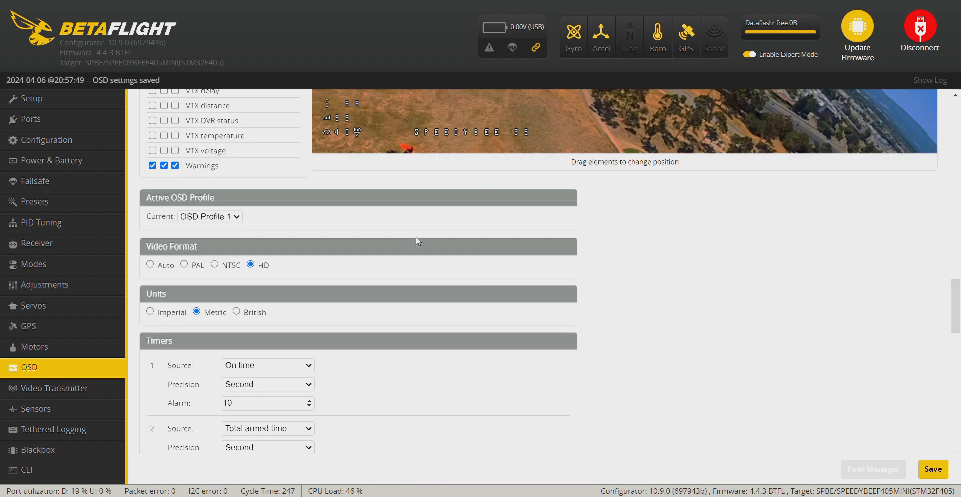
scroll("down", 3)
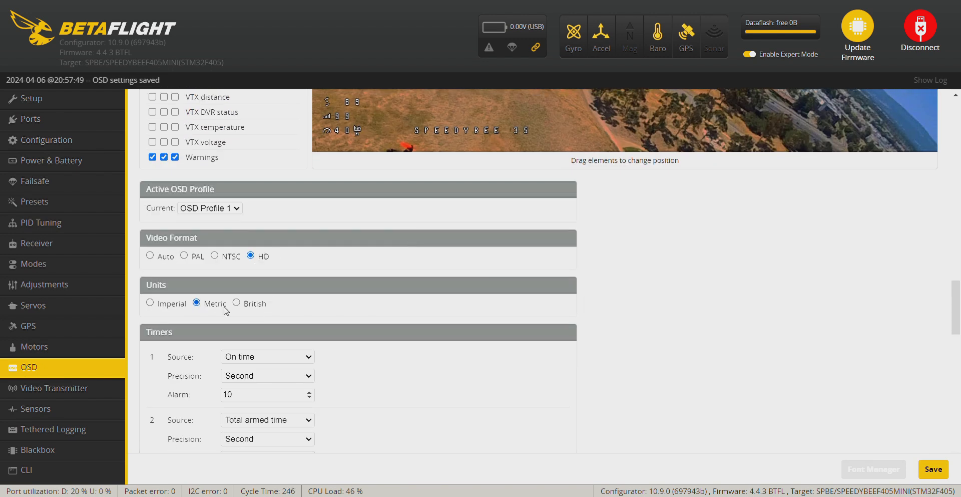
scroll("down", 3)
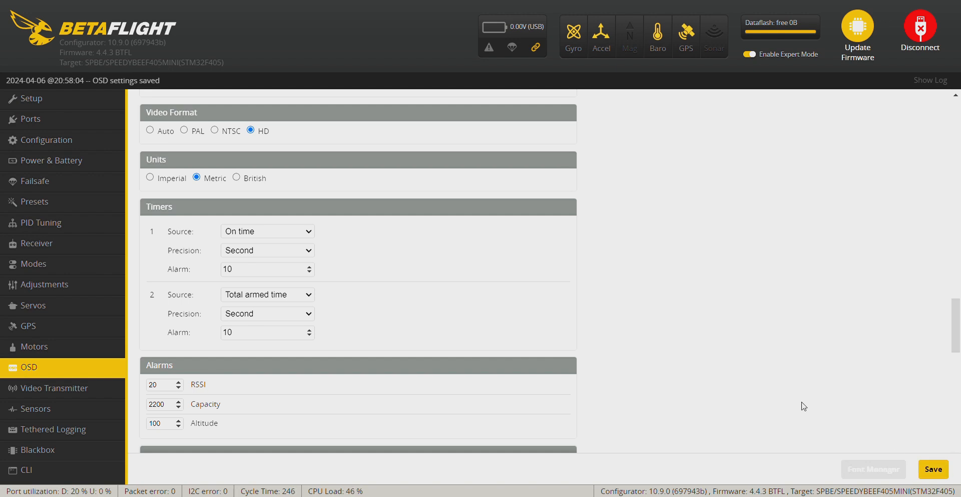
mouse_move(341, 330)
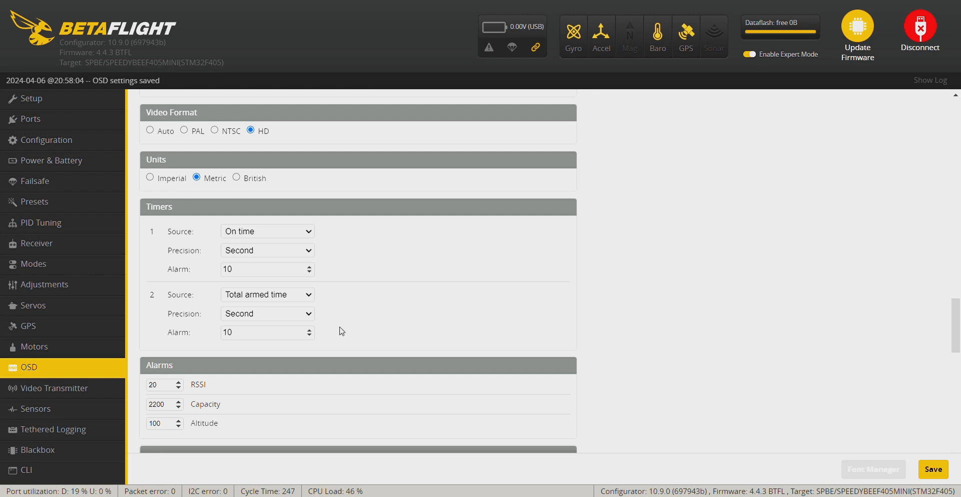
left_click(40, 222)
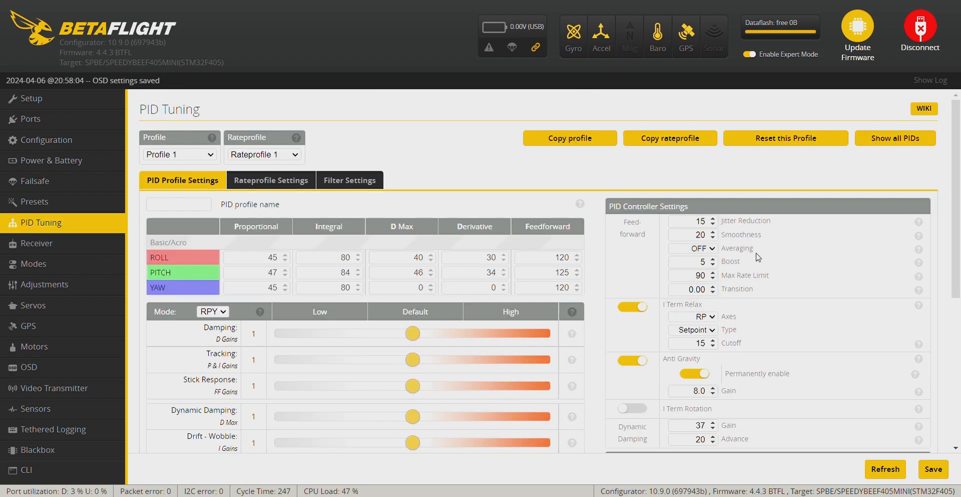
Step: In Rateprofile Settings, give roll and pitch center 10, max rate 1000, expo 0.70
left_click(271, 181)
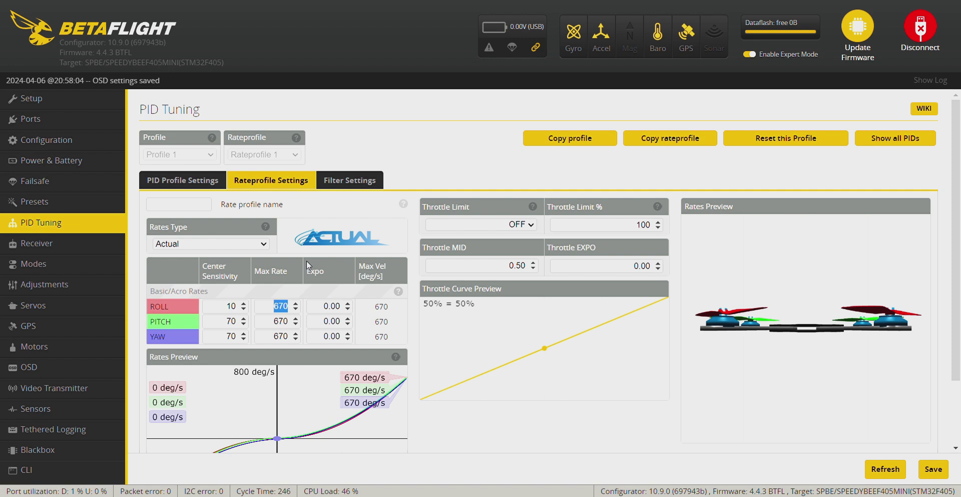
type("1000")
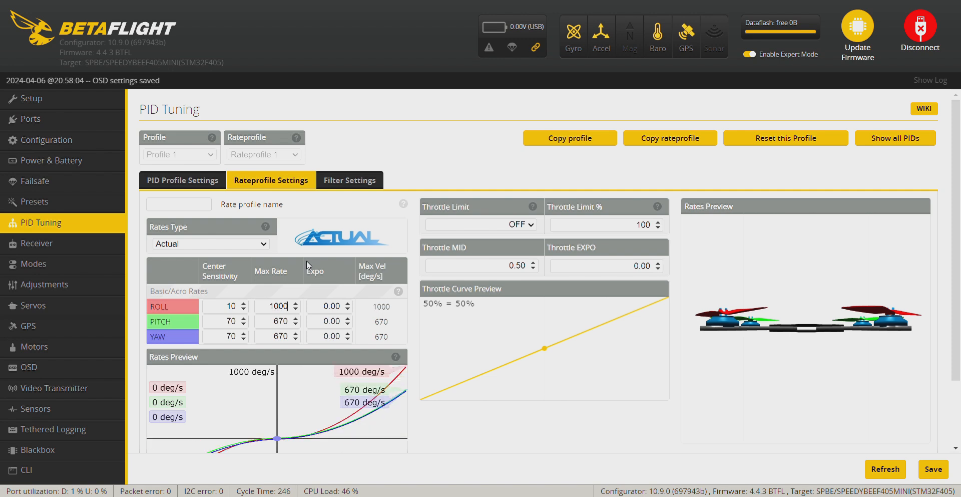
left_click(325, 306)
type("0.7")
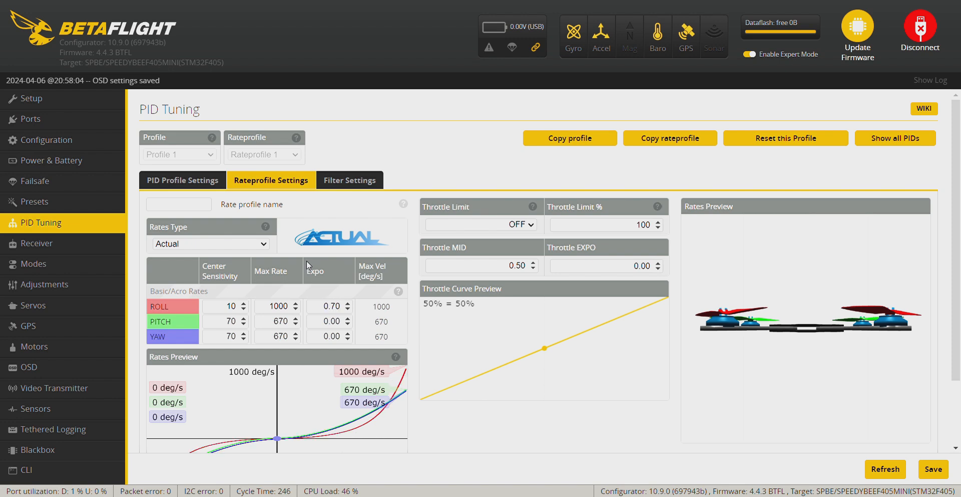
left_click(224, 322)
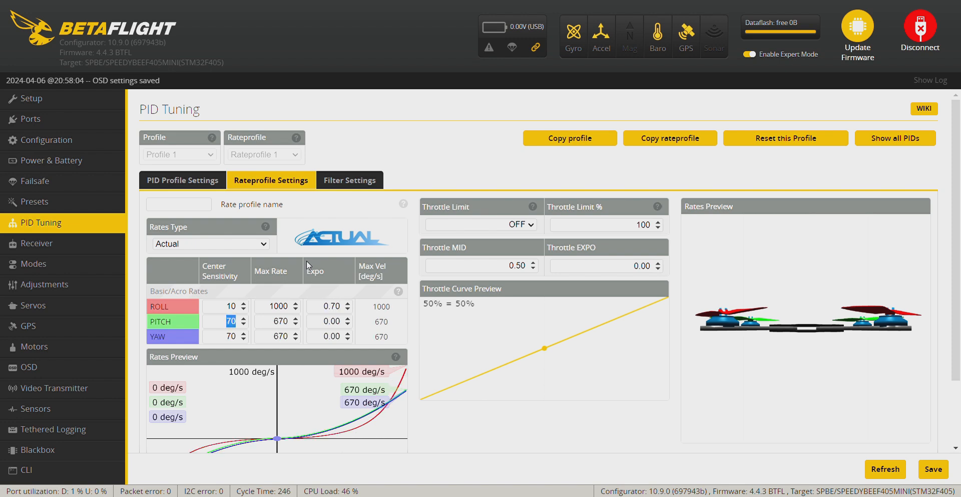
type("10")
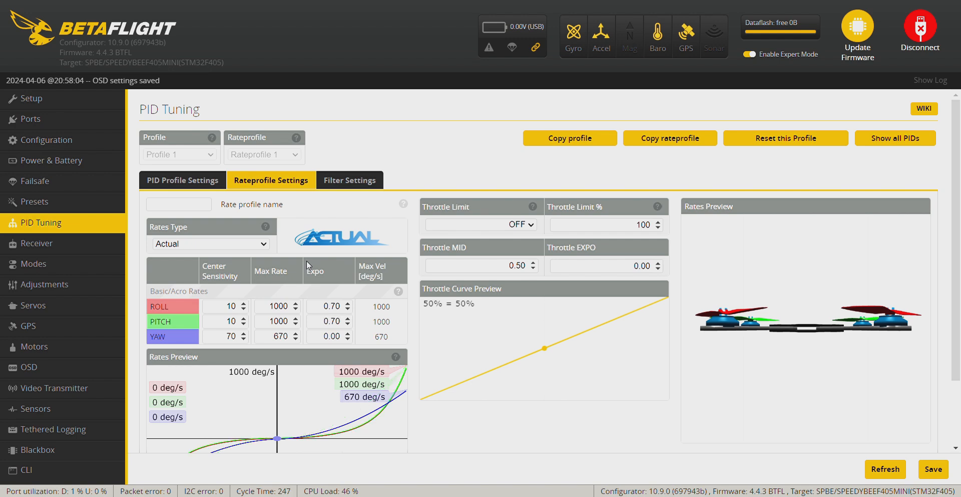
Step: Give yaw center sensitivity 10, max rate 700 and expo 0.70
left_click(222, 337)
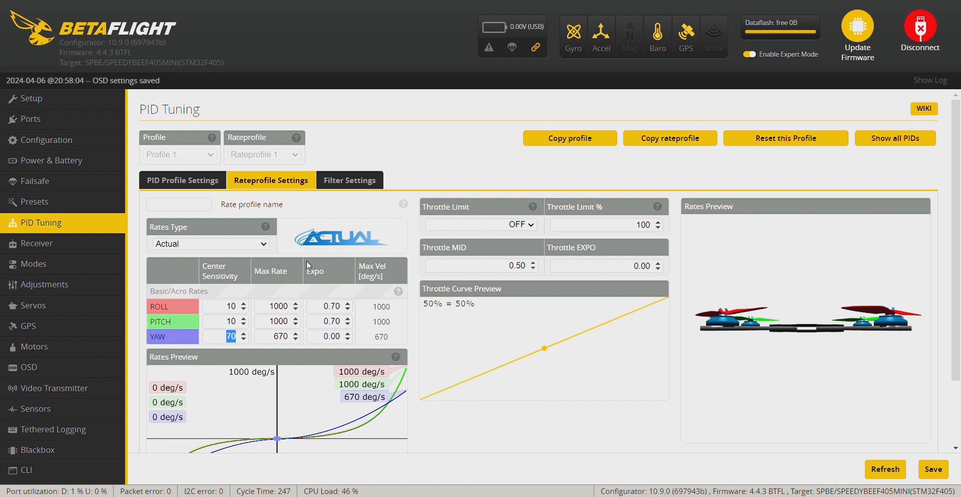
type("1")
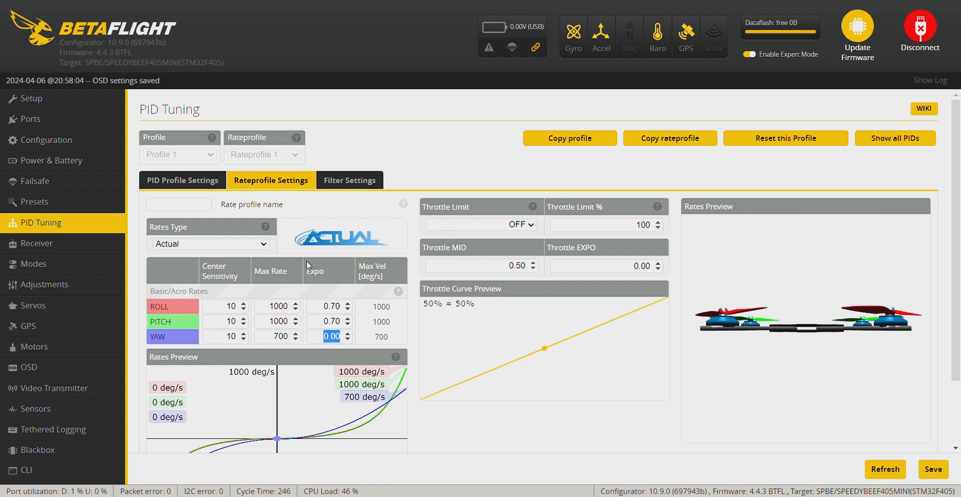
type("0.70")
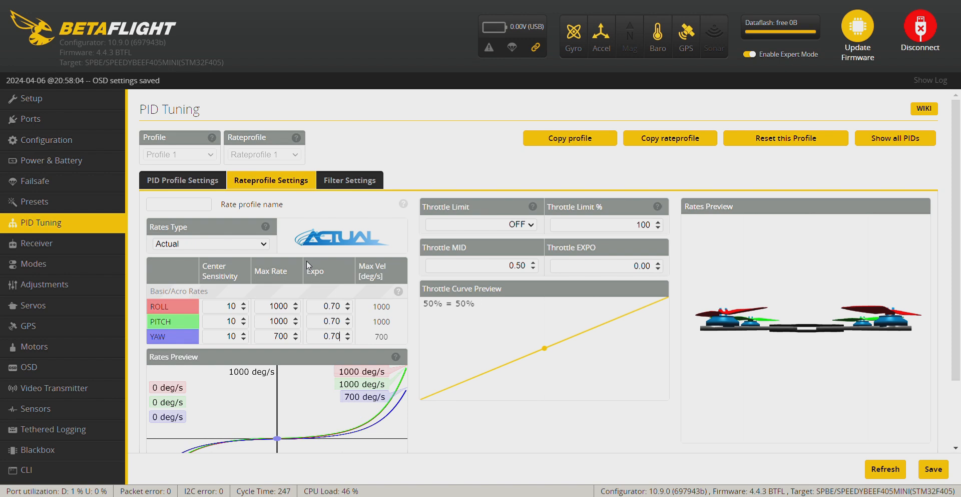